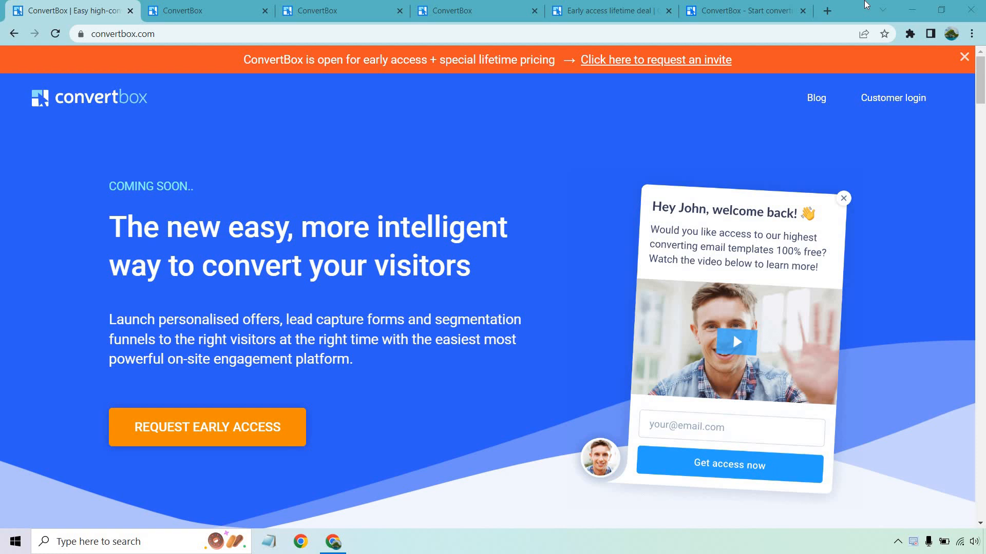
mouse_move(344, 196)
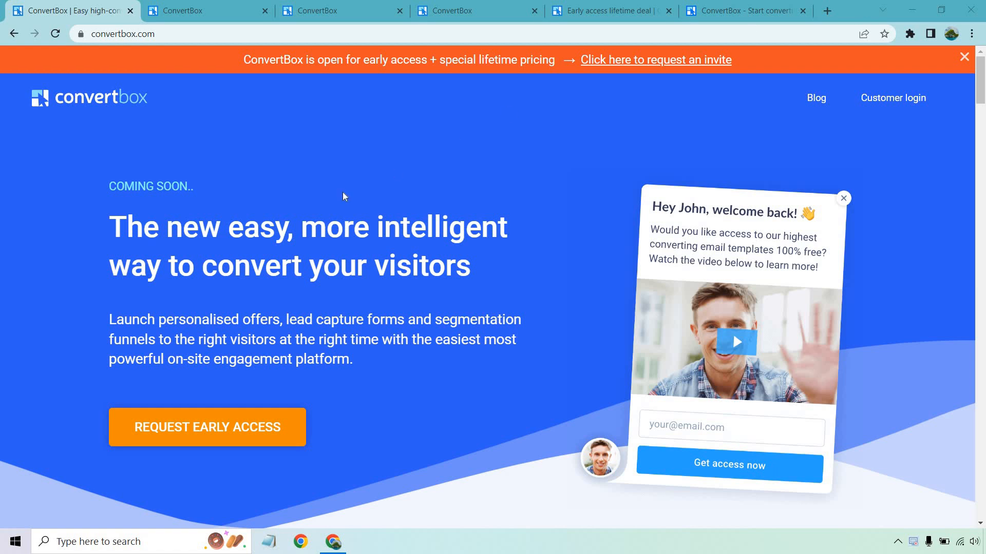
mouse_move(67, 325)
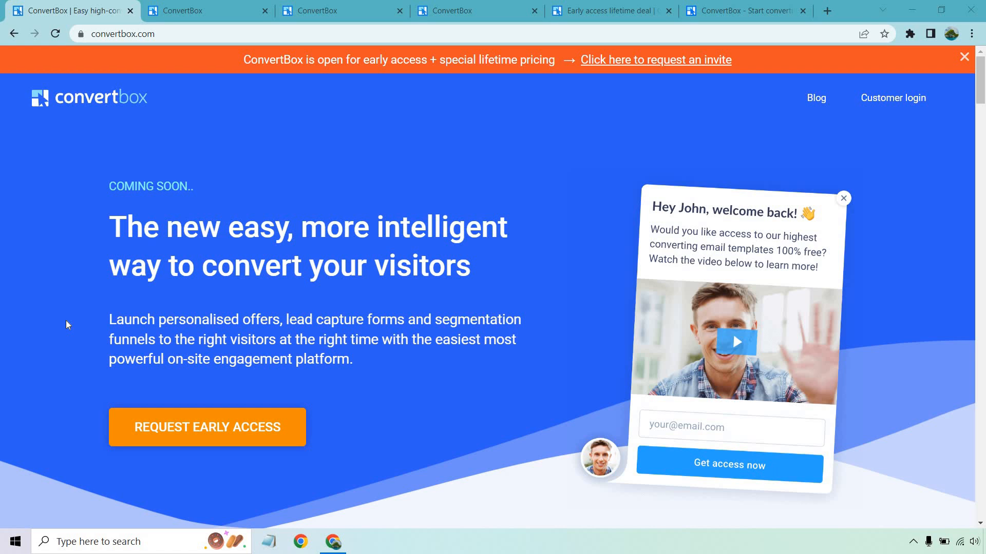
mouse_move(71, 273)
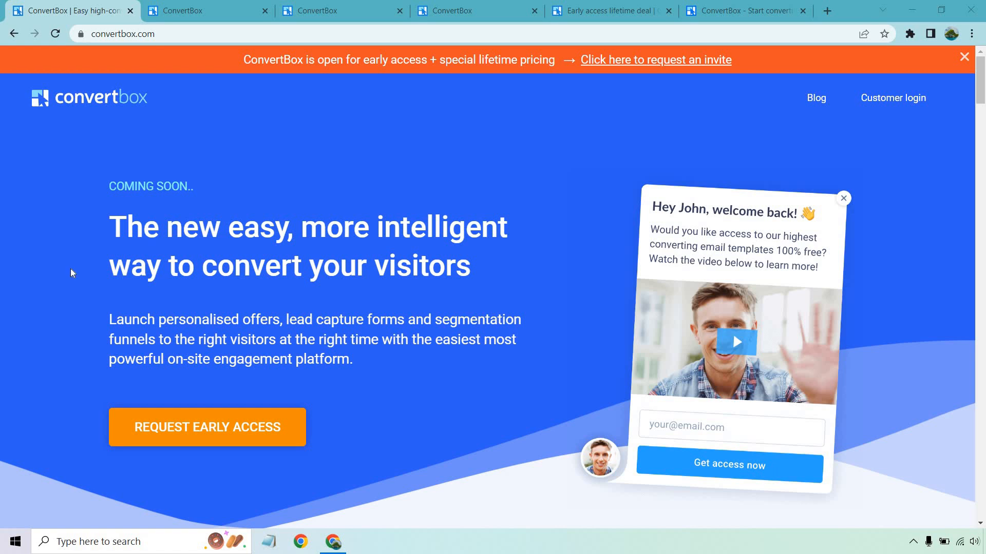
Switch to the ConvertBox dashboard tab, then to the new ConvertBox form tab.
click(206, 11)
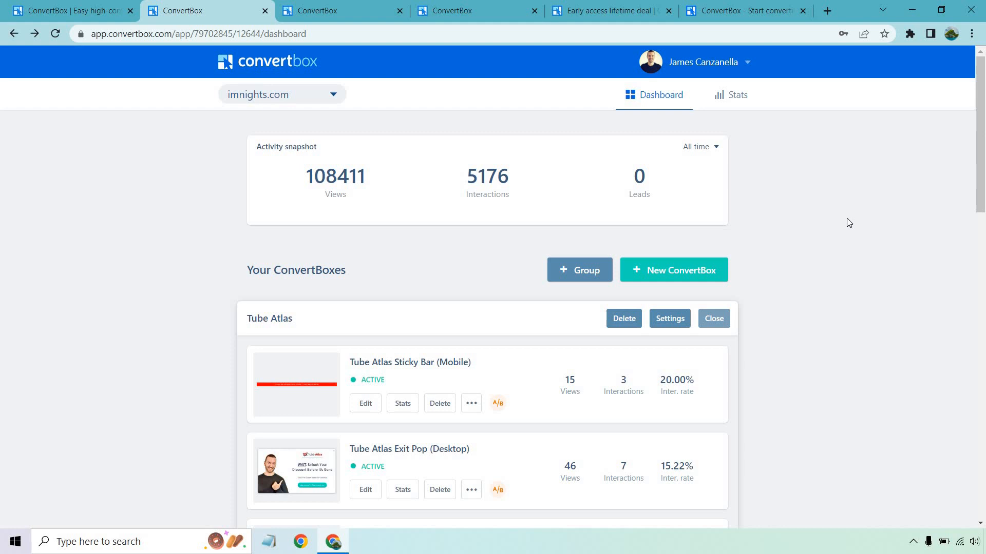
mouse_move(752, 192)
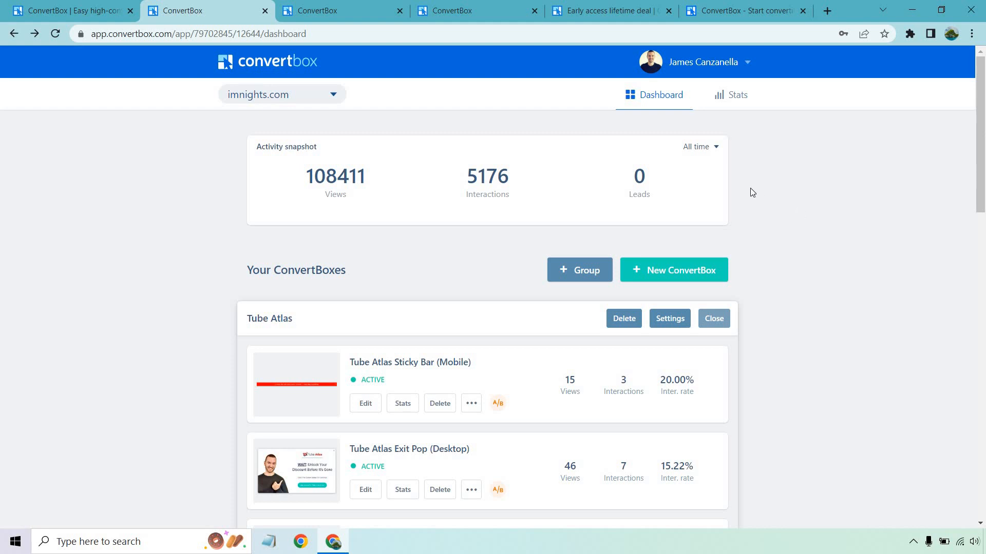
mouse_move(820, 218)
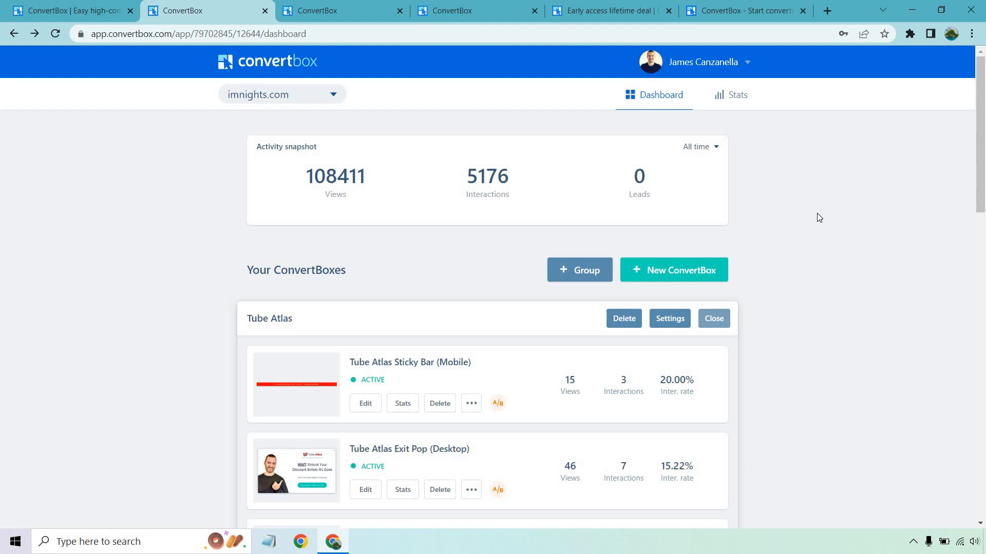
mouse_move(644, 180)
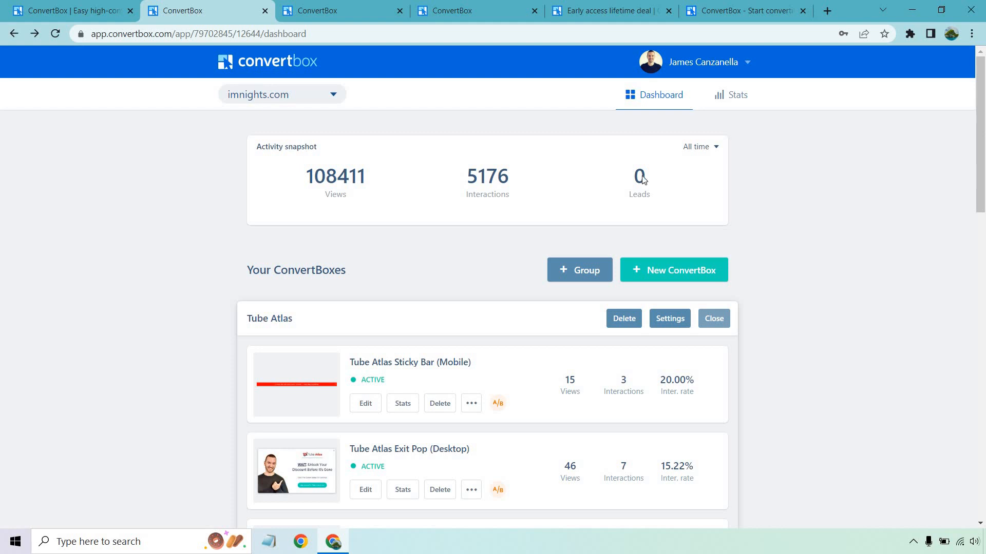
mouse_move(871, 200)
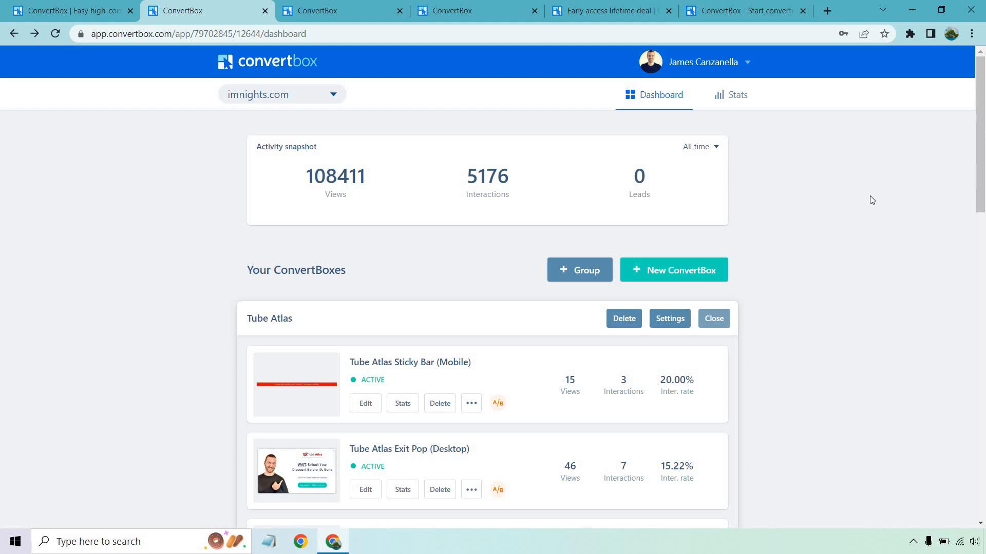
mouse_move(543, 100)
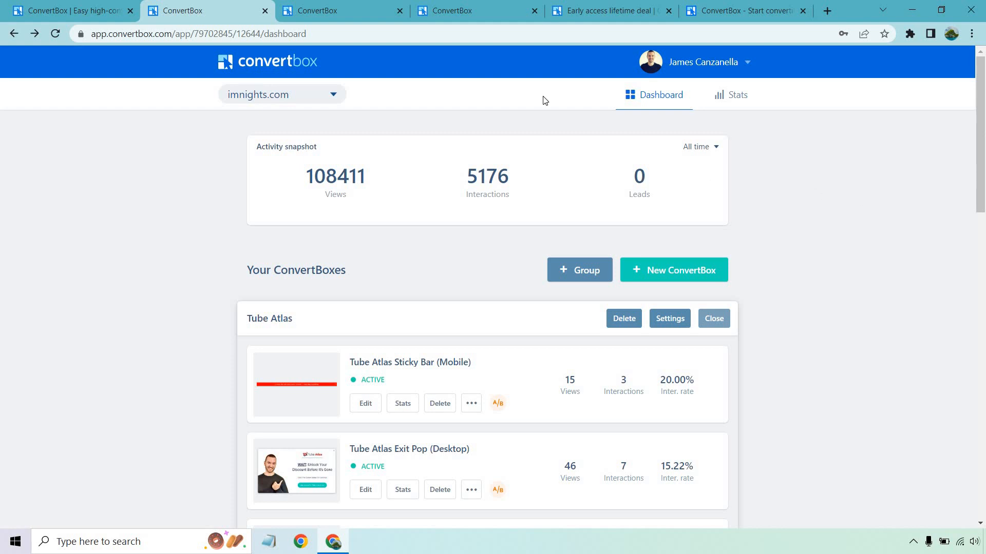
click(673, 269)
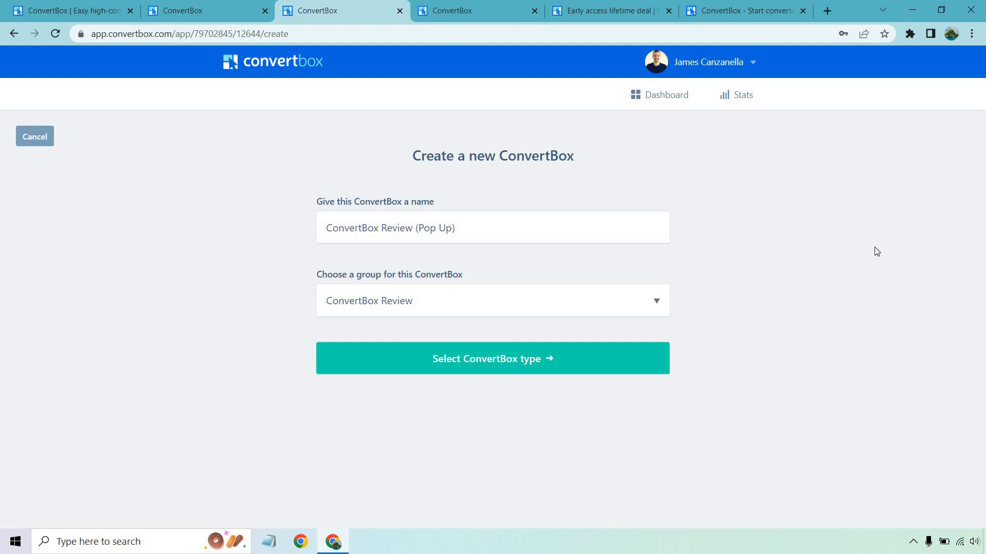
mouse_move(754, 302)
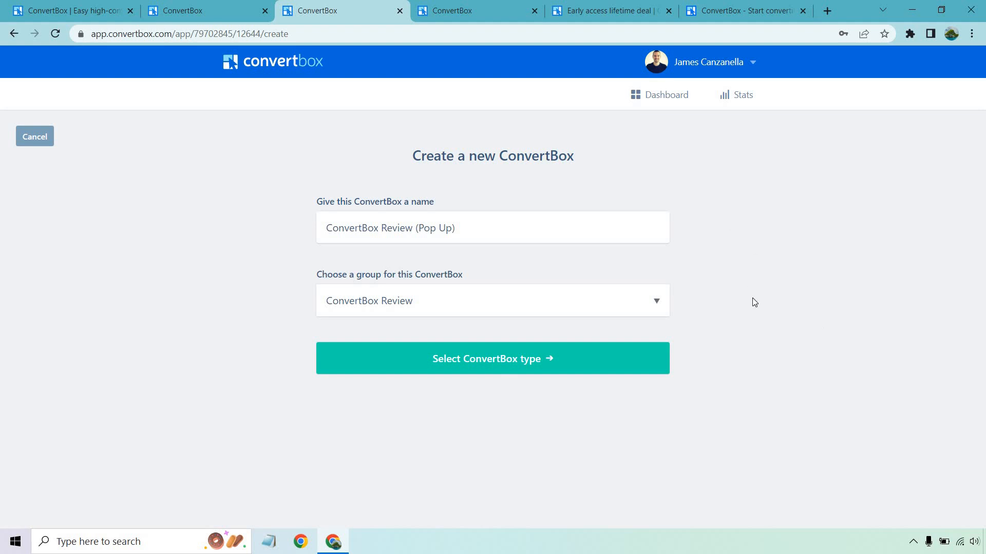
mouse_move(796, 314)
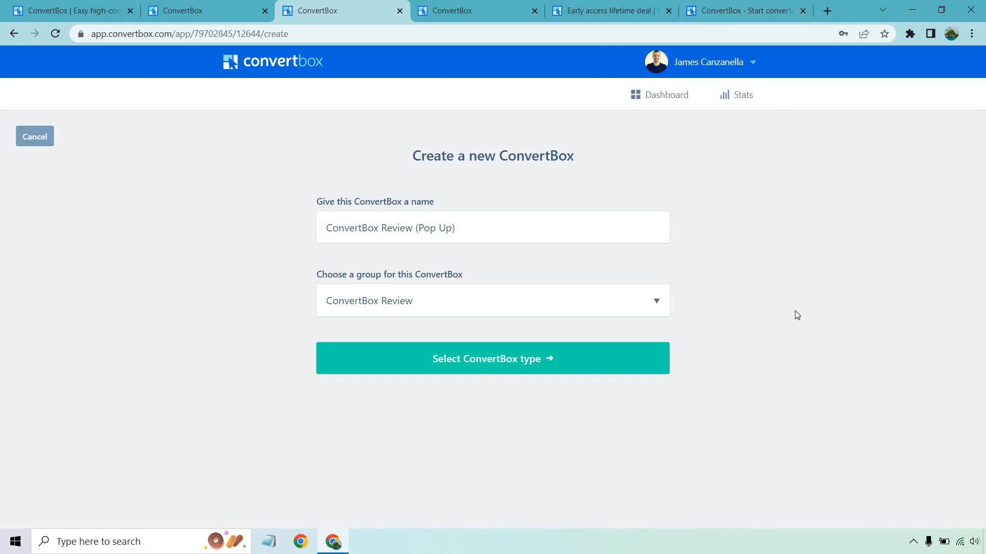
mouse_move(686, 339)
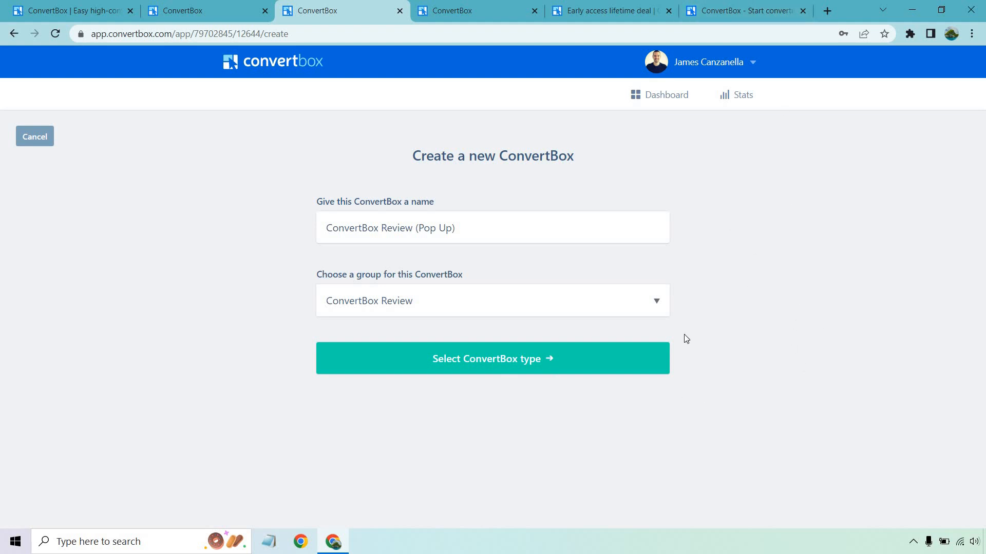
Choose the Center Modal type and build the popup from the Live event template.
click(492, 358)
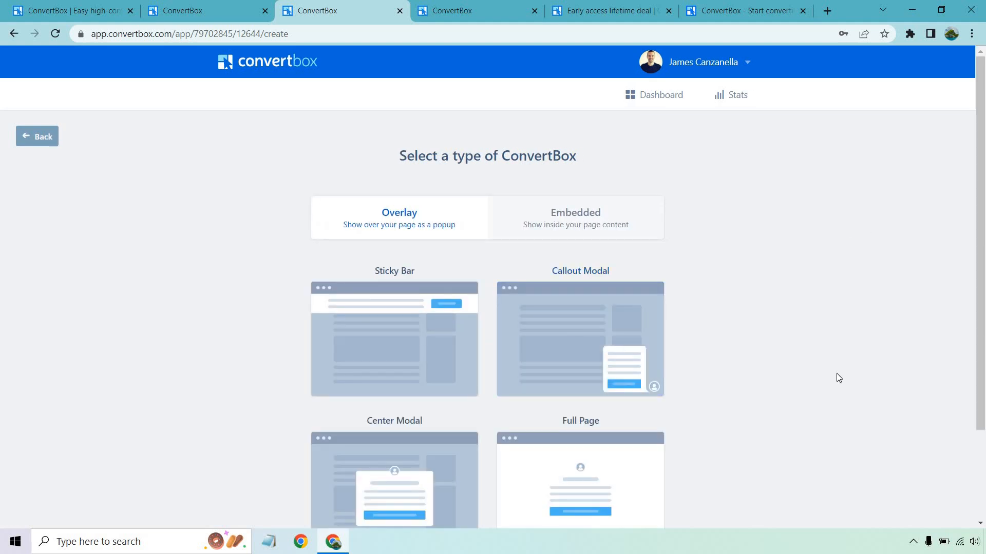
mouse_move(812, 297)
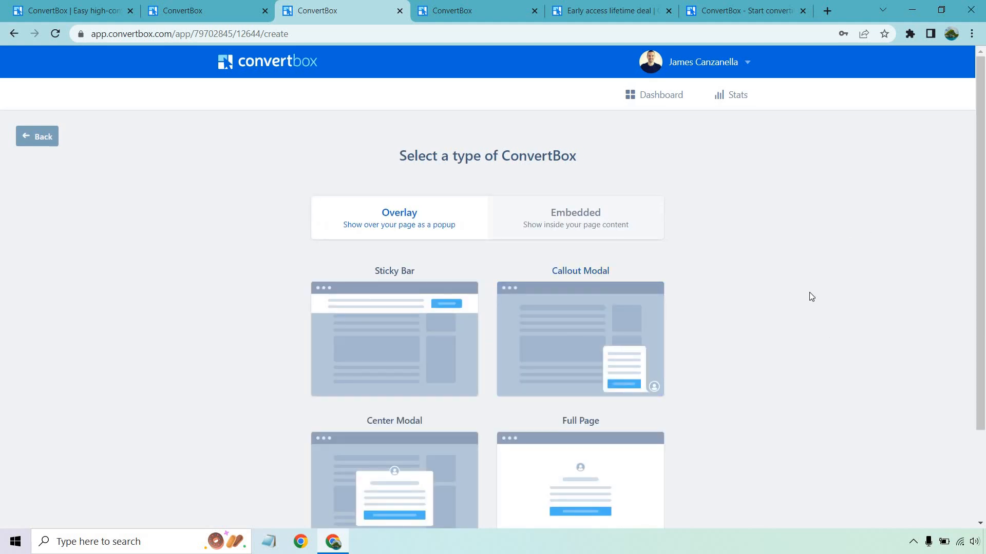
scroll(down, 3)
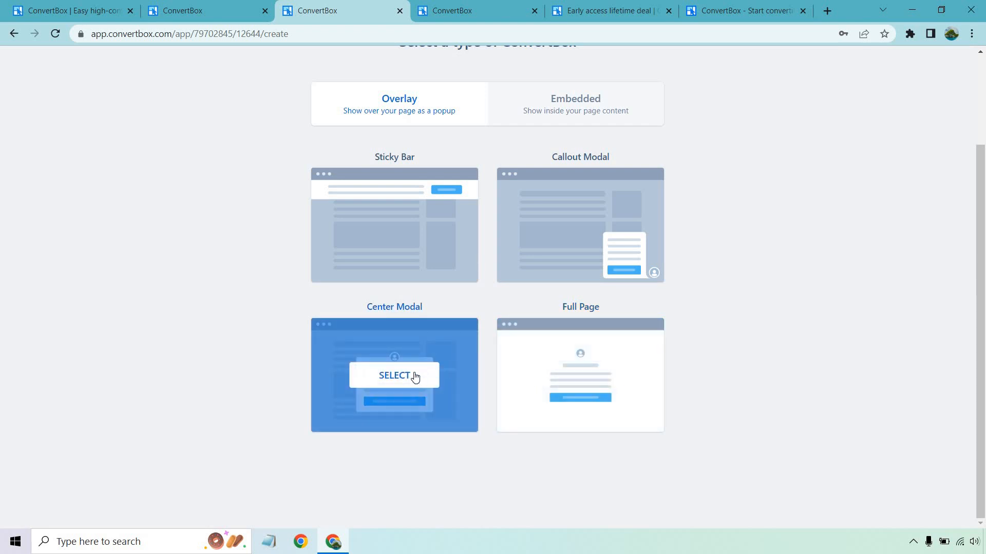
click(394, 376)
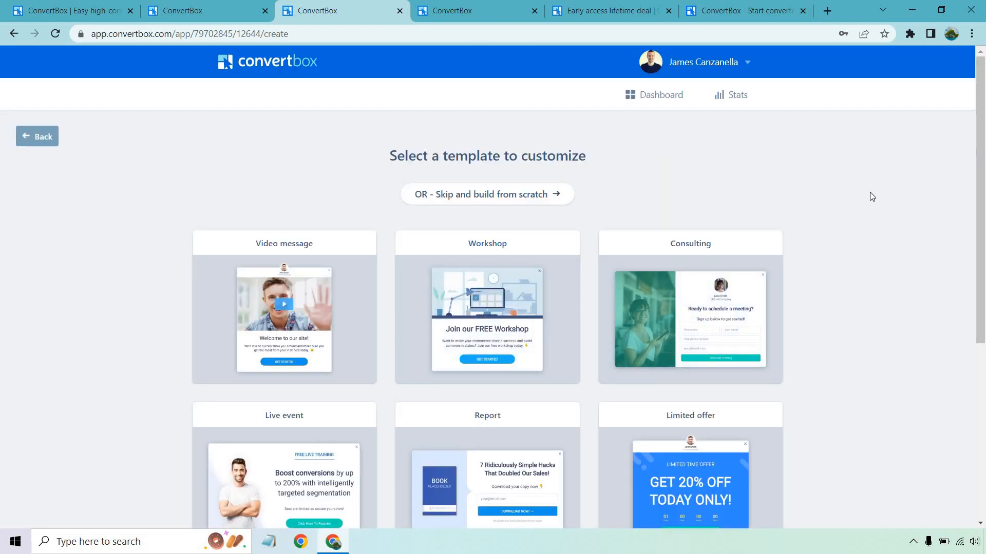
scroll(down, 3)
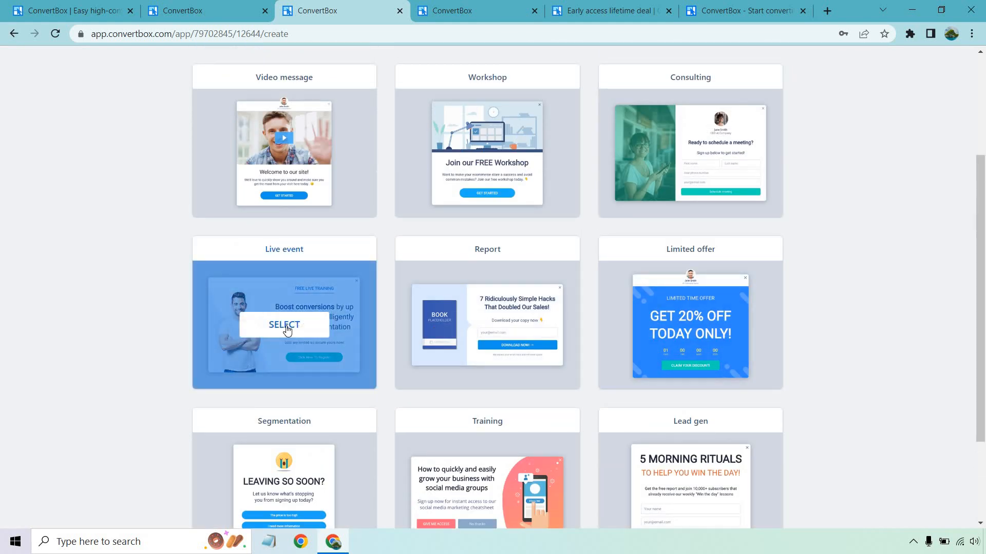
mouse_move(542, 259)
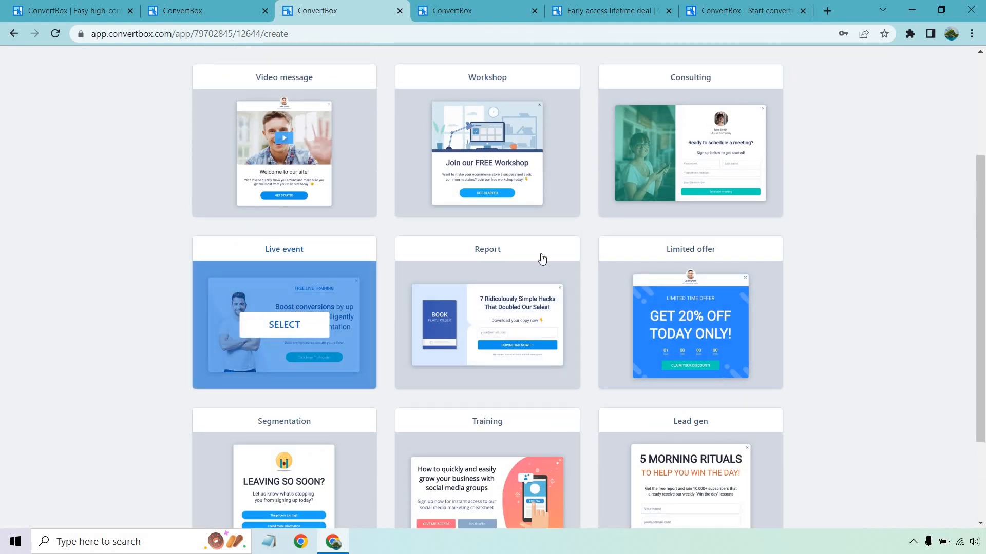
scroll(down, 3)
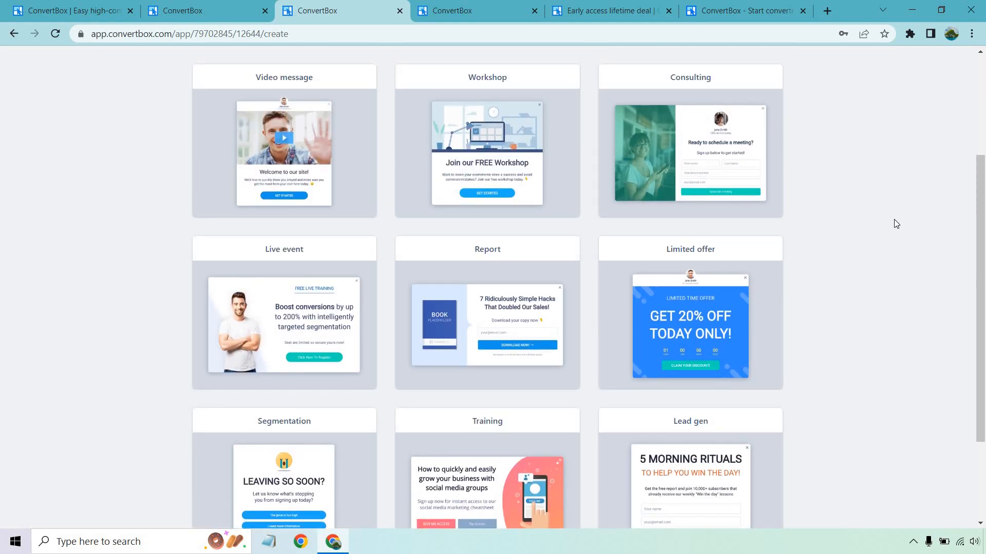
mouse_move(283, 325)
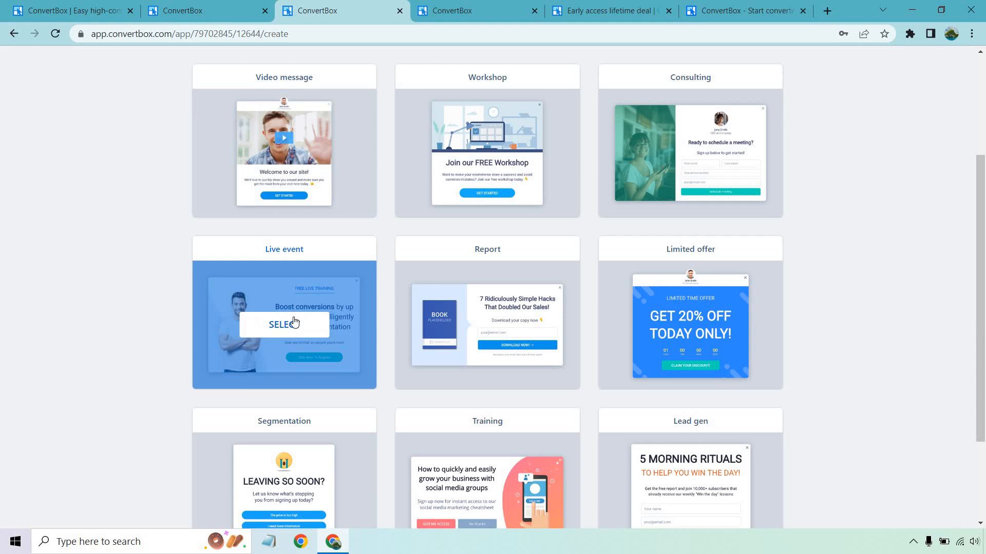
click(283, 324)
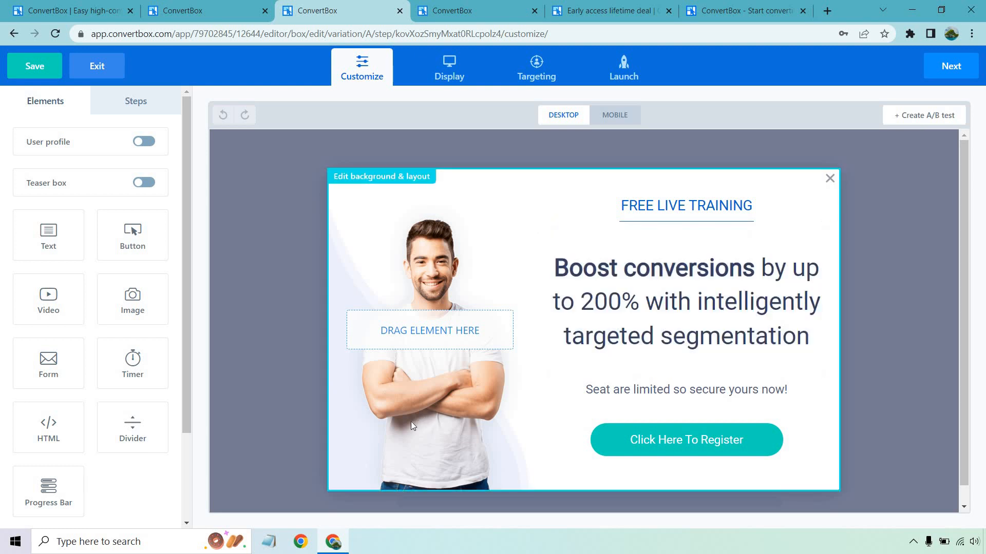
Replace the left-column background with the thumbs-up photo, anchored at left bottom.
click(381, 176)
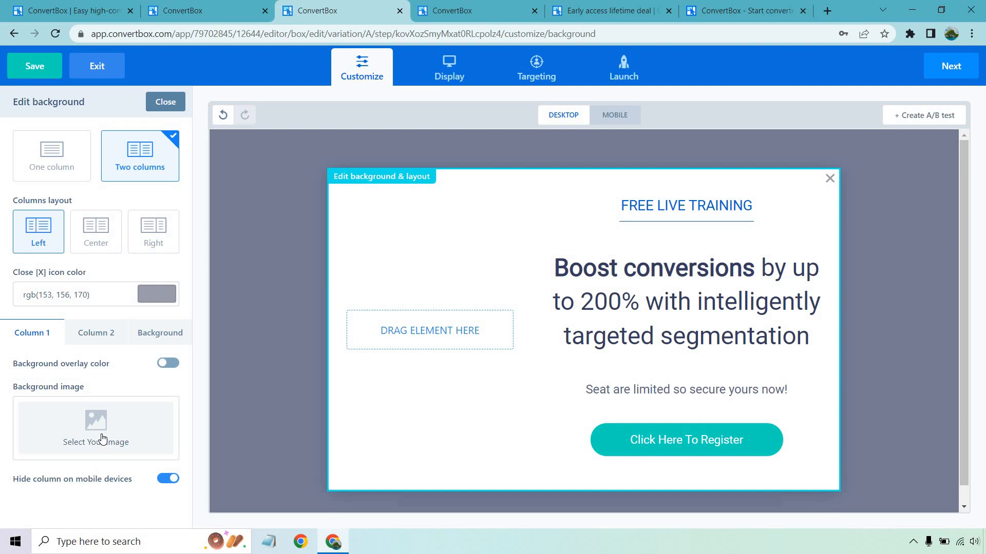
click(96, 428)
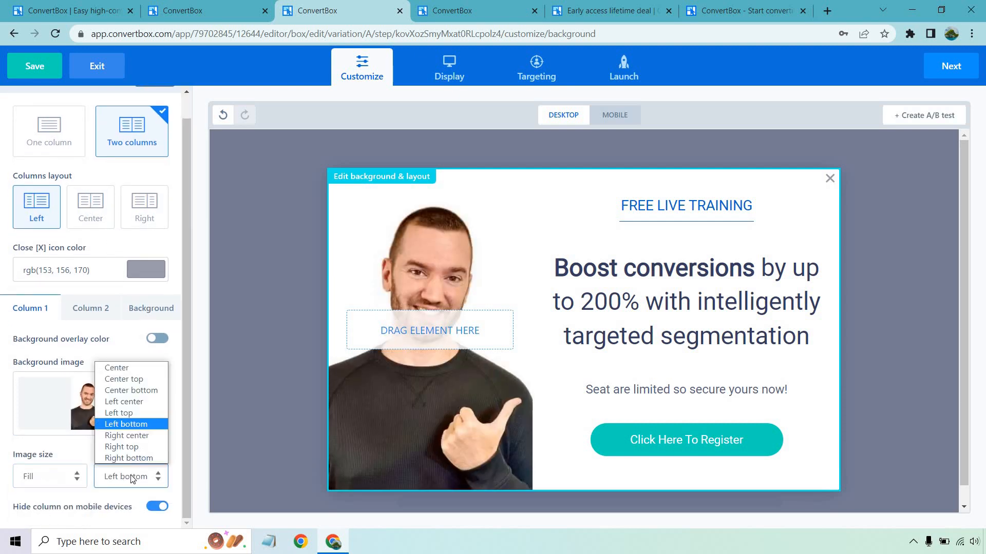
click(126, 458)
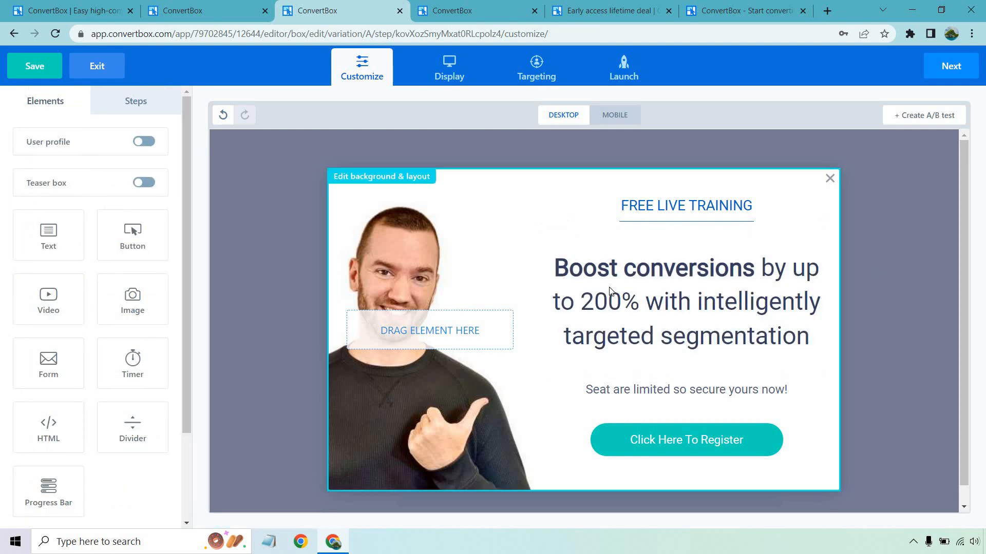
Change the label to 'BEFORE YOU GO' and the headline to 'Get Lifetime Access To ConvertBox Before It Ends' at 36 px.
click(686, 302)
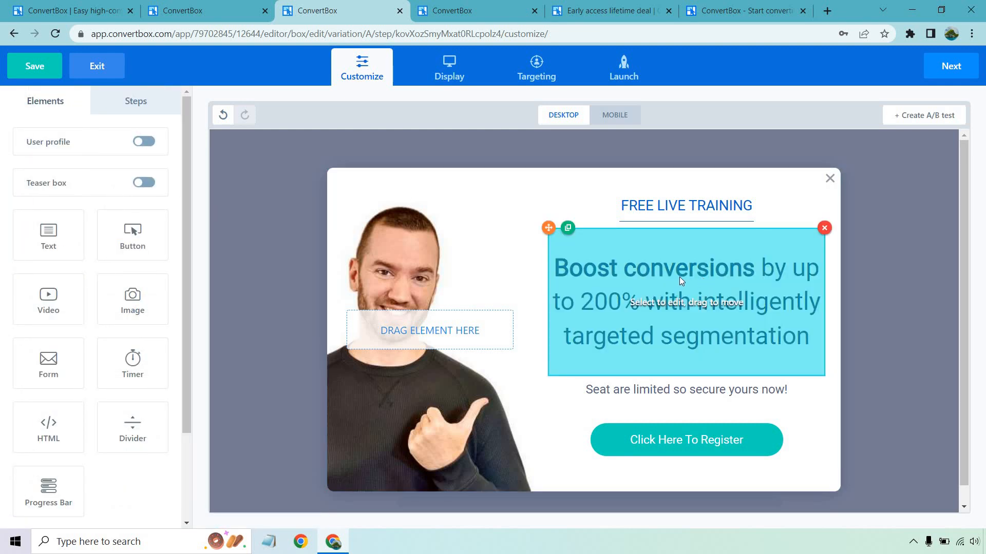
click(686, 205)
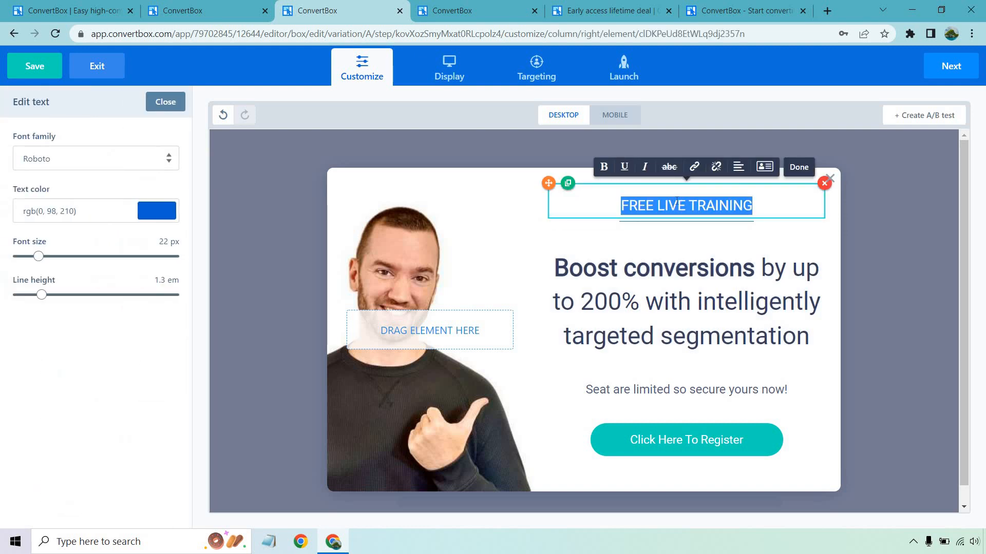
text(BEFORE YOU GO)
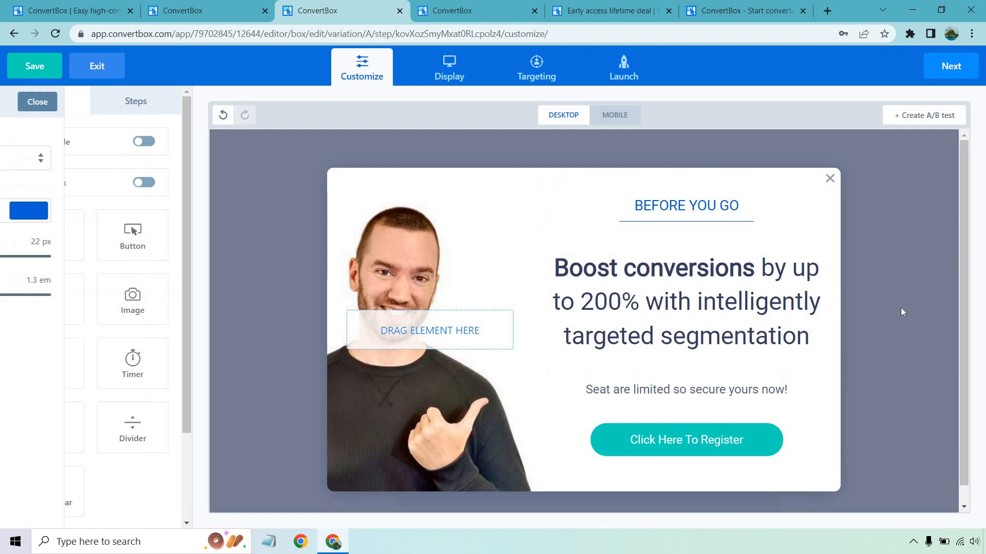
click(686, 301)
text(Get)
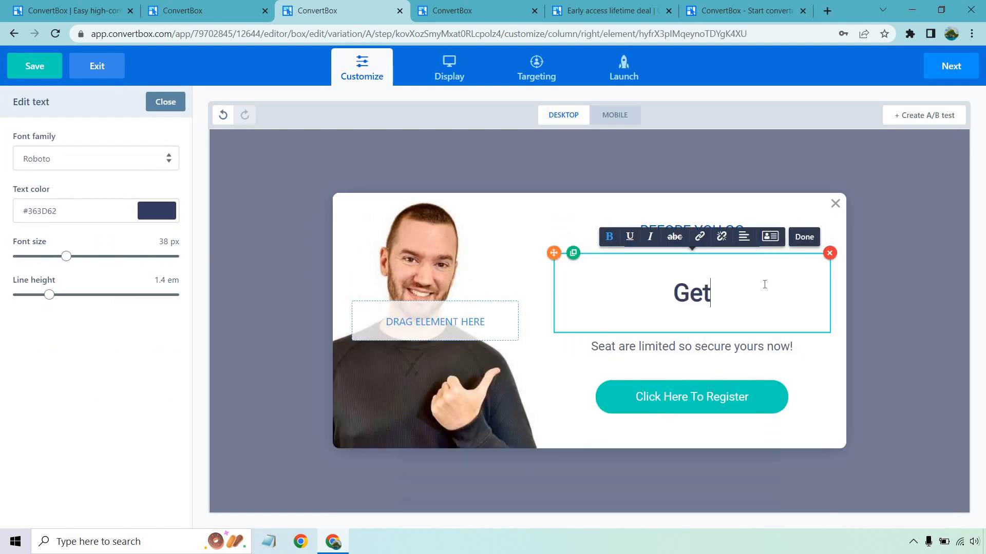
text(Lifetime Access)
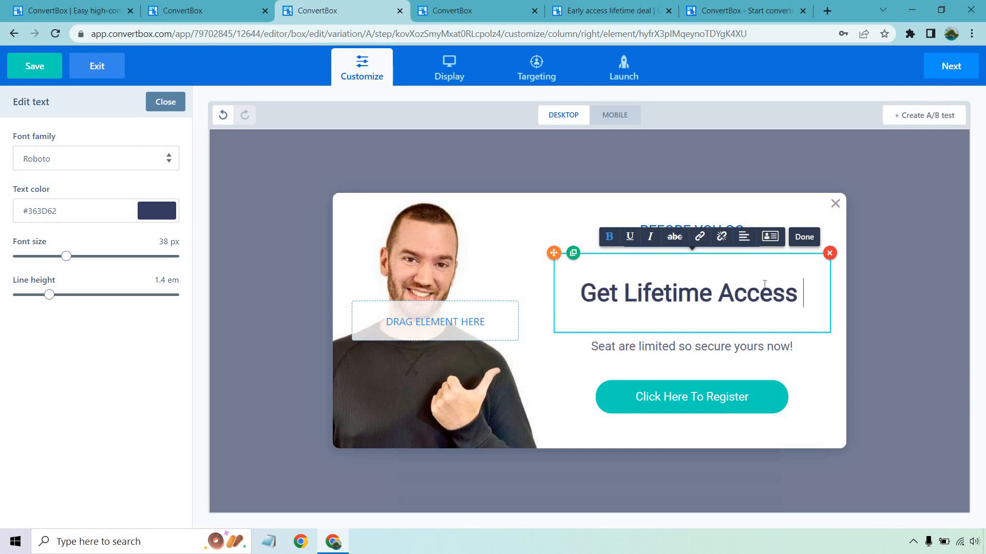
text(To ConvertBox Before It Ends)
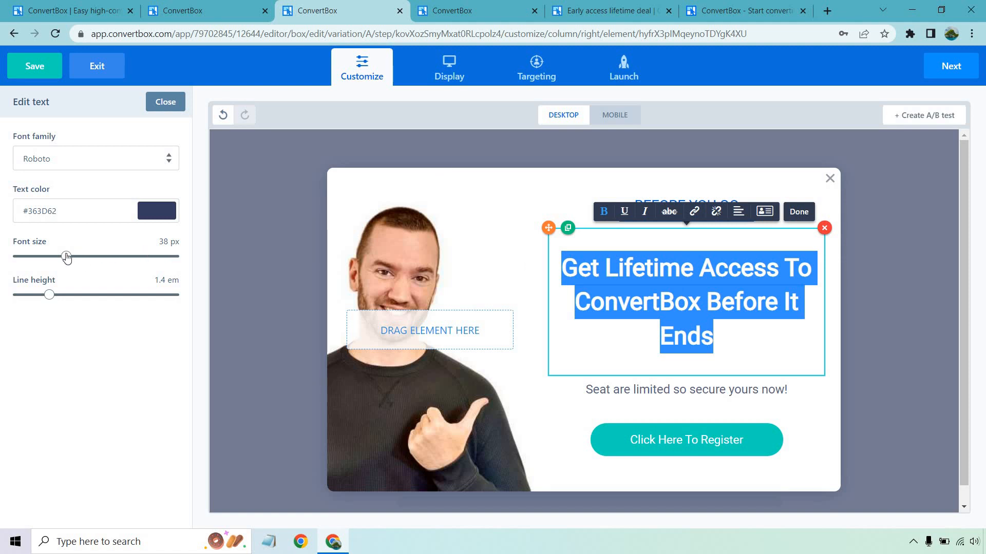
drag(66, 257, 62, 257)
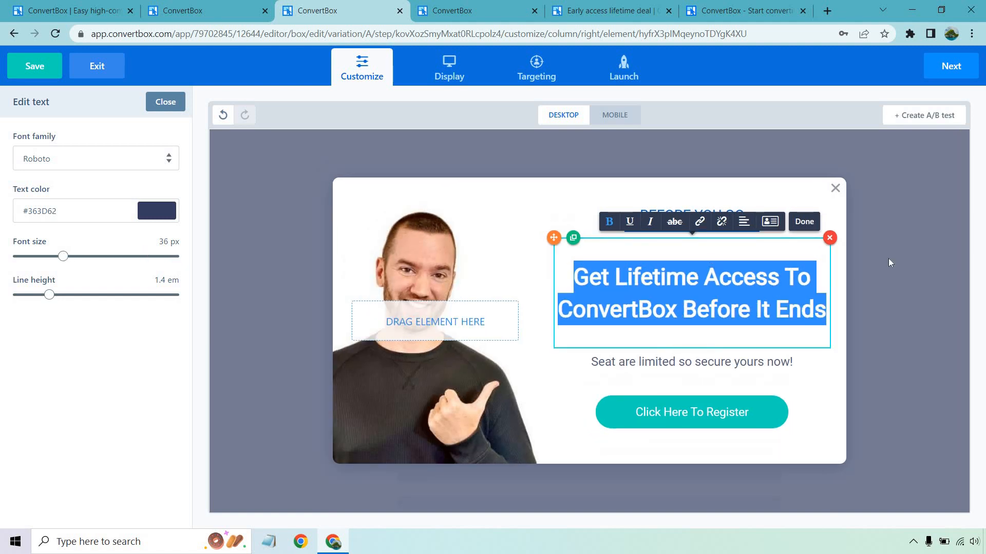
Replace the subtitle with 'Click The Button Below' and start rewording the button label.
click(691, 361)
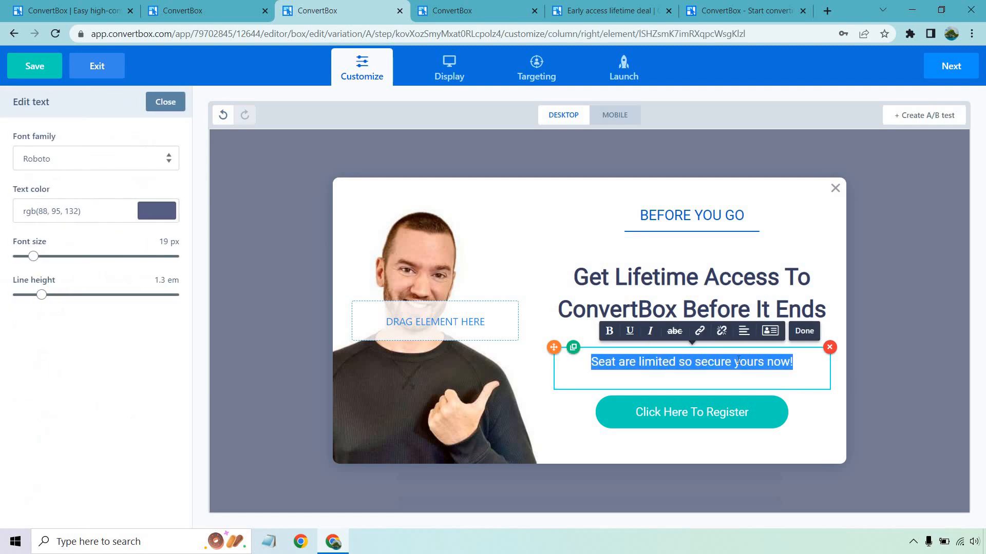
text(Click The Button B)
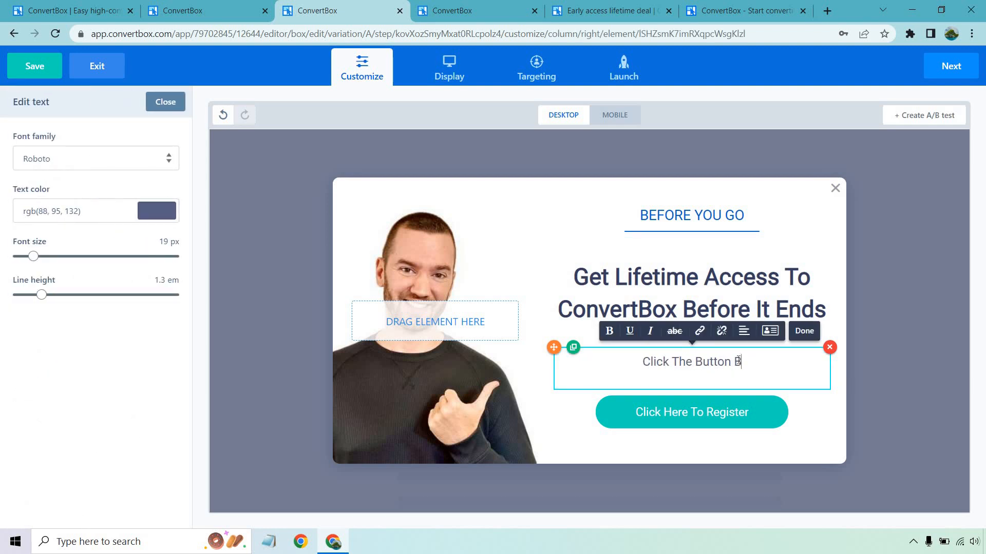
text(elow)
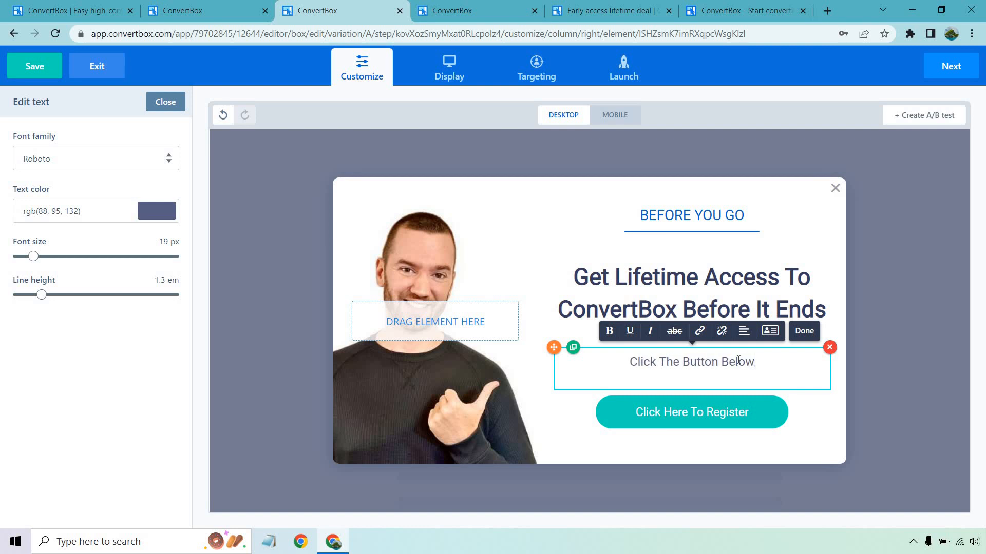
click(690, 412)
text(Continu)
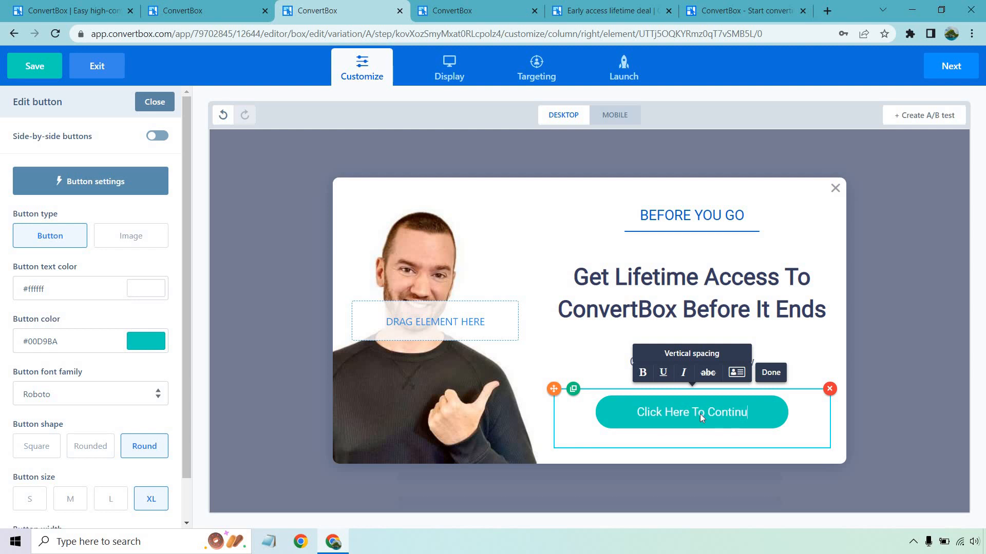
click(154, 102)
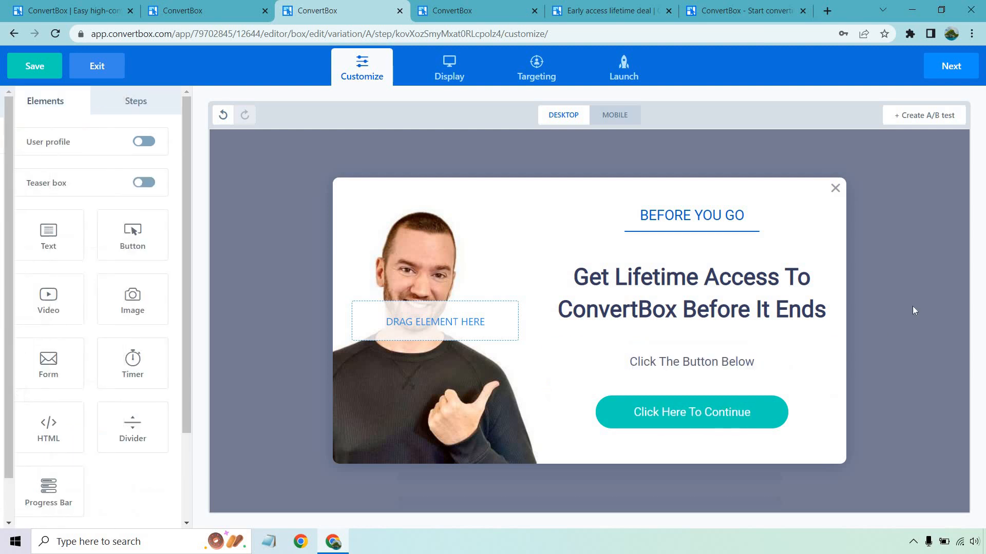
click(690, 412)
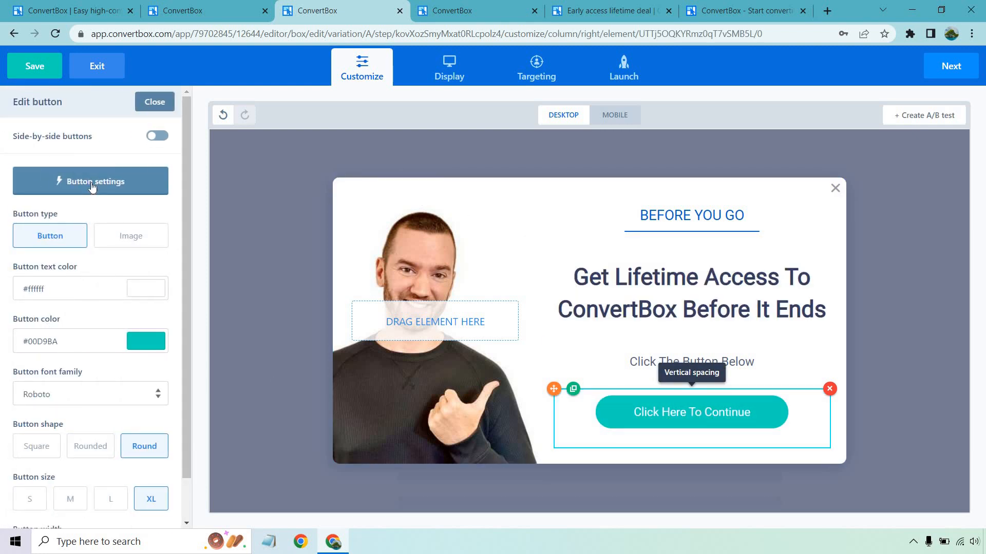
click(90, 181)
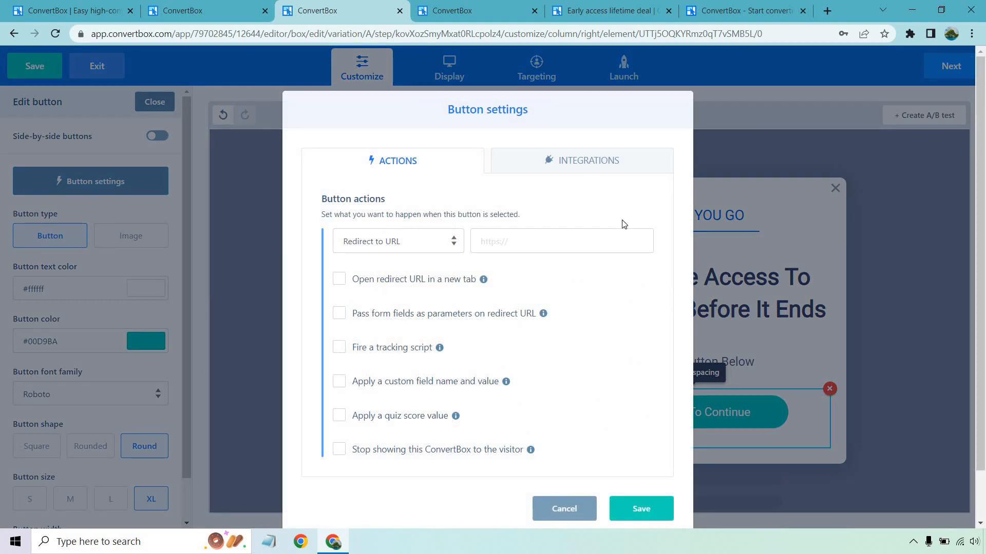
click(339, 279)
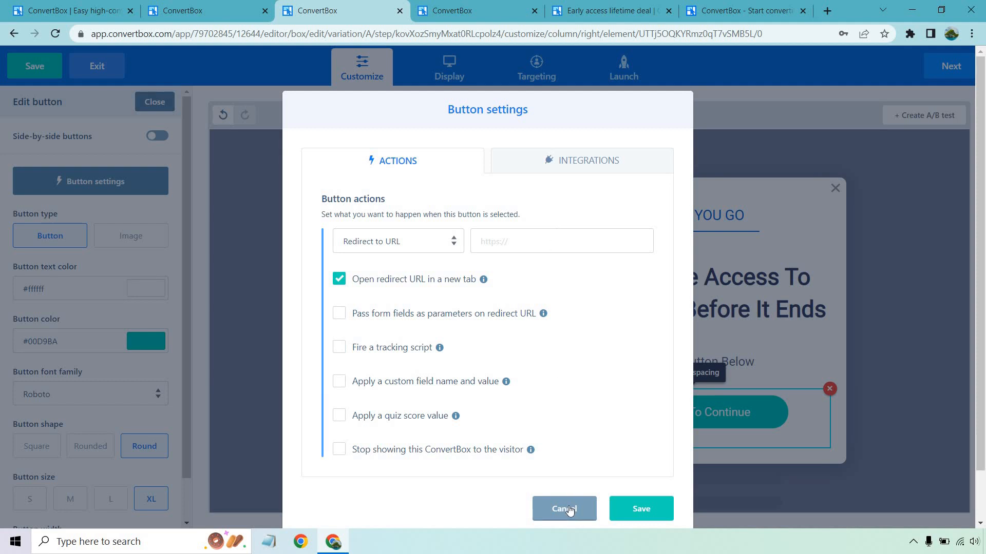
text(www.google.com)
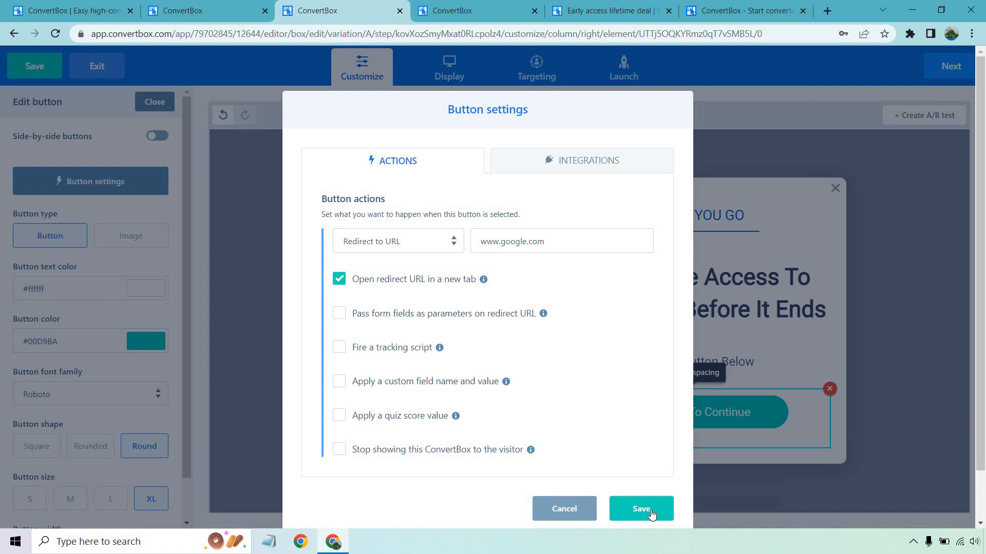
click(640, 509)
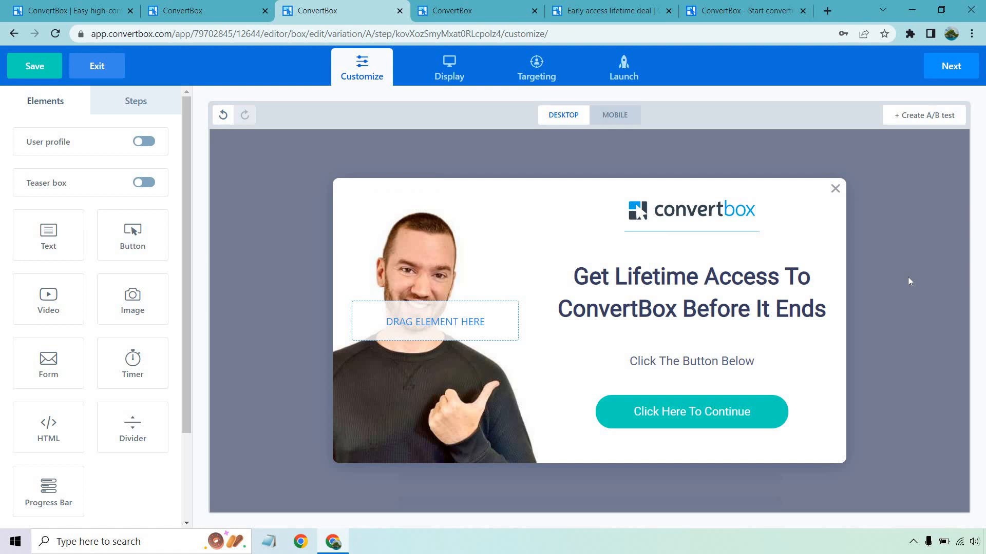
mouse_move(916, 284)
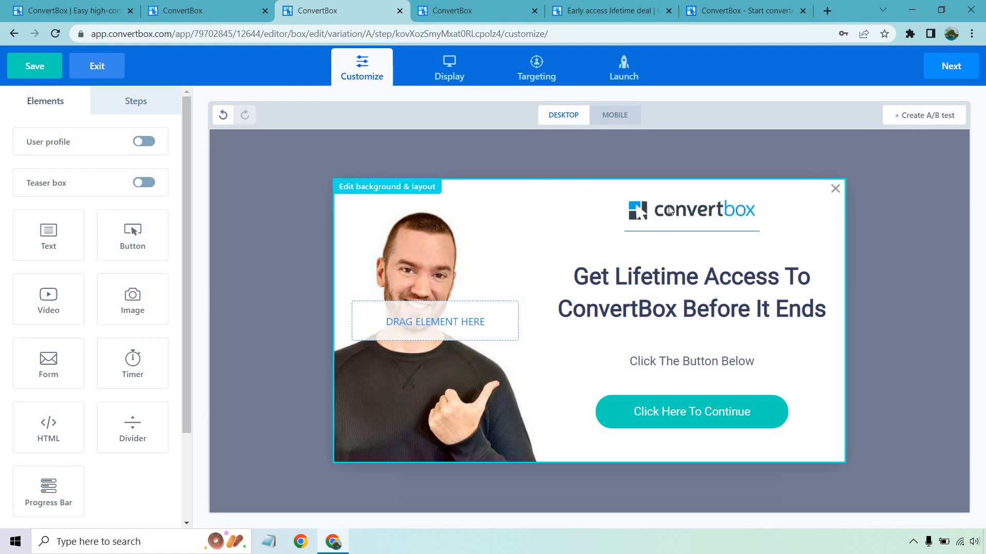
Preview the popup in the mobile layout, then return to desktop.
click(614, 115)
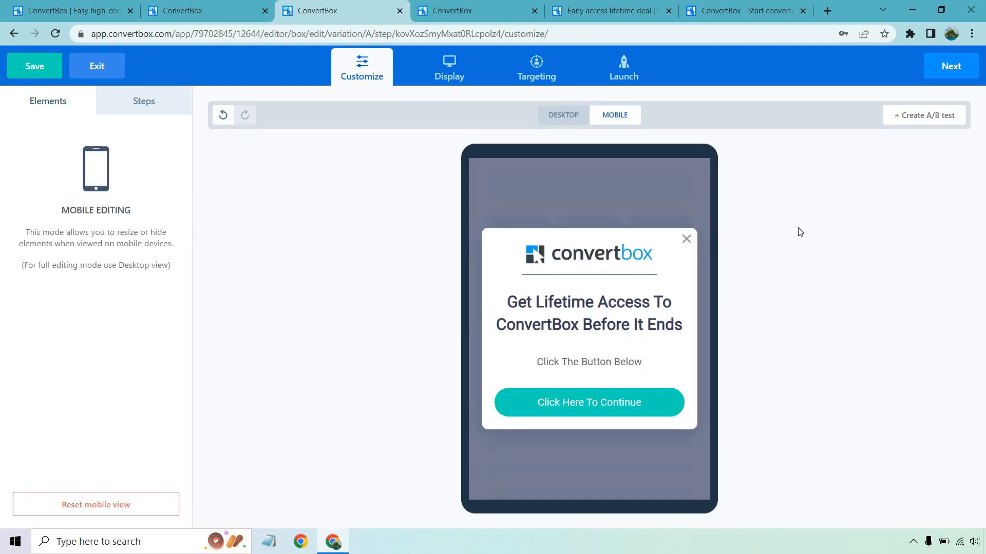
mouse_move(800, 235)
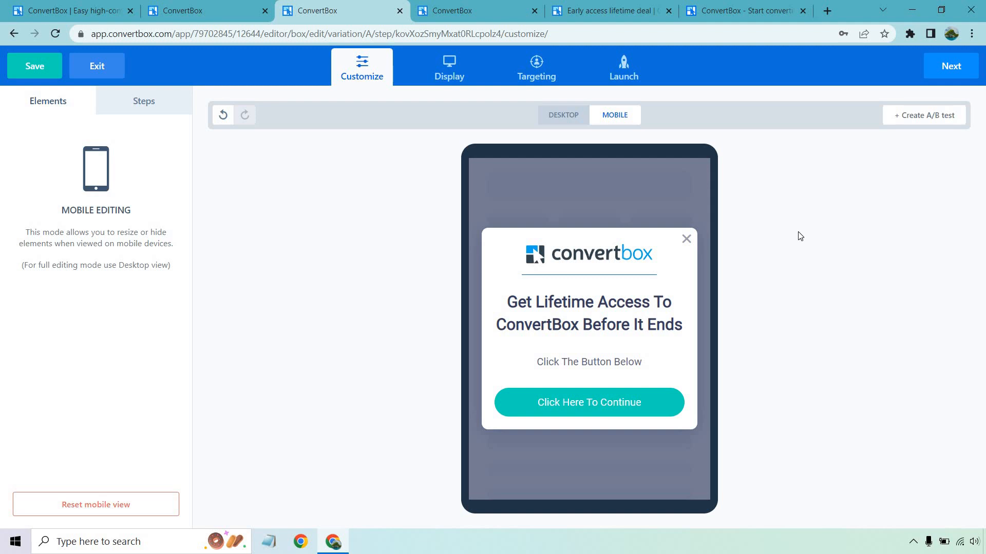
mouse_move(569, 131)
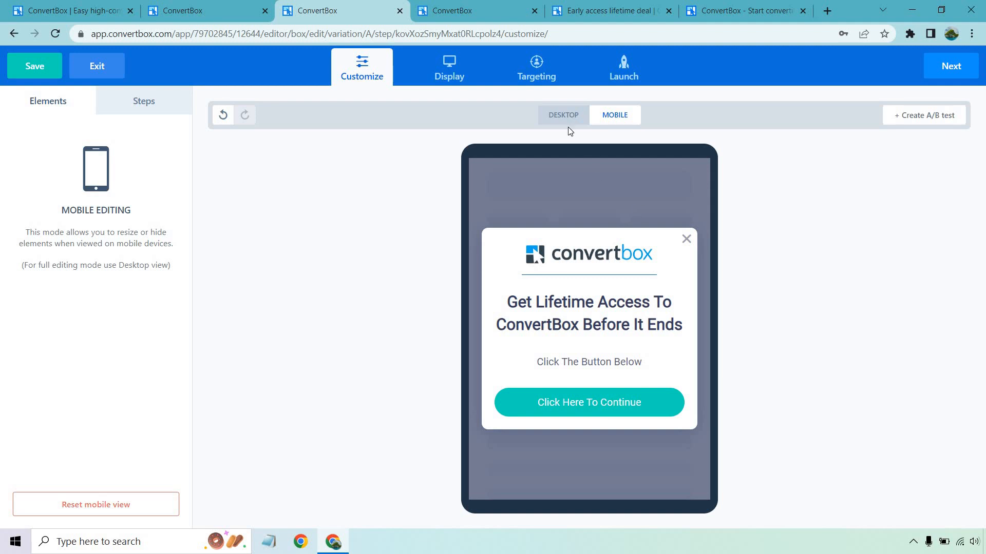
click(563, 115)
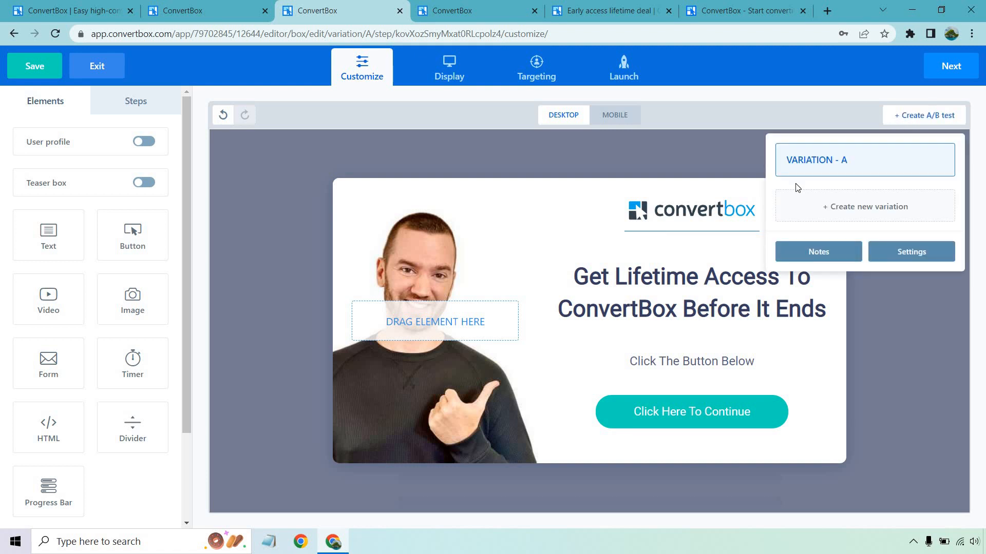
mouse_move(862, 213)
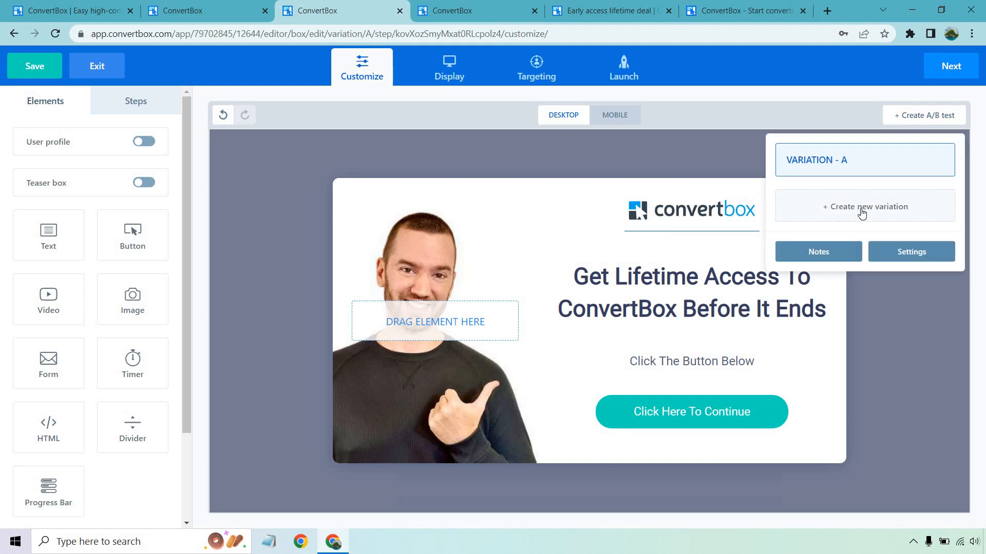
Add Variation B headlined 'Get A Huge ConvertBox Discount Before It Ends', then return to Variation A.
click(864, 206)
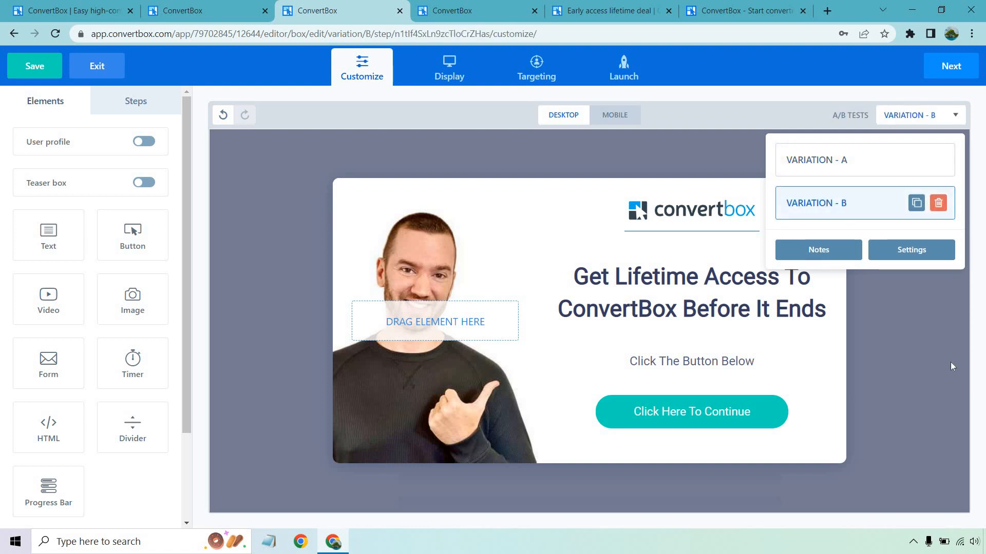
click(691, 292)
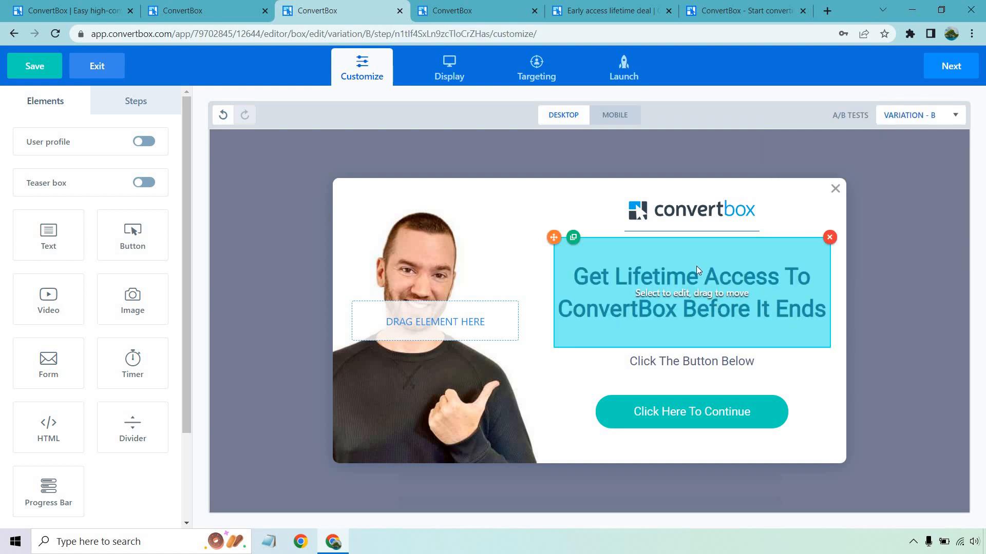
click(691, 292)
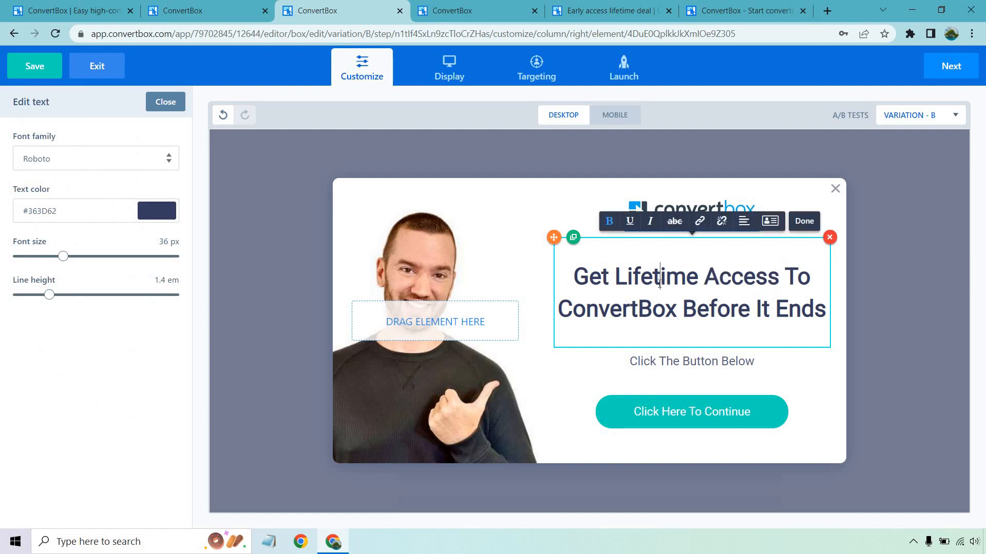
mouse_move(630, 264)
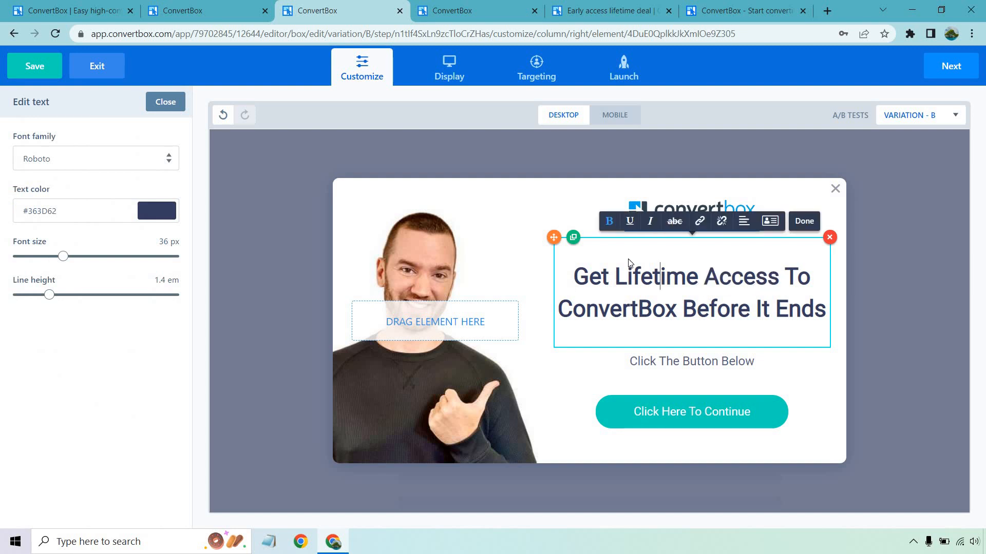
drag(619, 276, 666, 308)
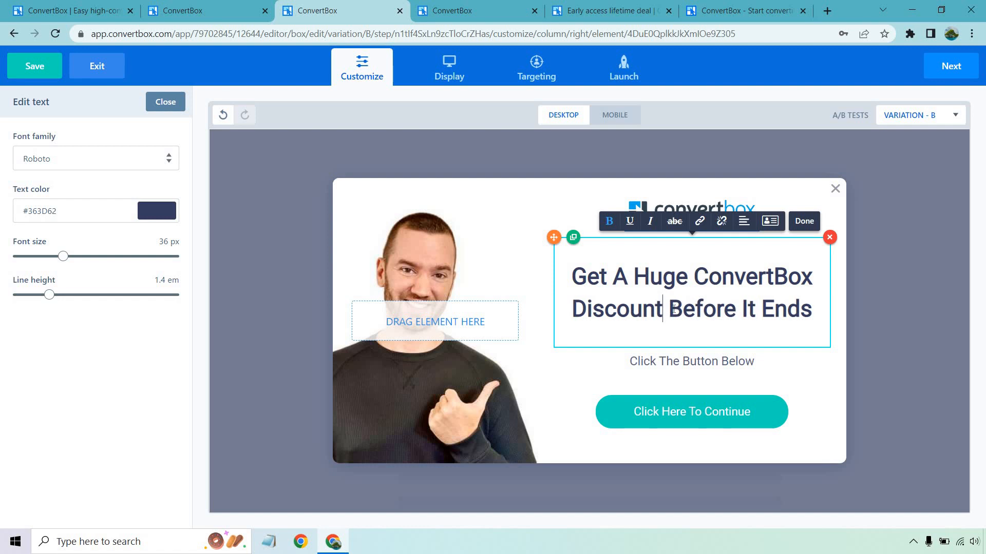
click(918, 114)
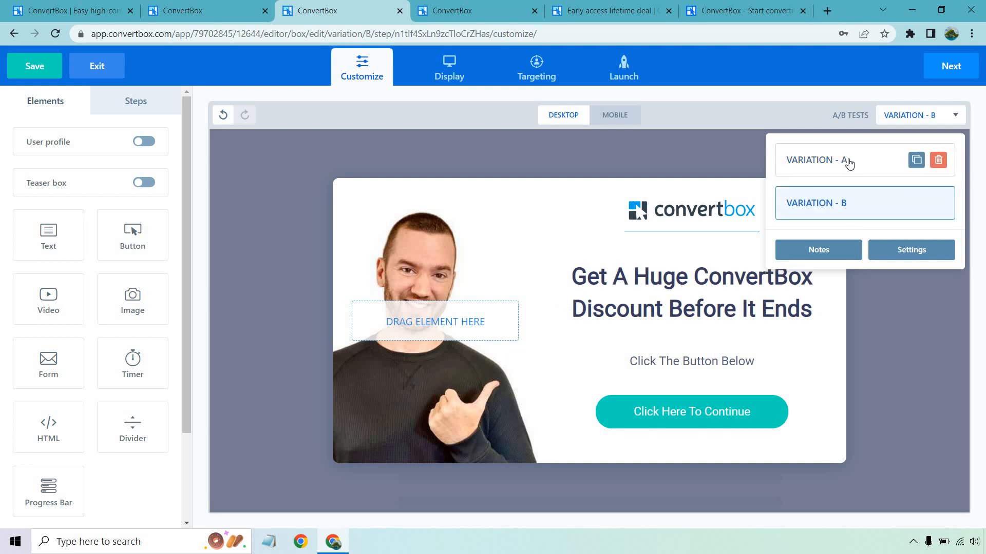
click(817, 160)
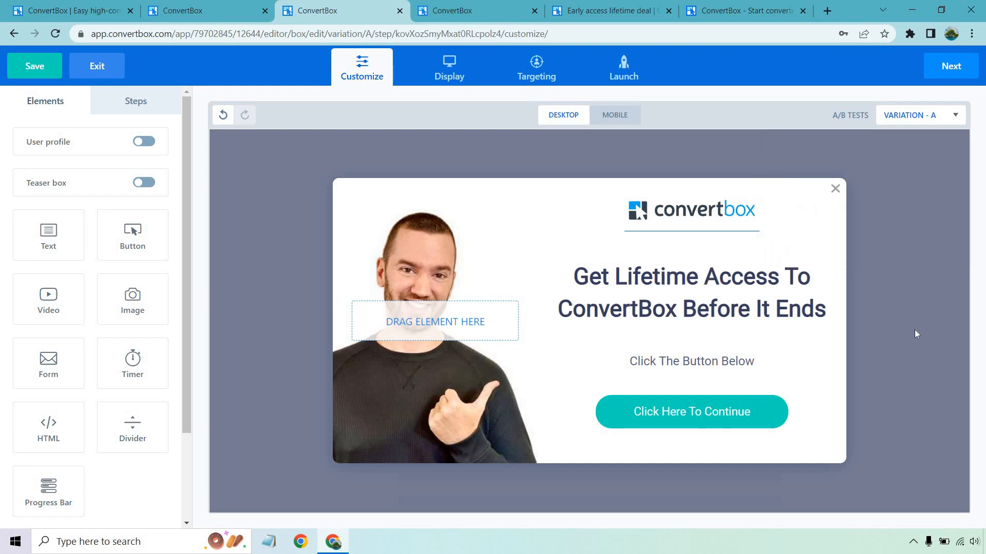
mouse_move(539, 193)
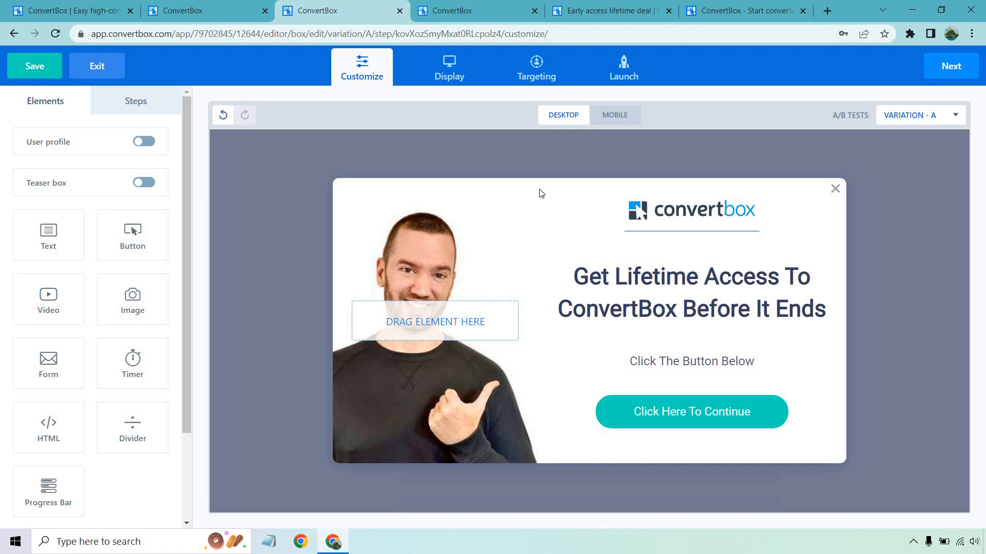
mouse_move(251, 221)
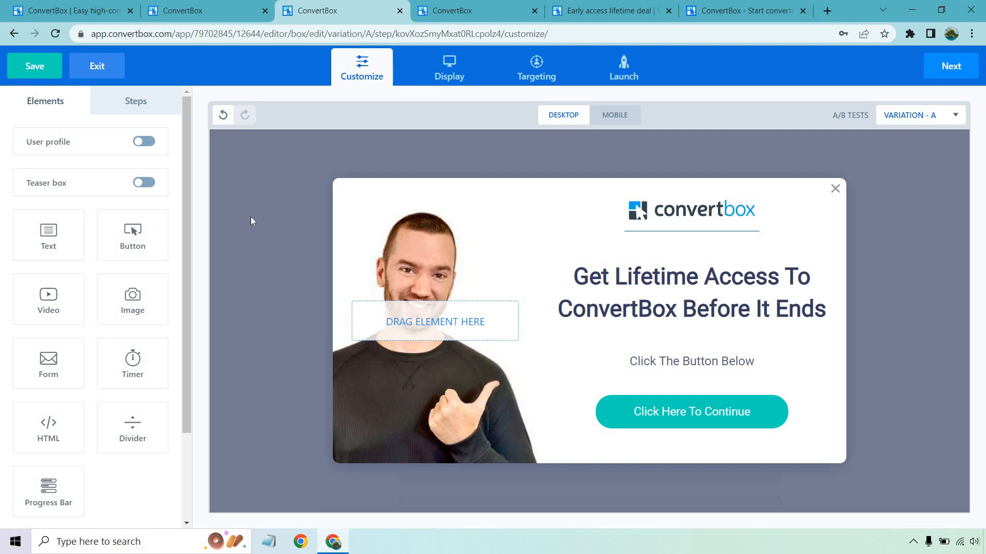
Switch the display trigger from time on page to page abandonment.
click(449, 68)
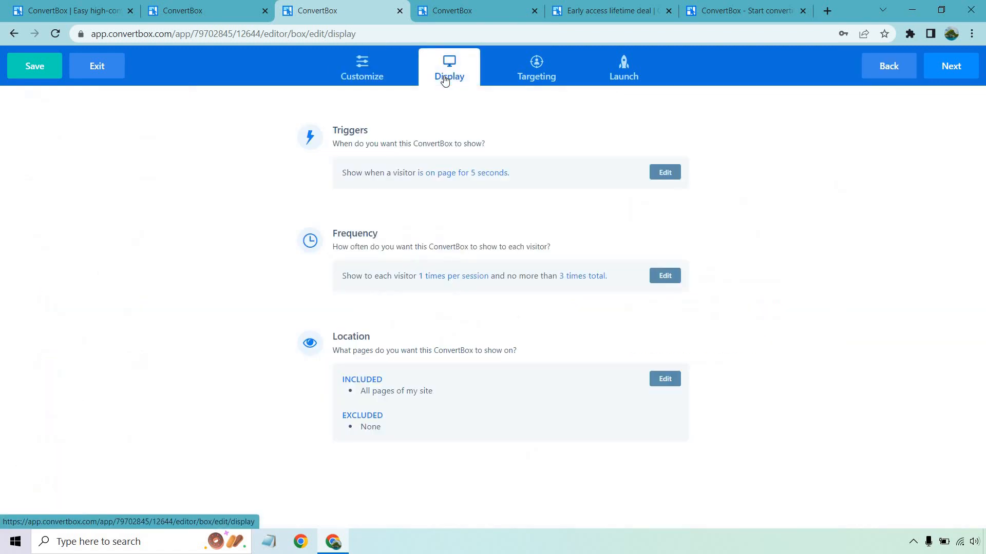
mouse_move(784, 135)
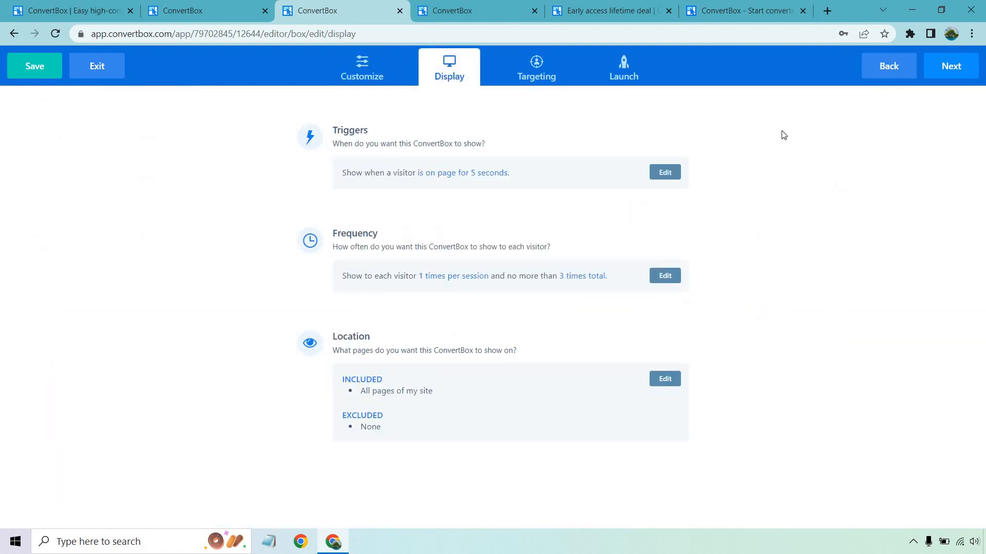
click(664, 171)
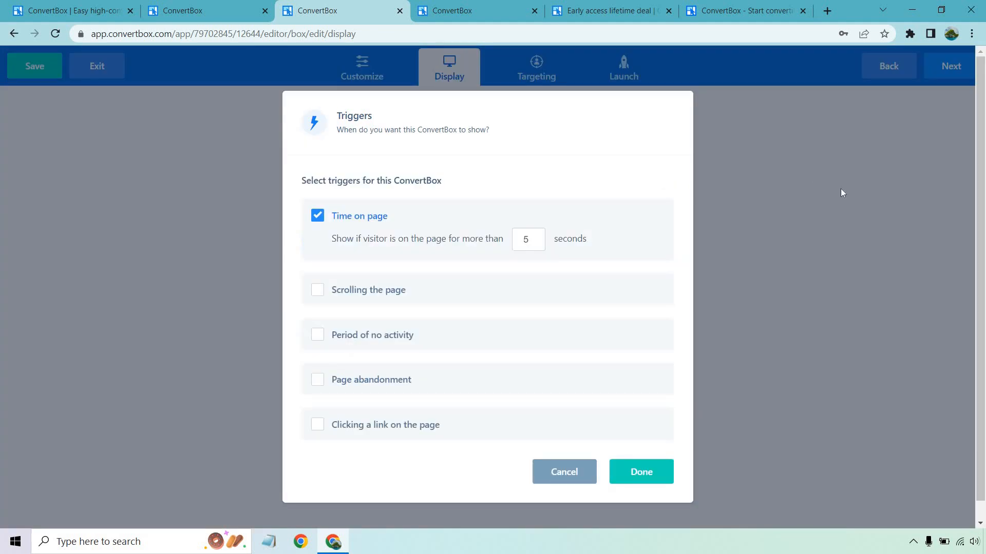
mouse_move(379, 269)
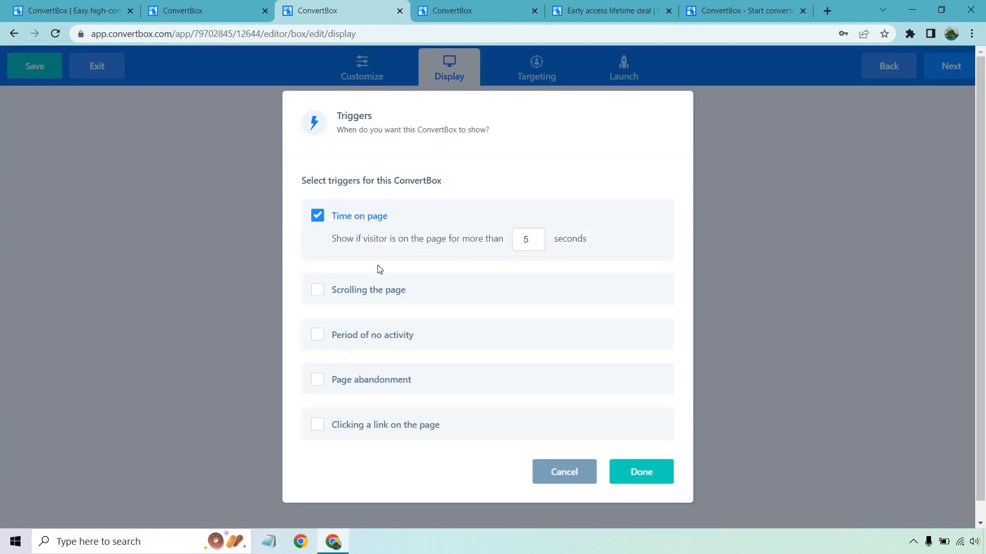
mouse_move(367, 363)
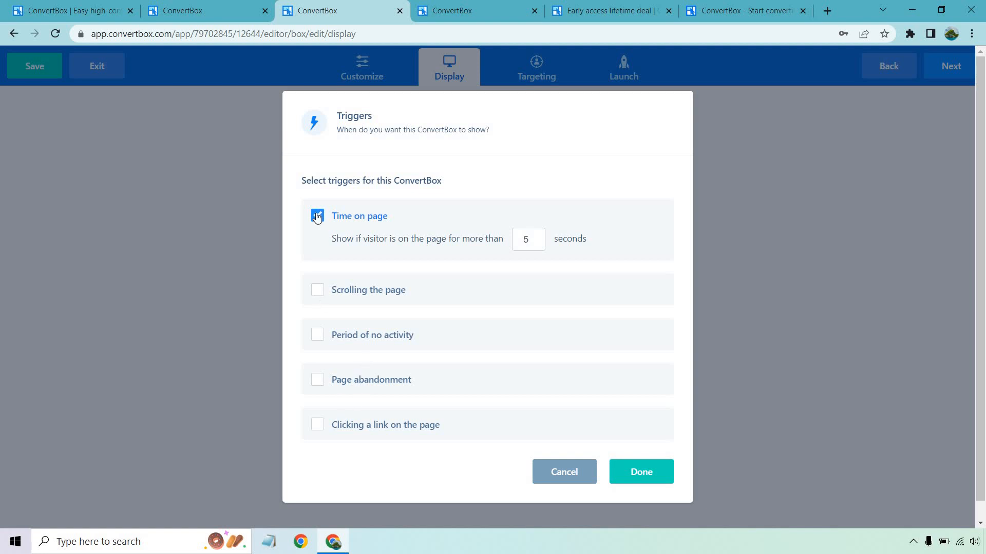
click(316, 215)
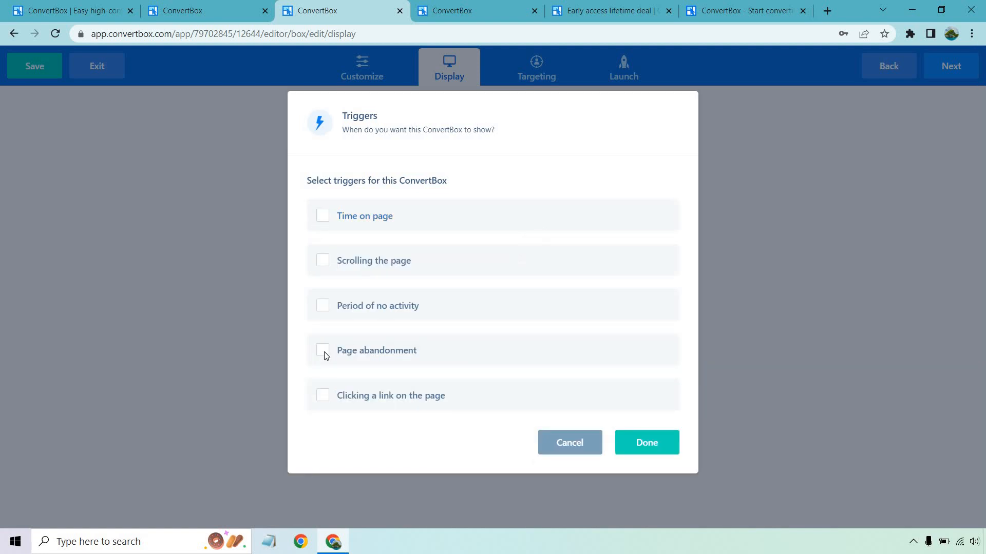
click(323, 350)
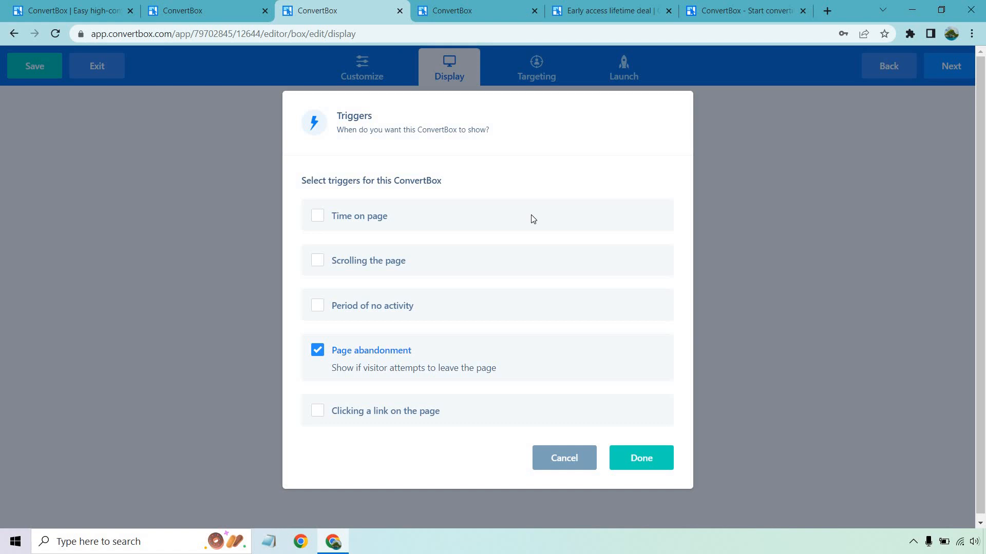
mouse_move(649, 431)
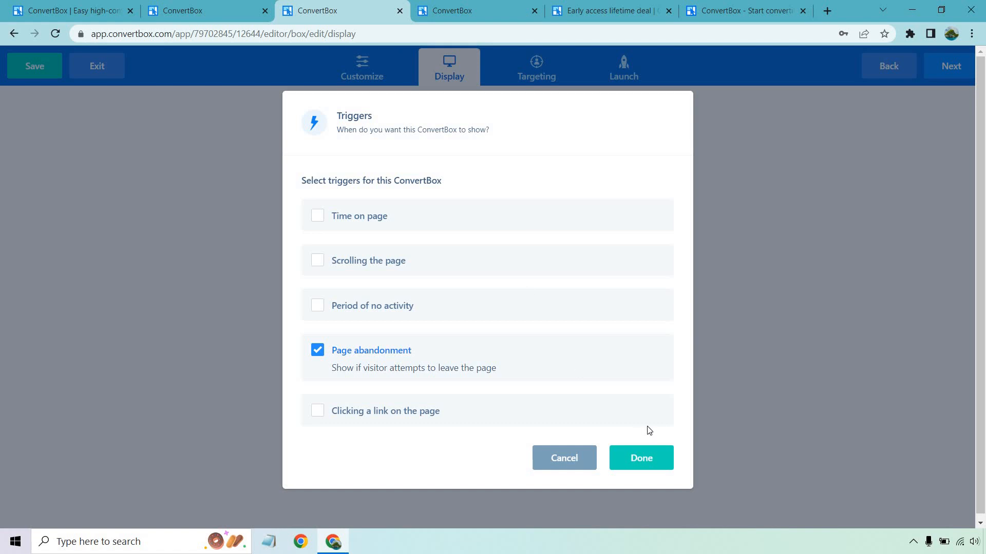
click(640, 458)
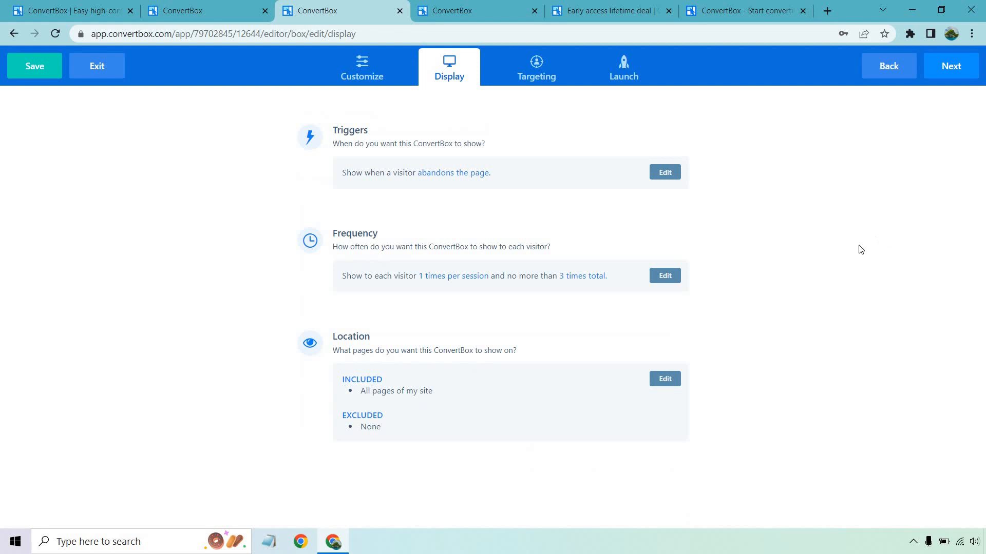
Limit showings to 2 per day, 30 total, and none until next day once closed.
click(664, 275)
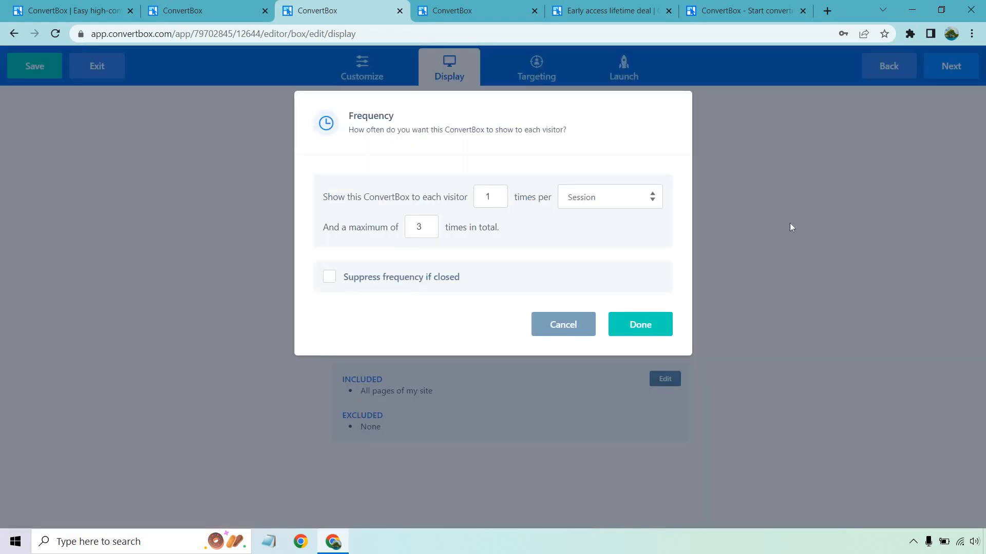
mouse_move(539, 143)
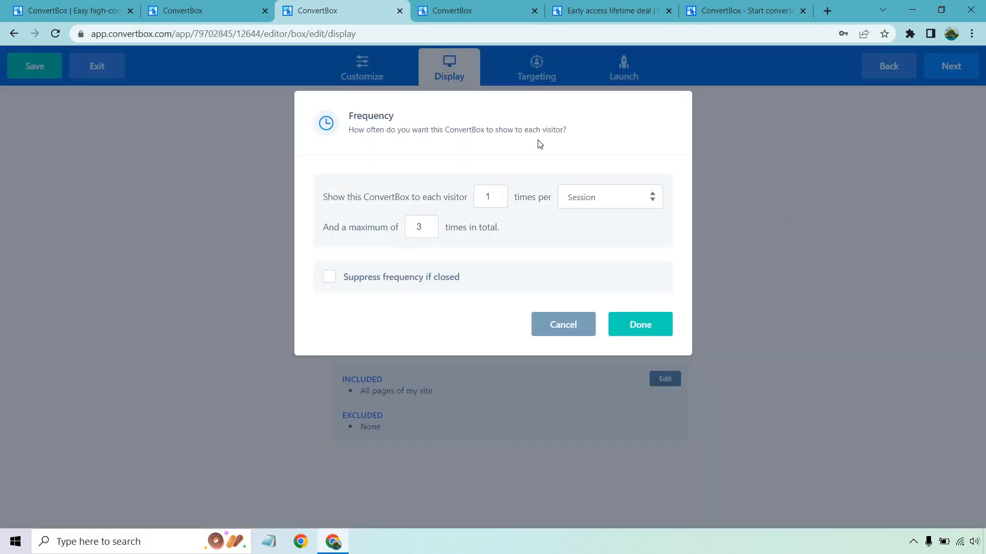
click(608, 197)
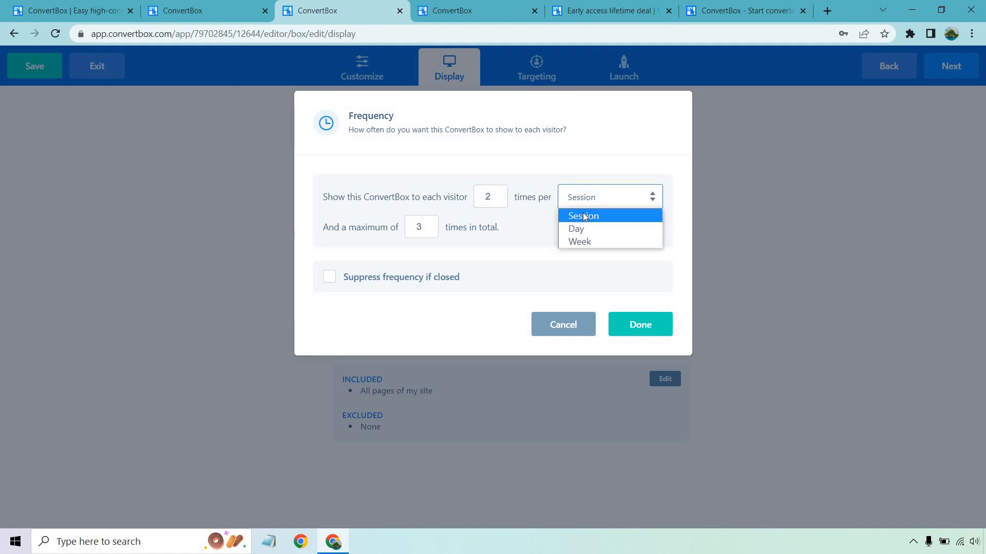
click(574, 228)
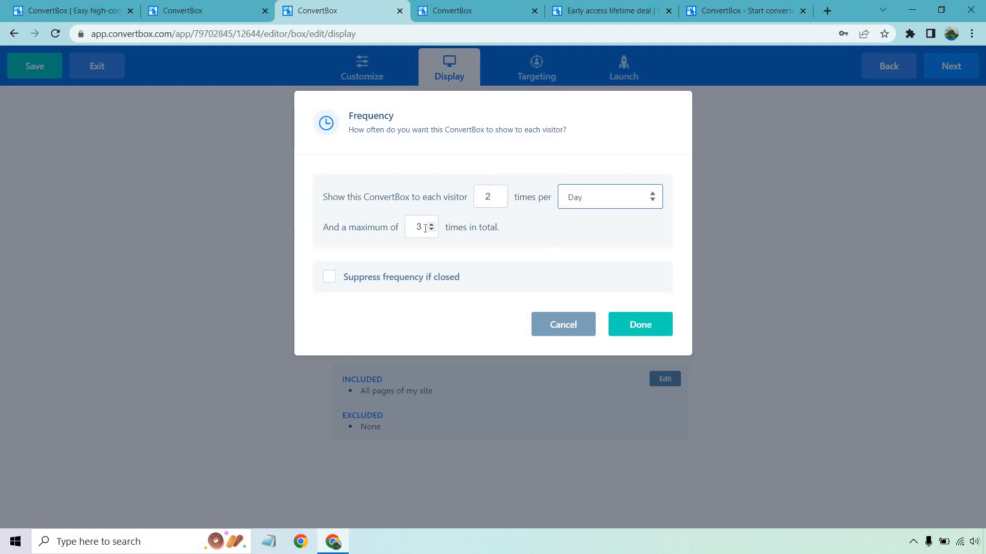
click(418, 227)
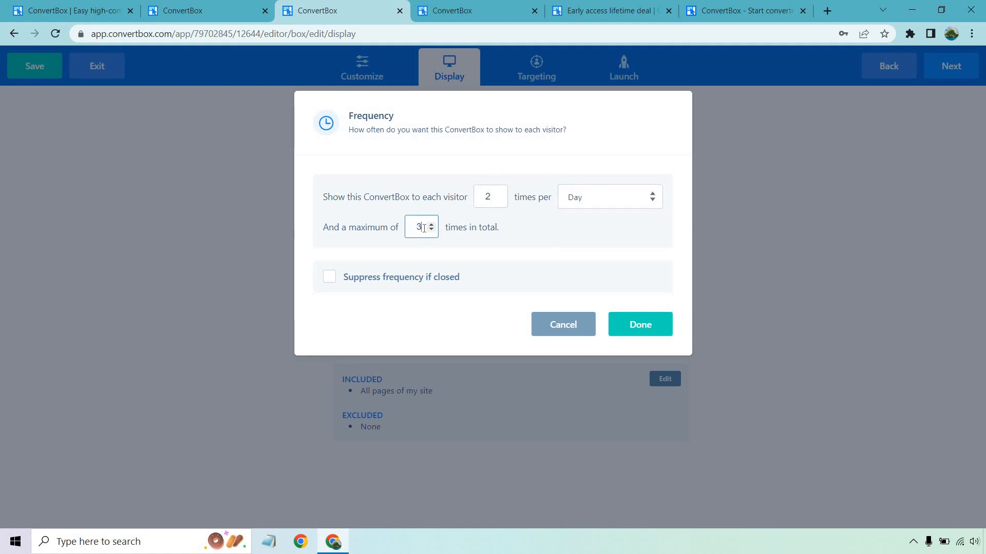
text(0)
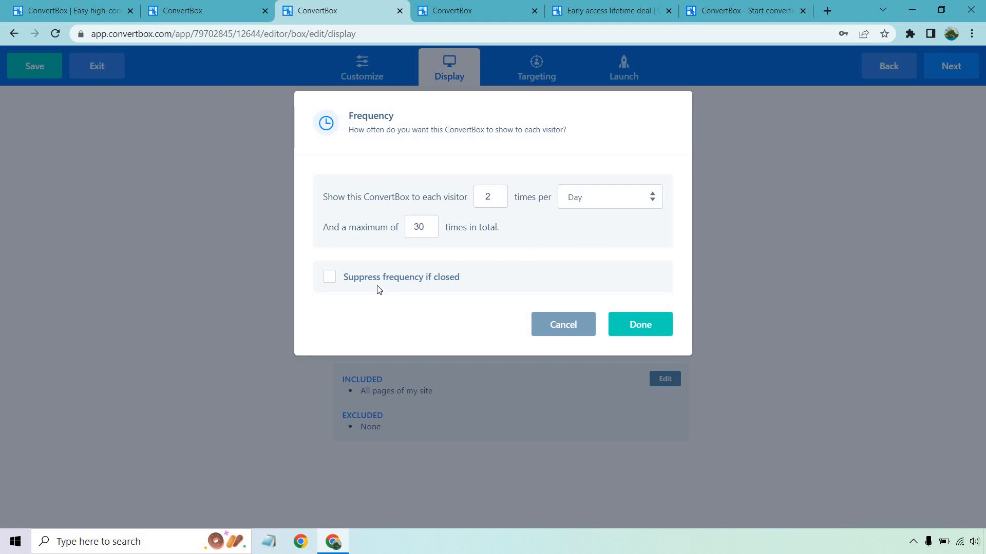
click(329, 277)
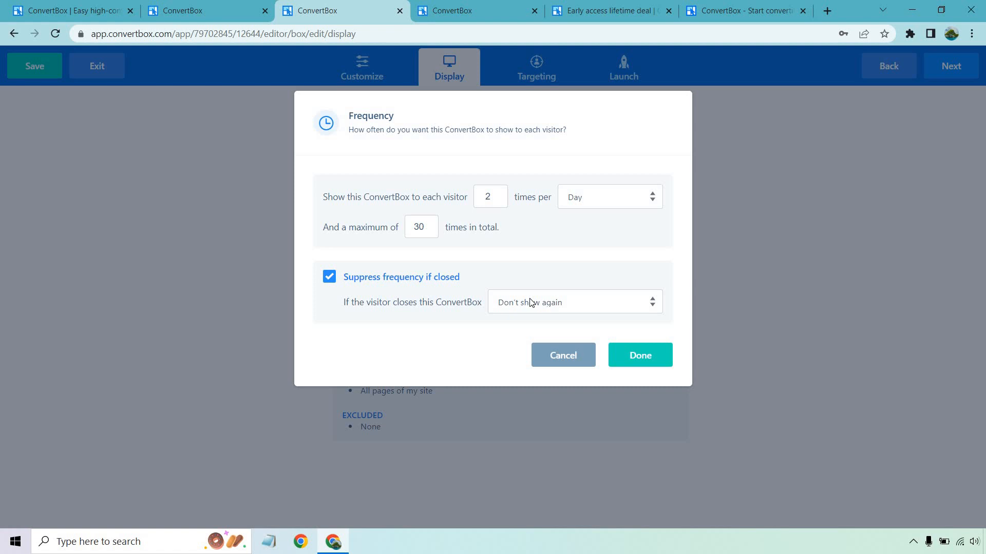
click(574, 303)
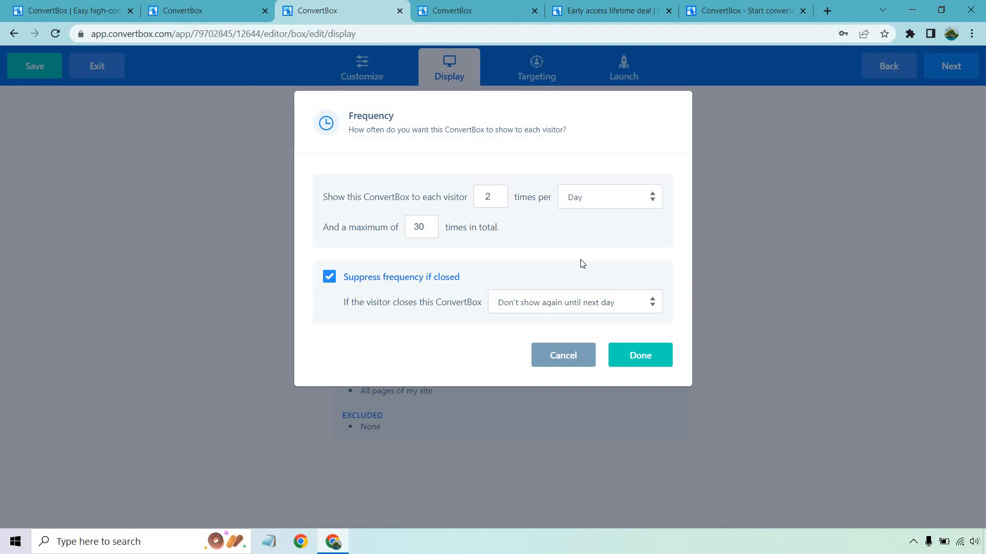
click(639, 356)
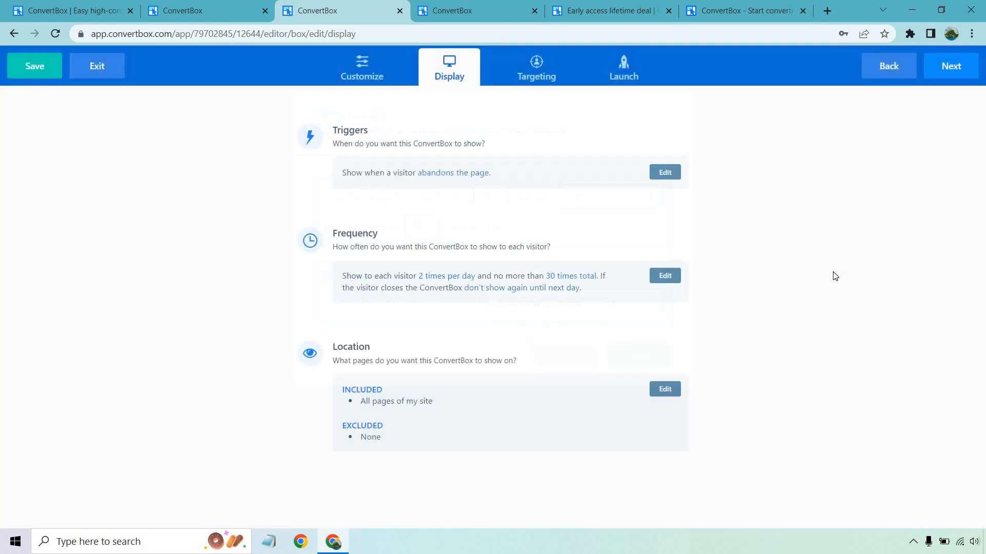
click(664, 389)
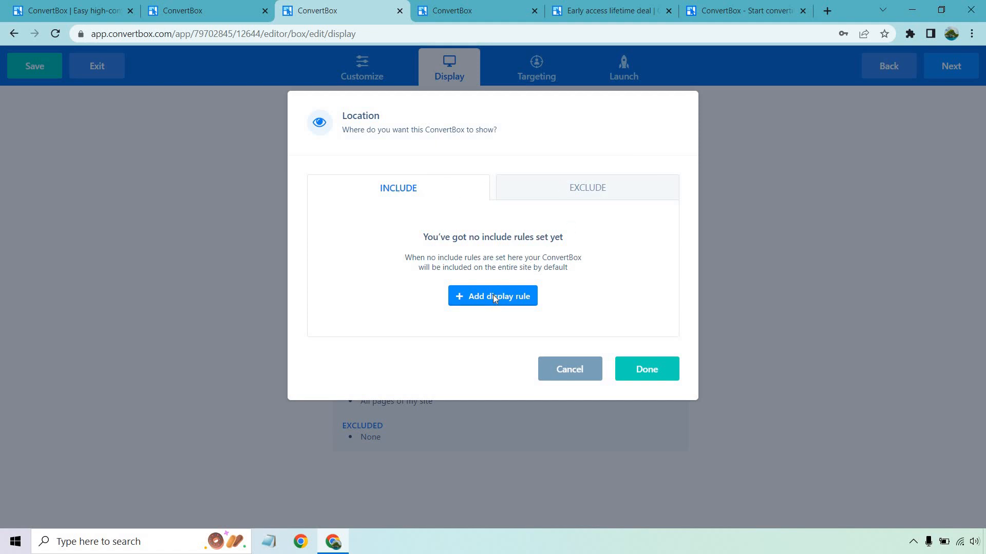
Try adding a page display rule, then cancel to keep showing on all pages.
click(492, 297)
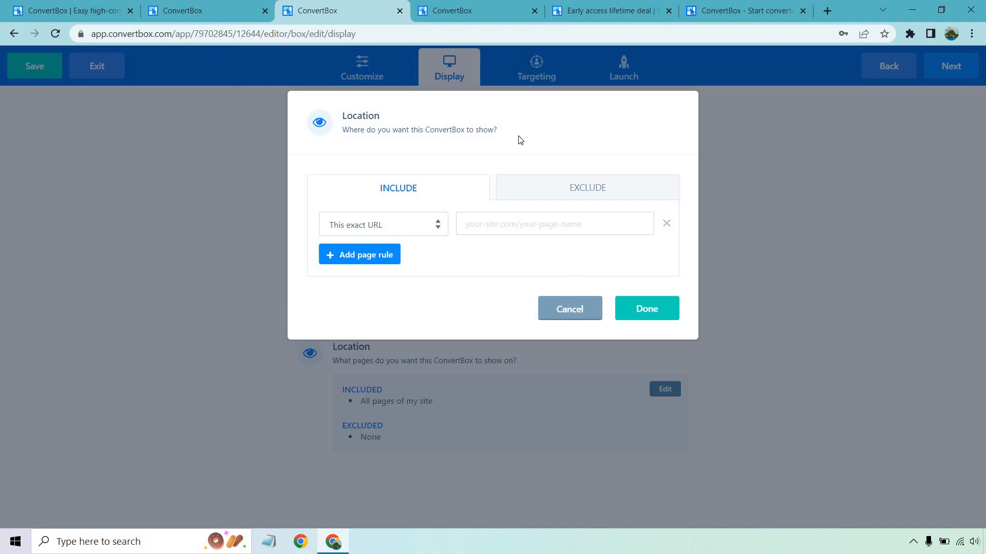
click(536, 65)
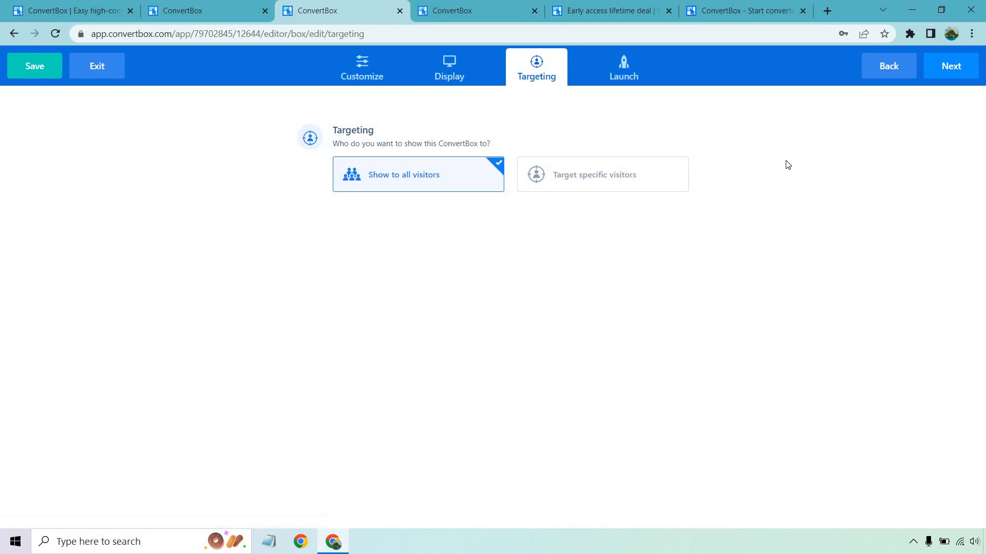
mouse_move(668, 171)
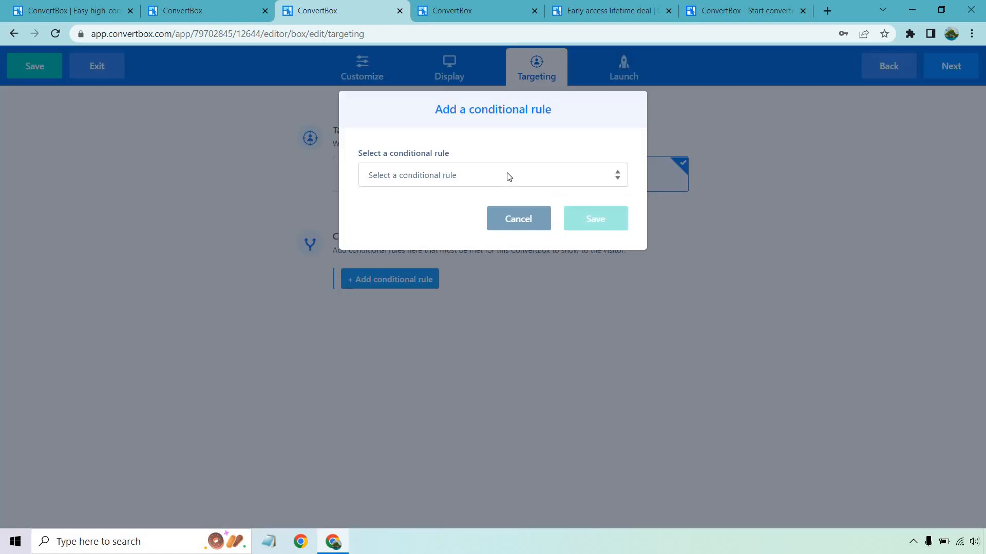
Add and save a 'Device type is desktop' rule, then start a second AND condition.
click(492, 174)
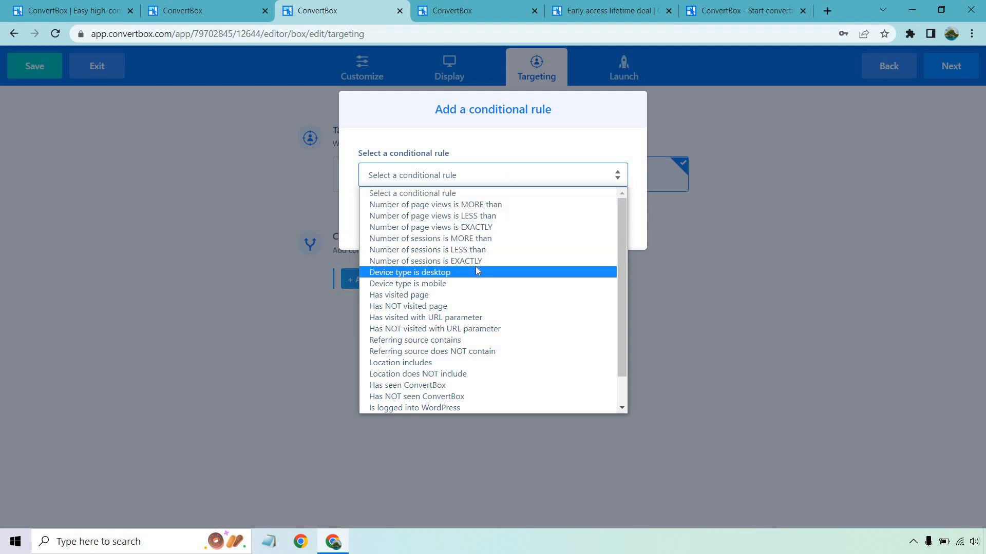
click(410, 272)
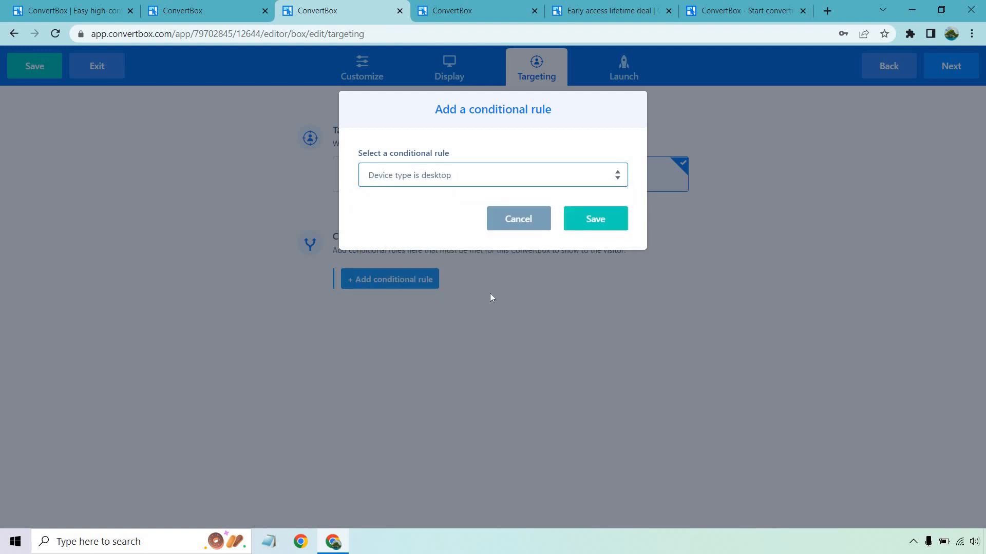
click(594, 219)
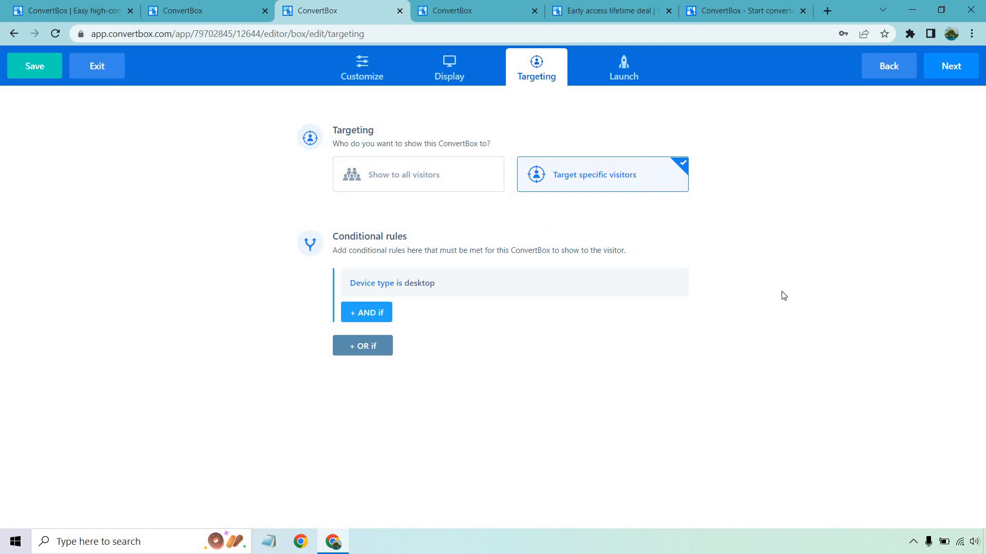
mouse_move(380, 313)
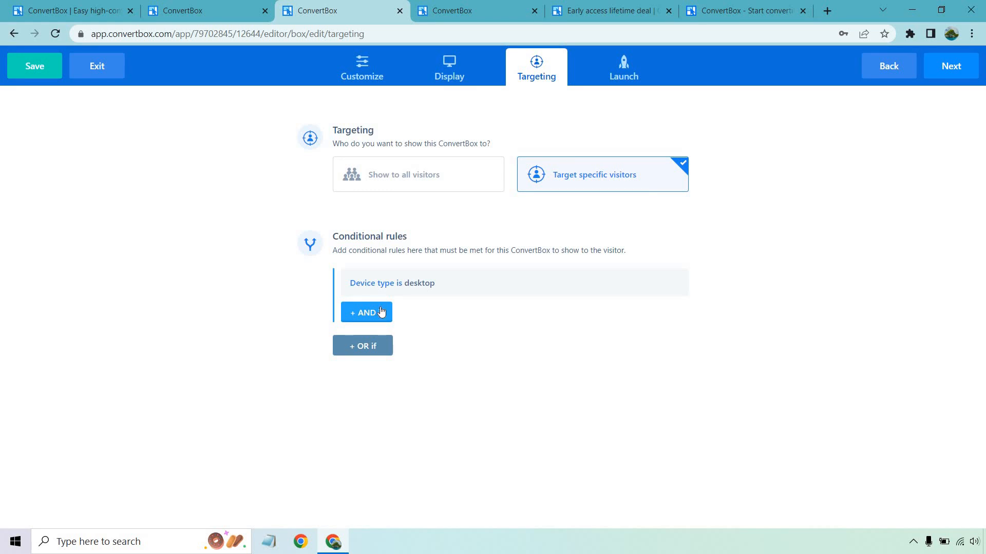
mouse_move(409, 319)
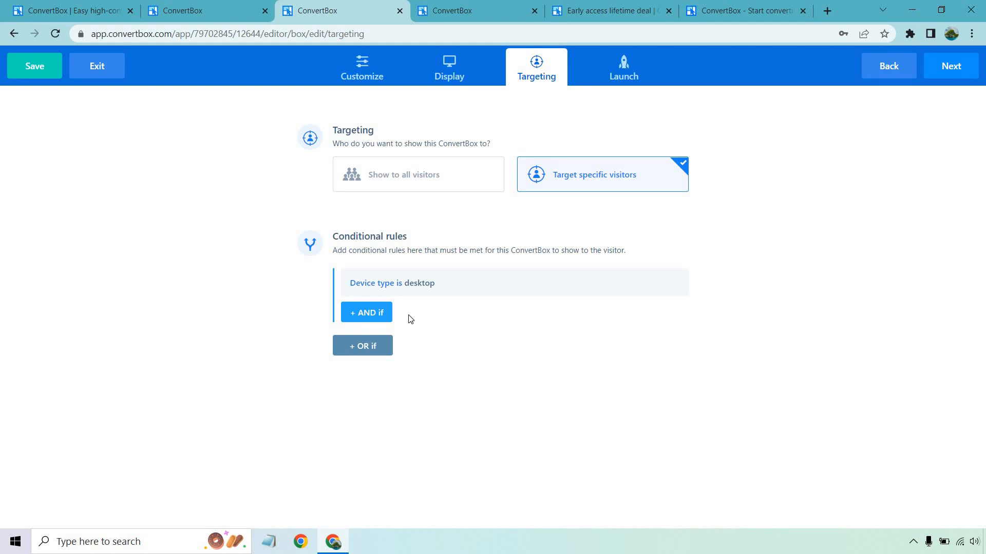
click(367, 313)
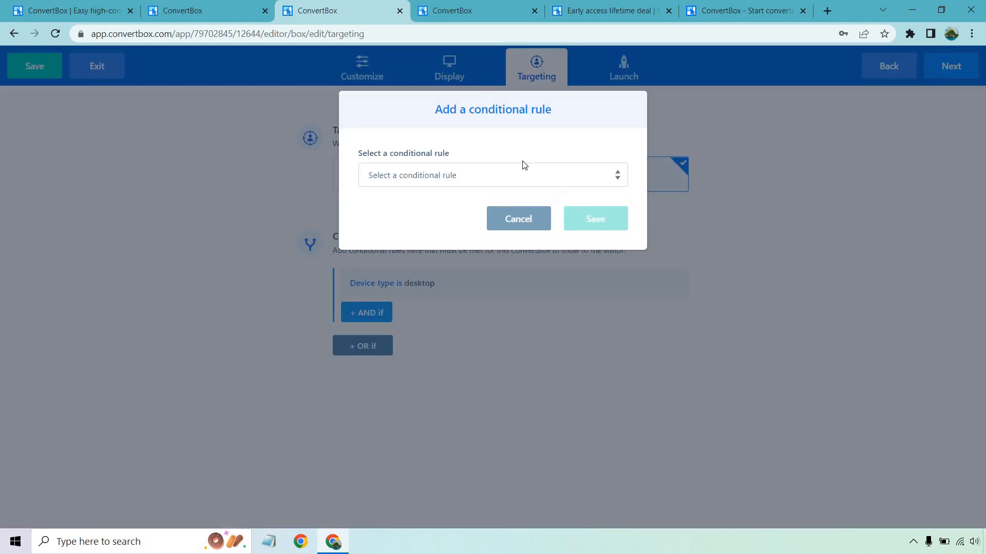
click(493, 175)
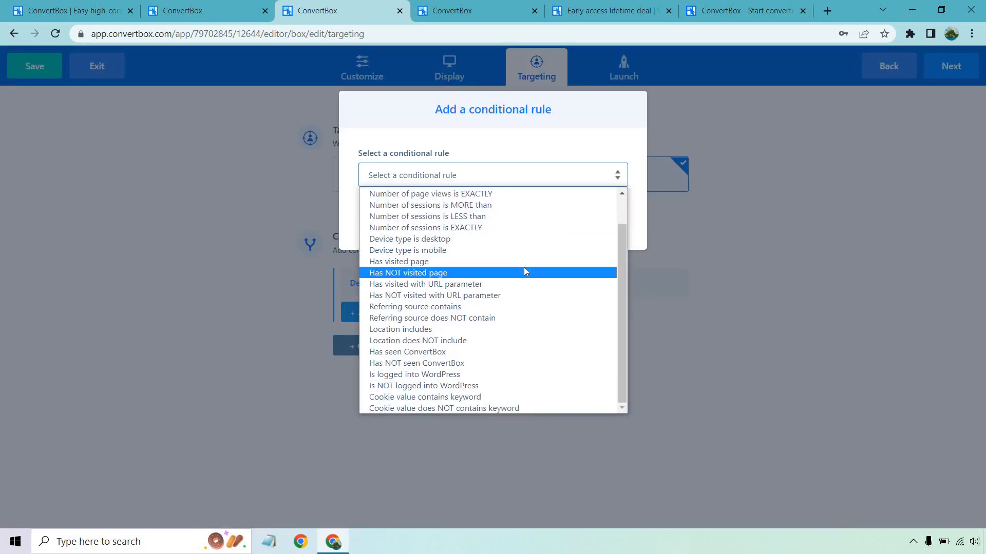
mouse_move(521, 306)
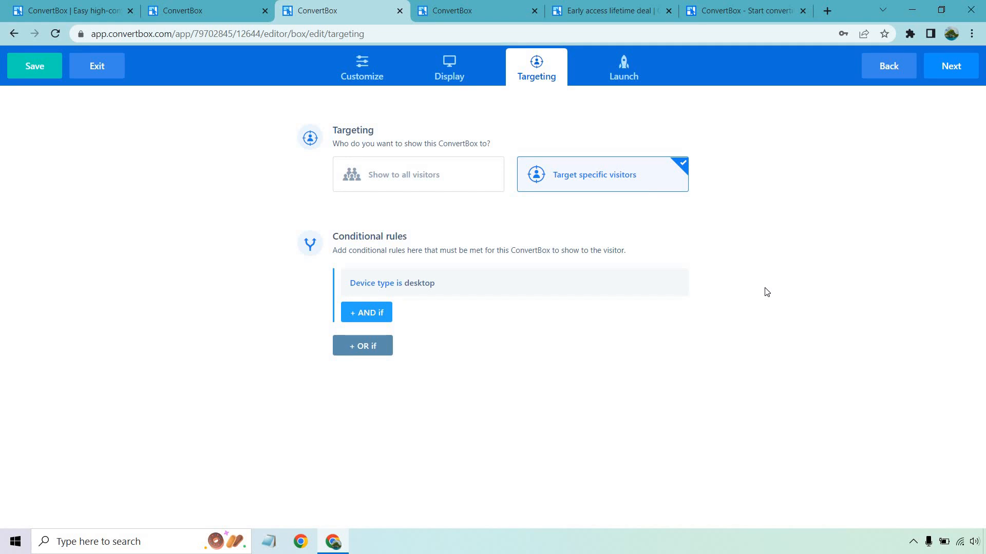
mouse_move(517, 92)
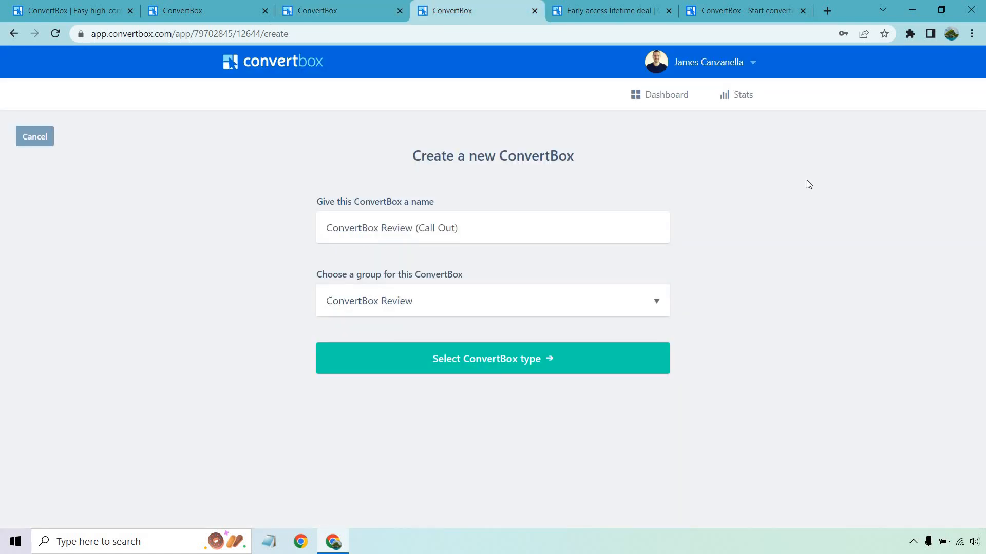
mouse_move(585, 365)
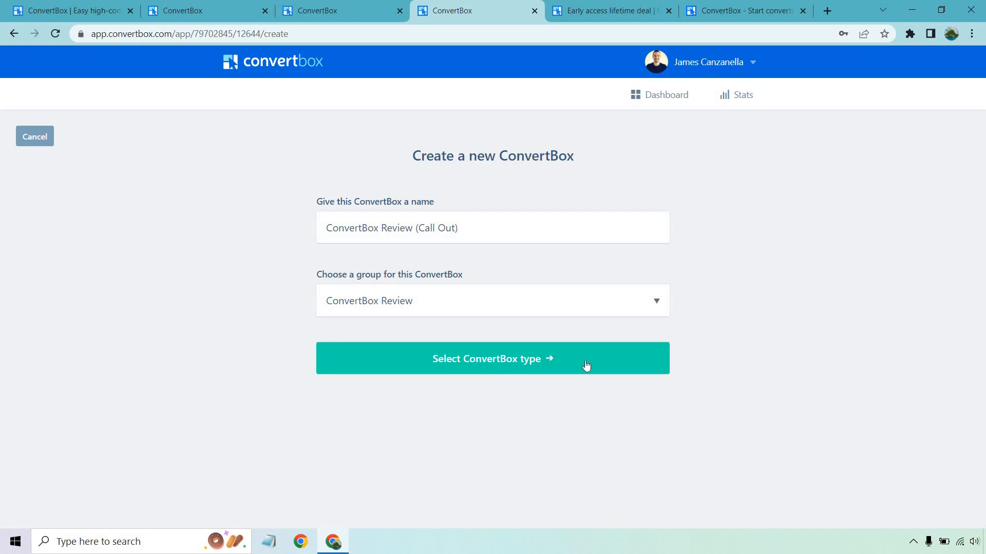
Continue to box types, browse the template gallery, and choose the Simple message template.
click(492, 358)
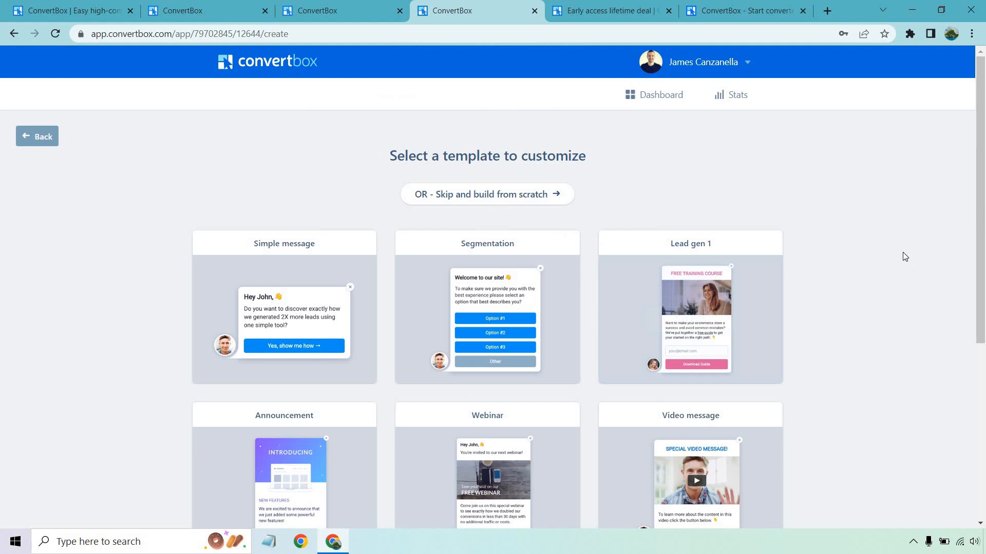
scroll(down, 3)
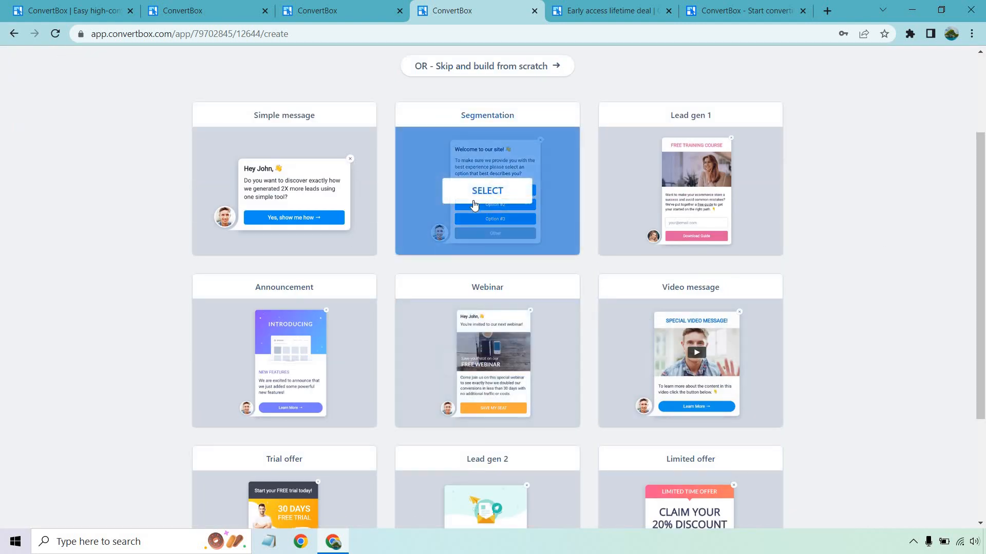
scroll(down, 3)
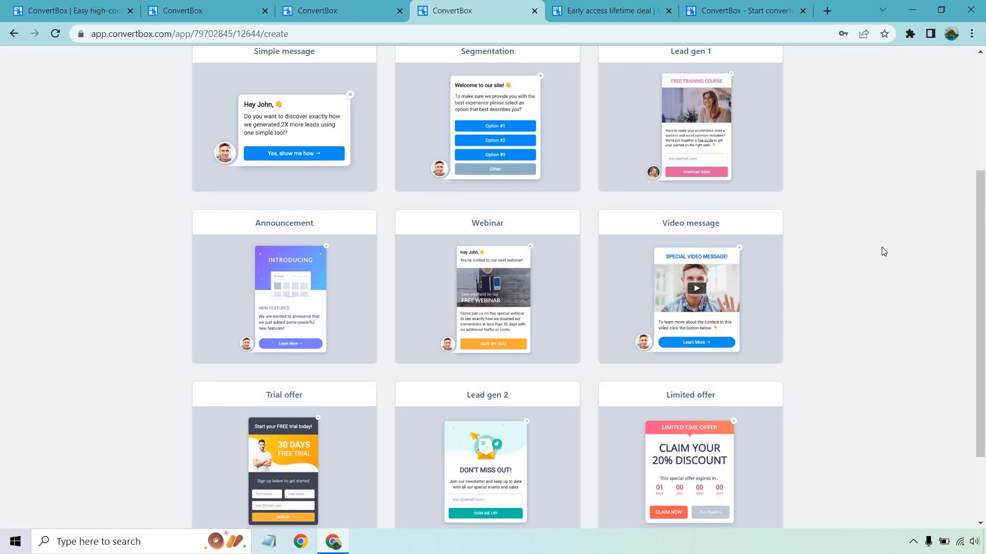
mouse_move(919, 278)
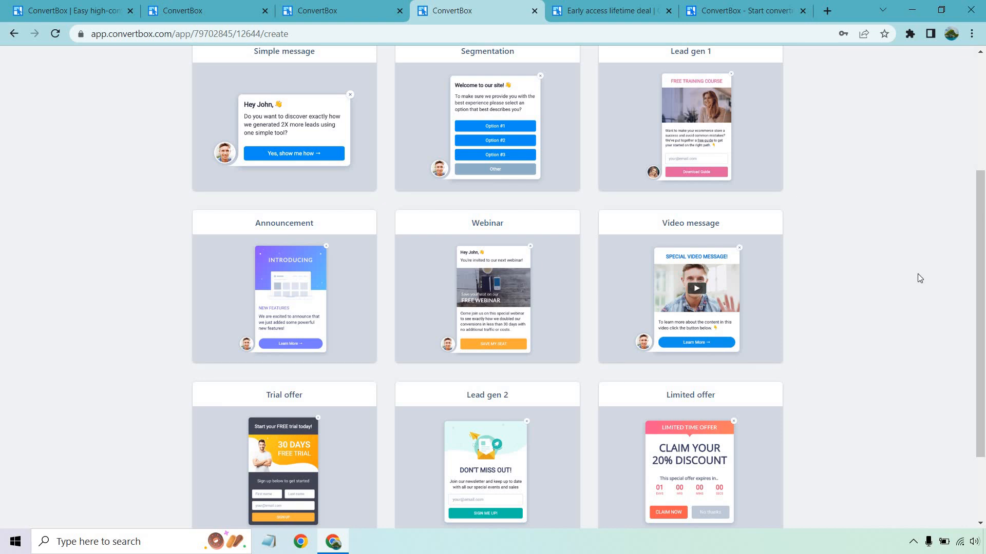
mouse_move(890, 244)
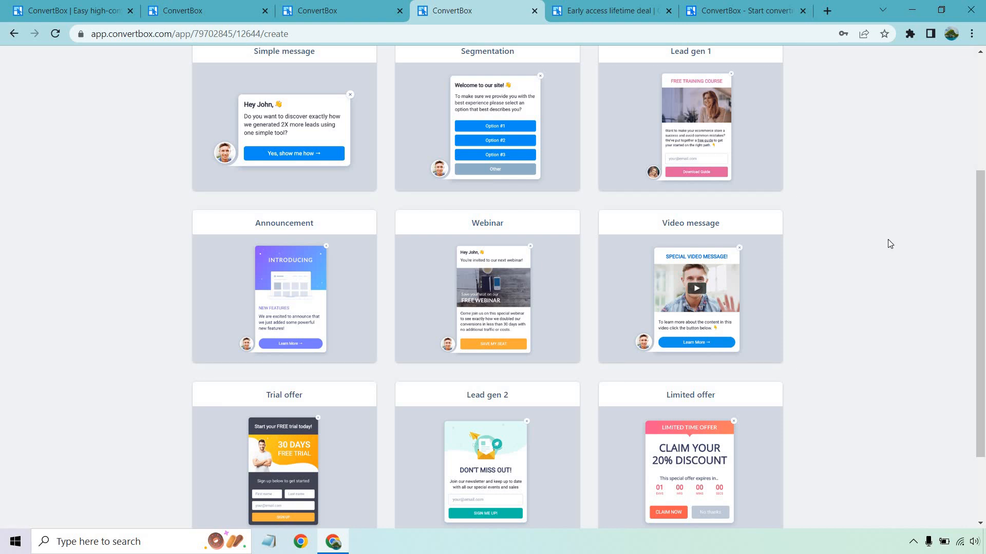
click(283, 126)
text(Edit for a great call t)
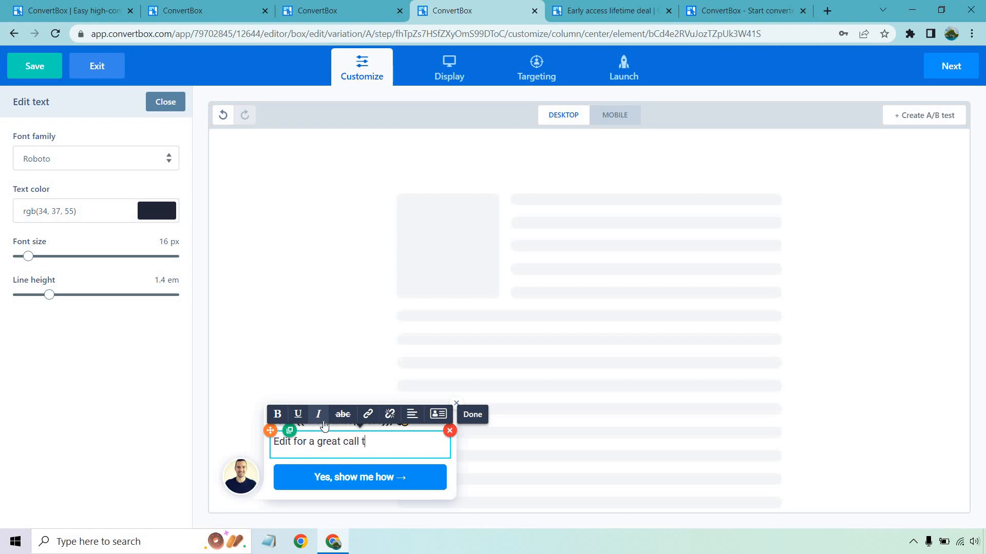
Finish the body text and retitle the heading 'ConvertBox Lifetime Access'.
text(o action)
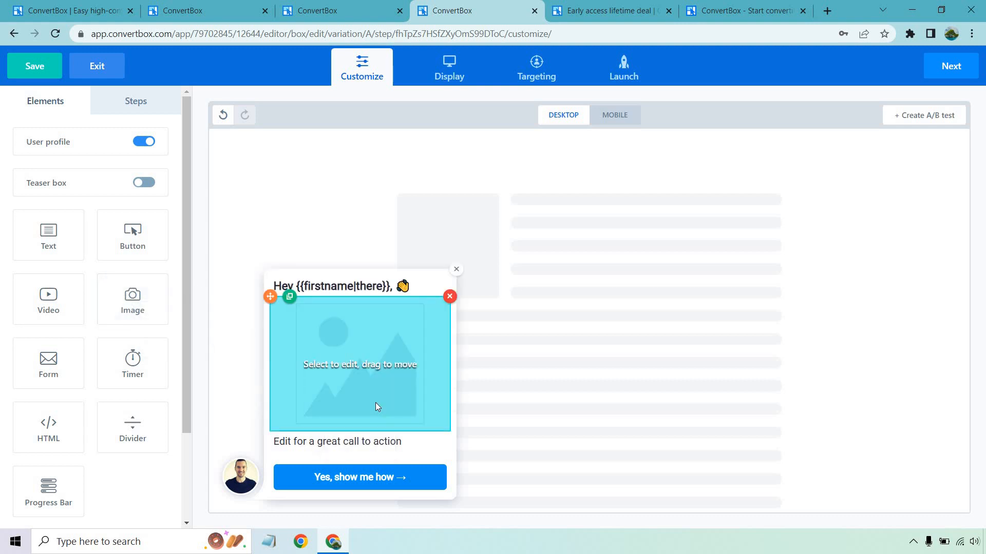
click(360, 364)
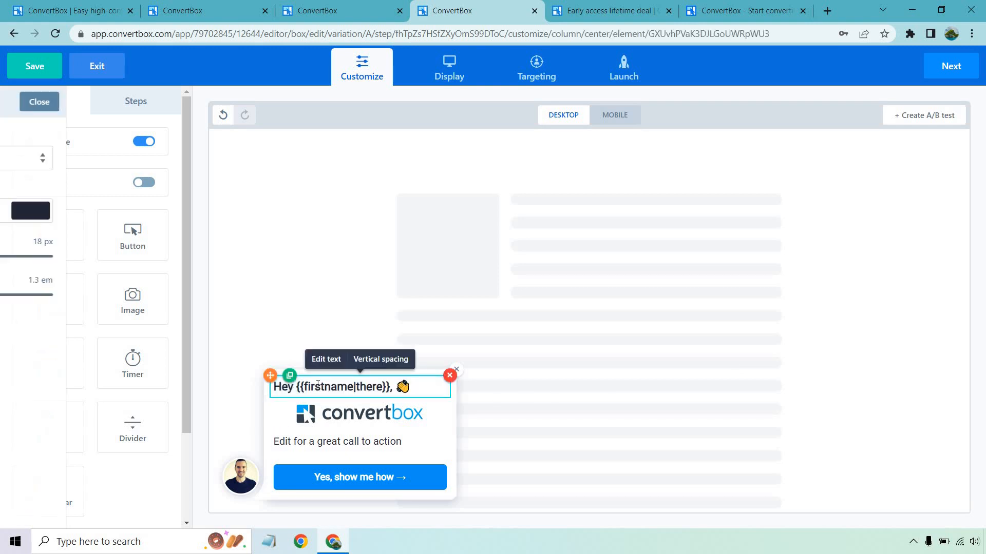
text(ConvertBox Lifetime Access)
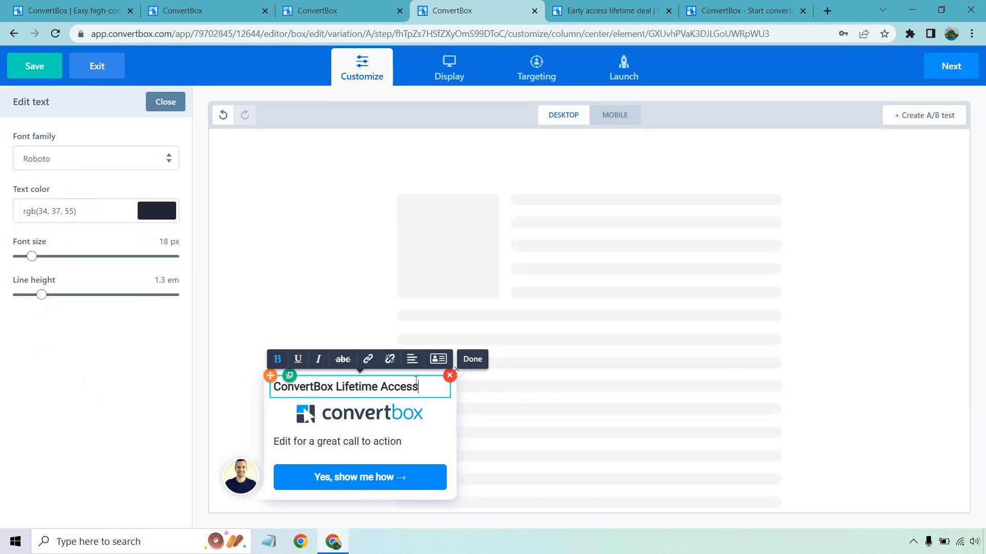
click(472, 359)
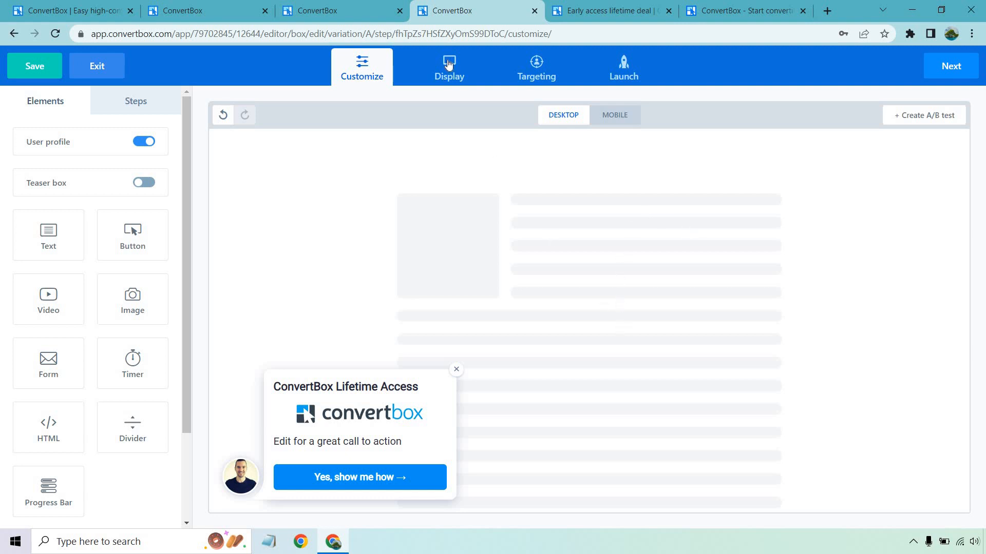
click(448, 65)
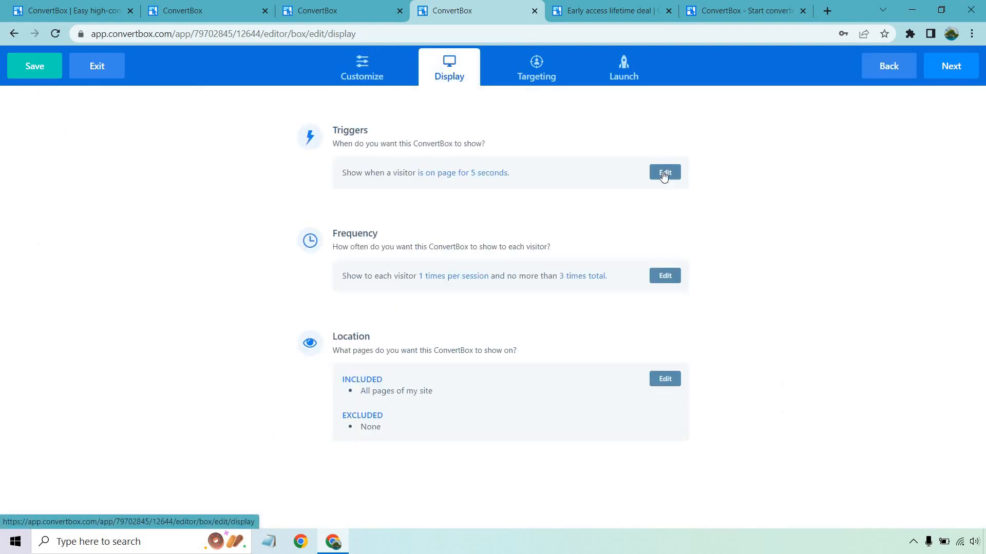
Add 'Scrolling the page' as a display trigger, then return to the popup design.
click(664, 173)
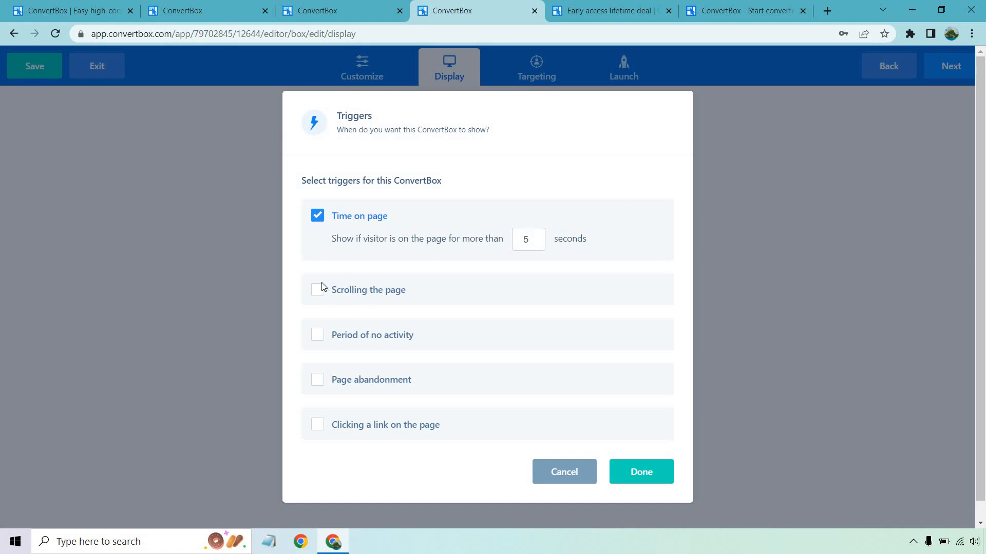
click(317, 289)
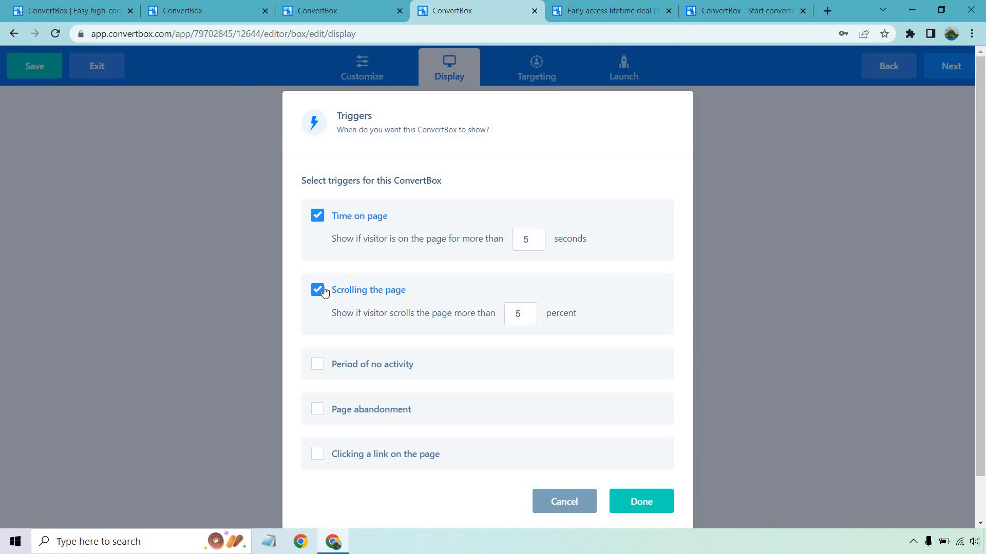
mouse_move(374, 263)
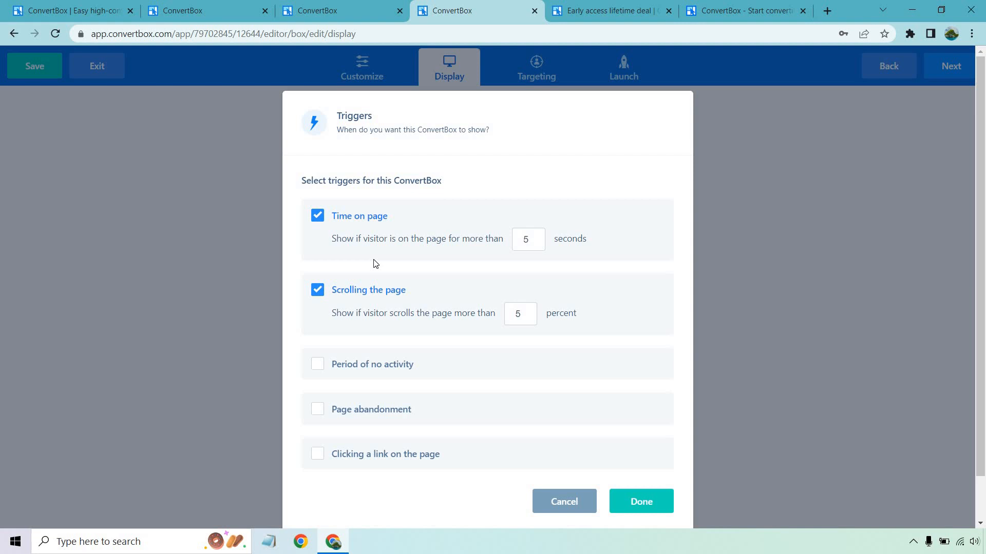
click(640, 501)
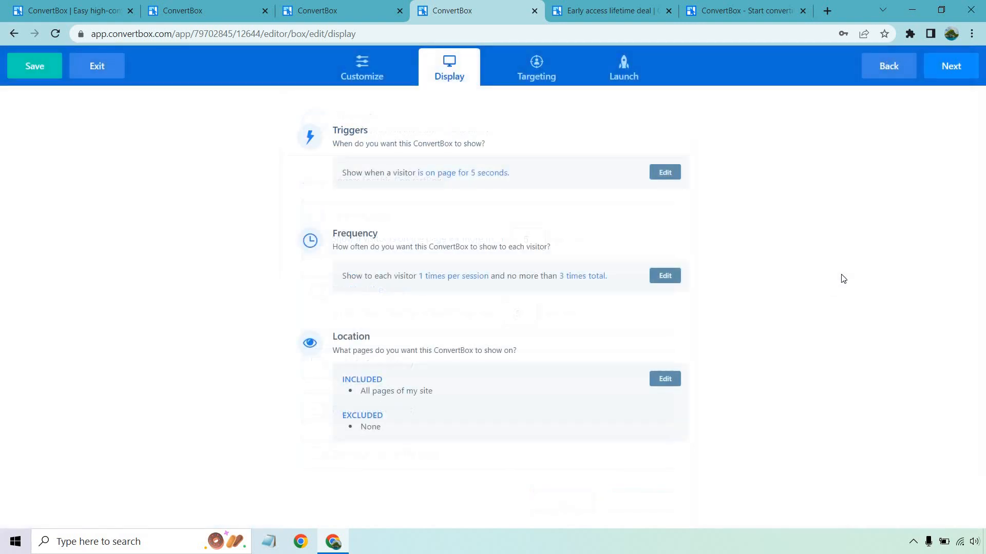
click(361, 66)
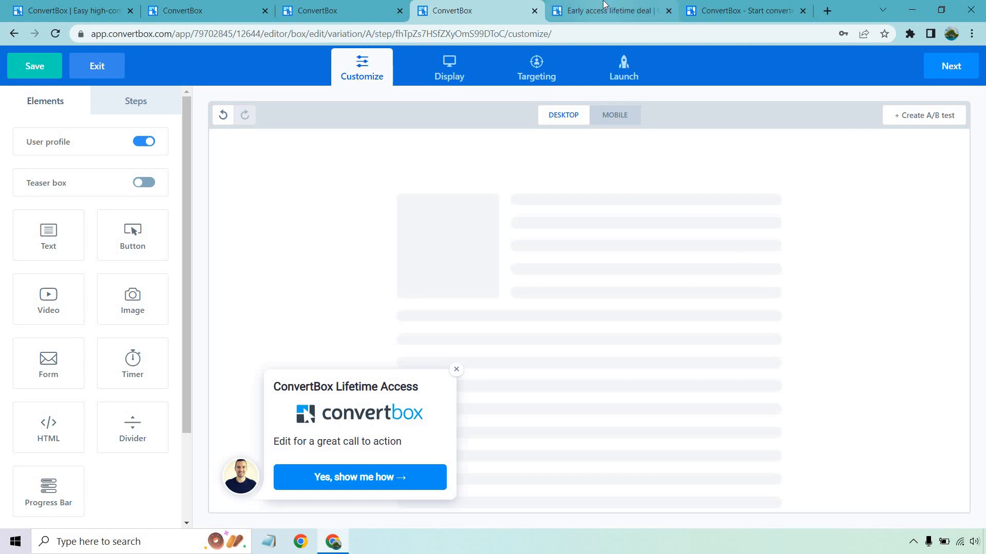
click(607, 11)
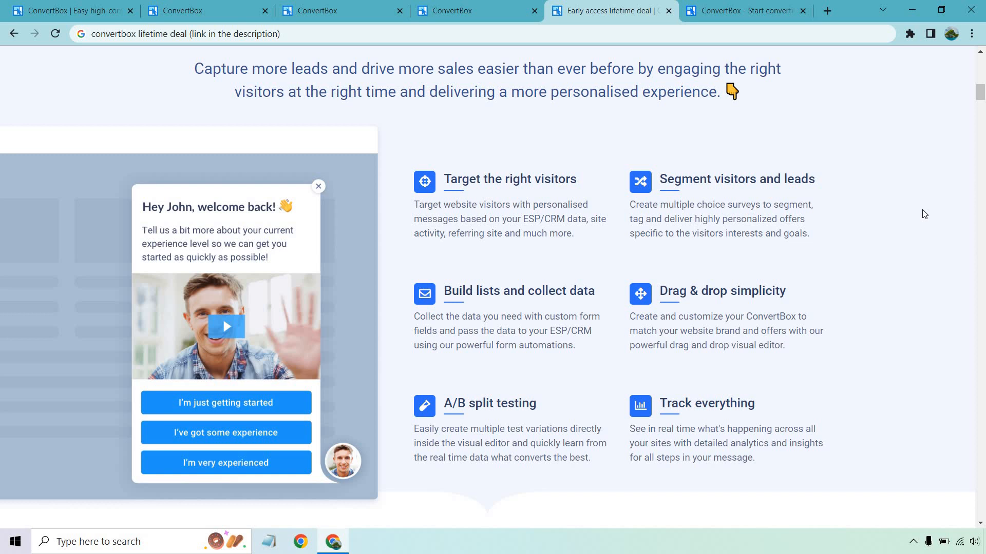
mouse_move(216, 356)
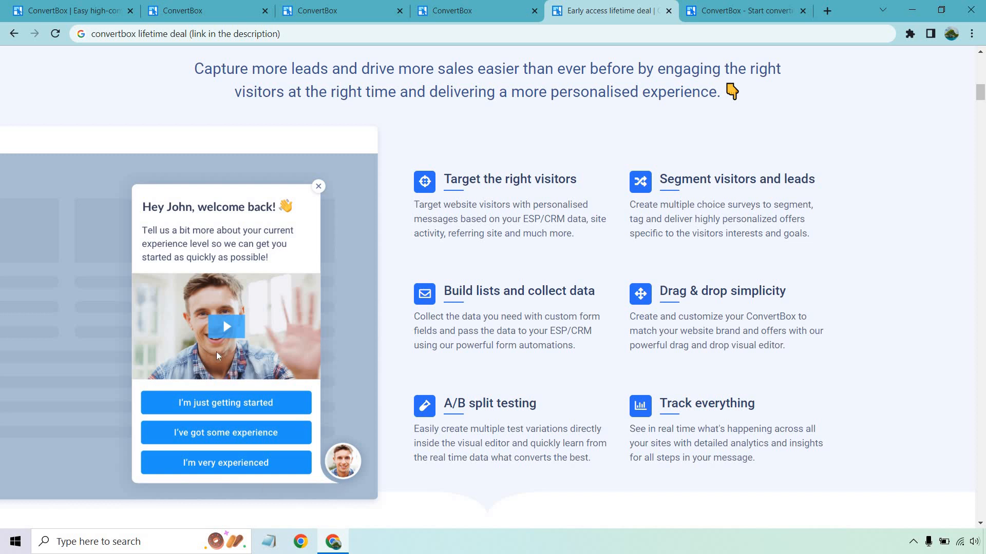
mouse_move(897, 303)
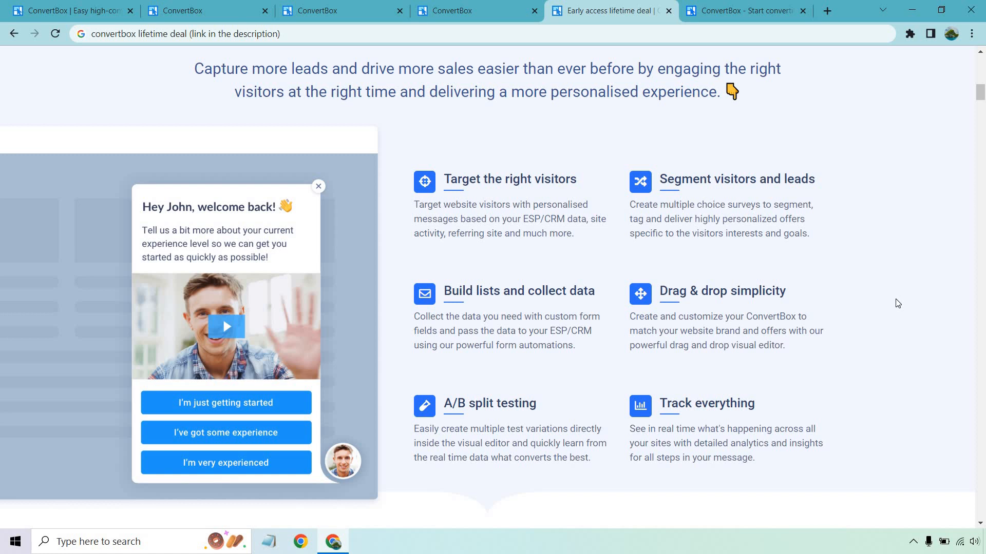
Scroll the lifetime-deal page past integrations, countdown timers and surveys to the display options.
scroll(down, 3)
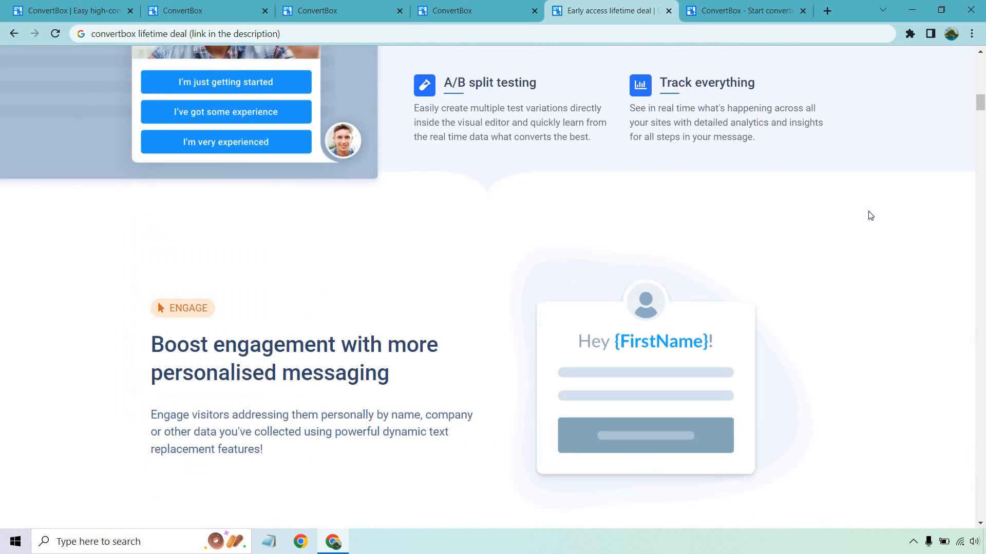
scroll(down, 3)
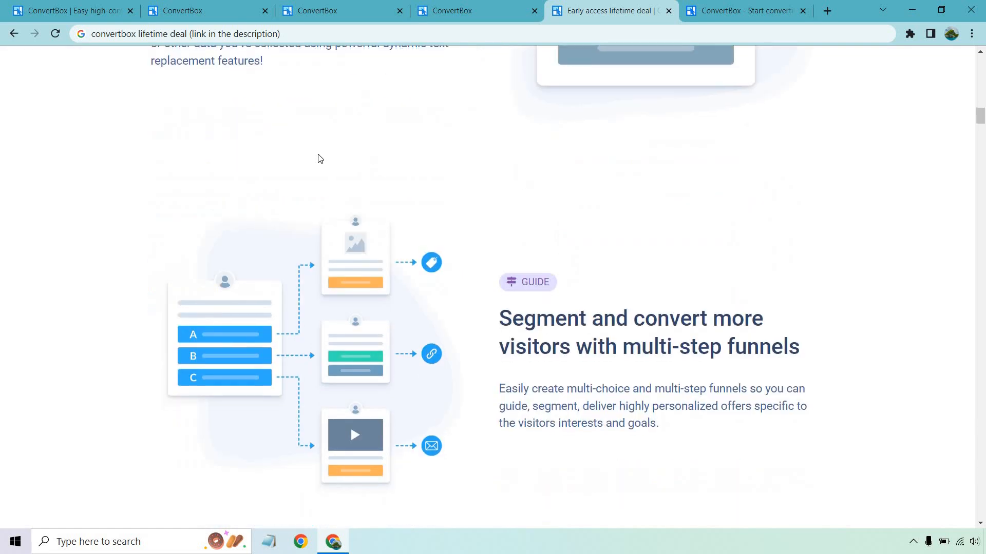
scroll(down, 3)
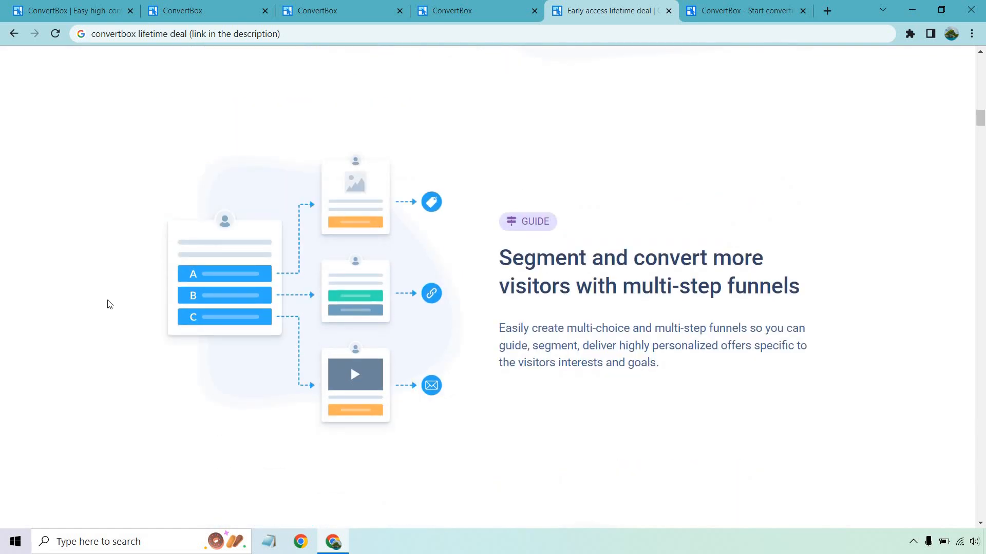
mouse_move(322, 184)
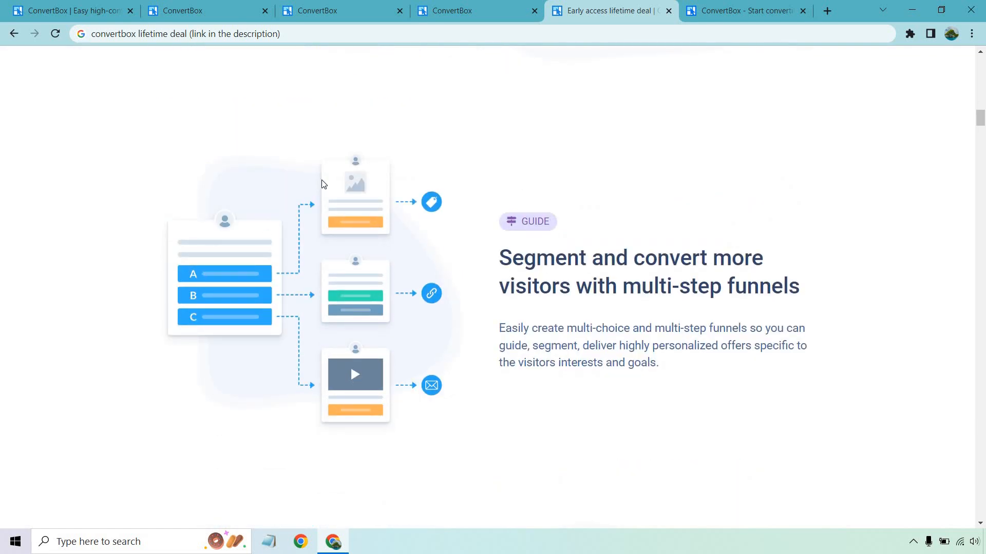
mouse_move(356, 308)
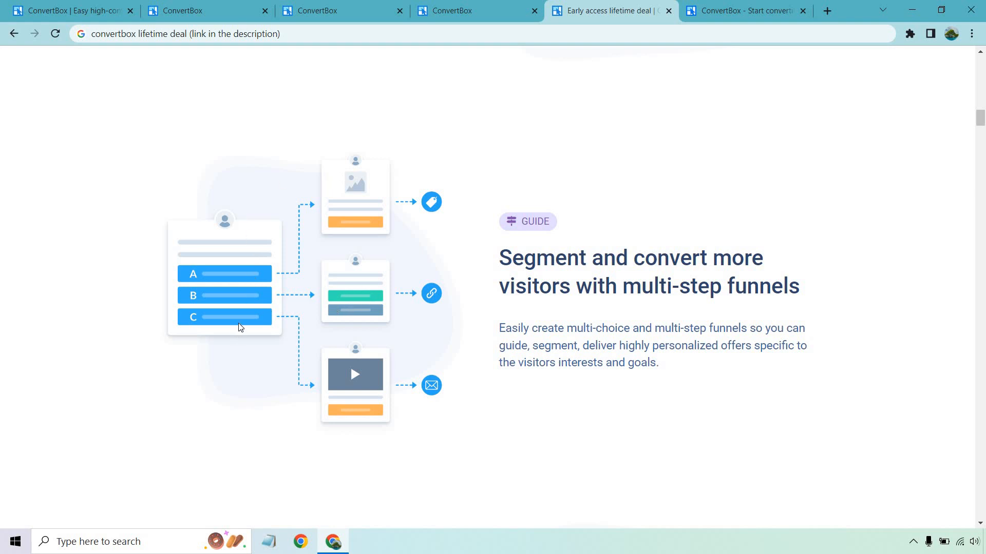
mouse_move(354, 374)
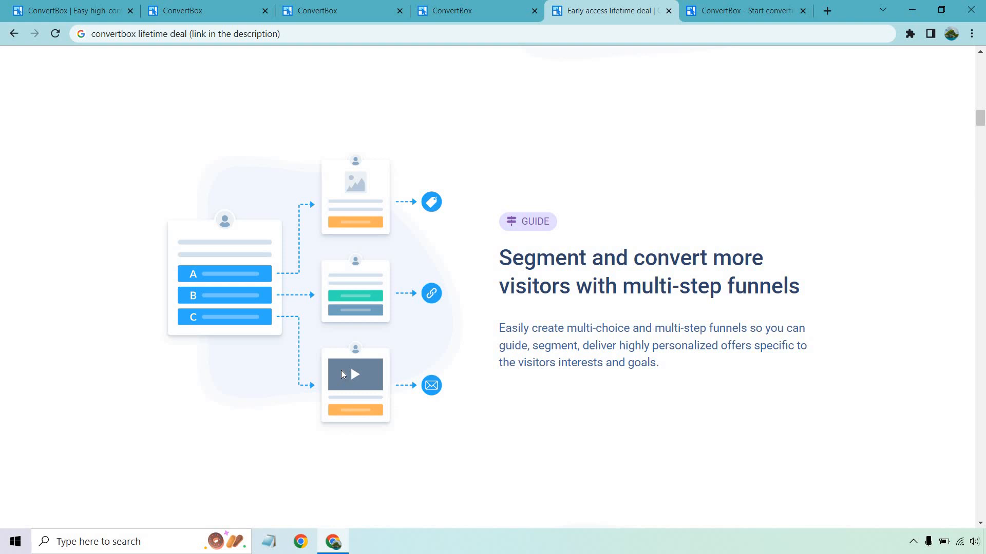
scroll(down, 3)
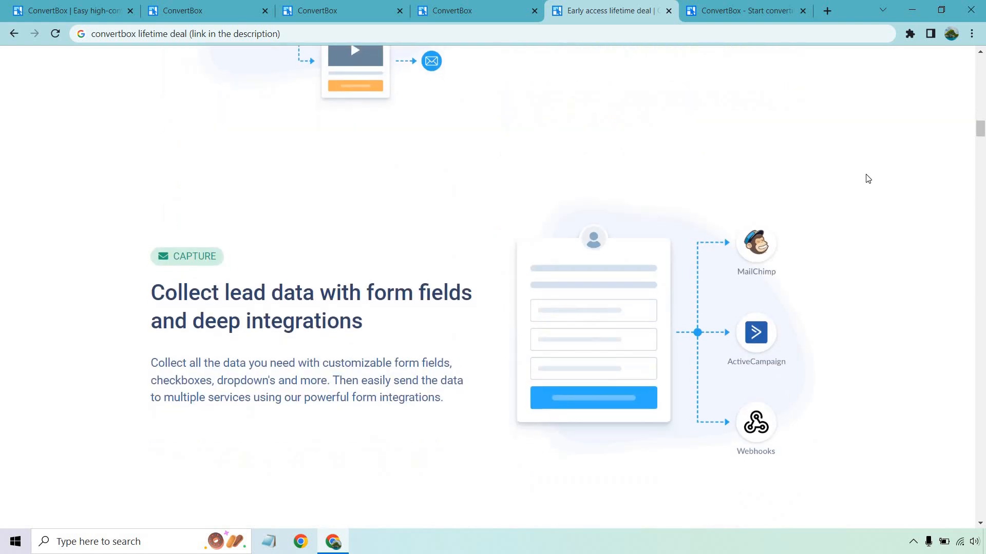
scroll(down, 3)
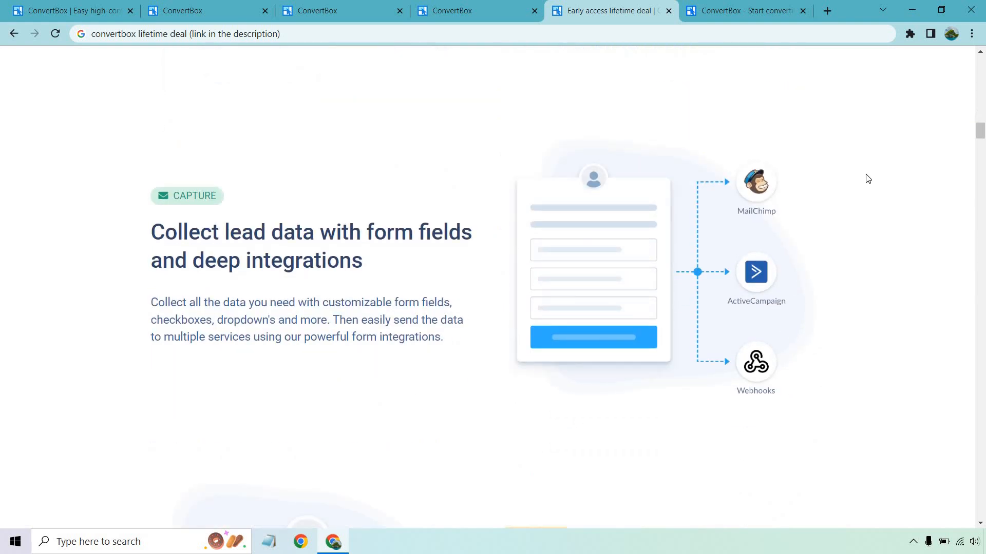
scroll(down, 3)
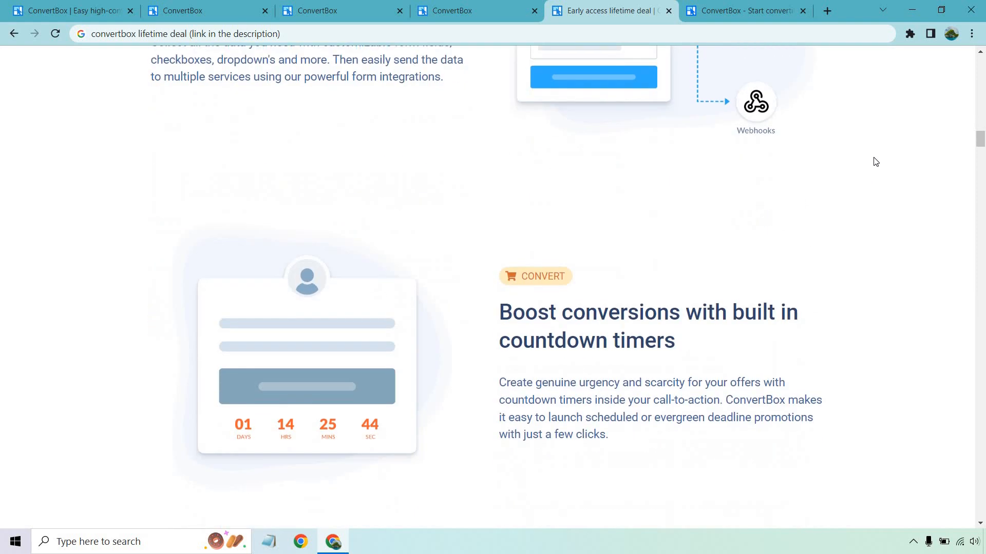
scroll(down, 3)
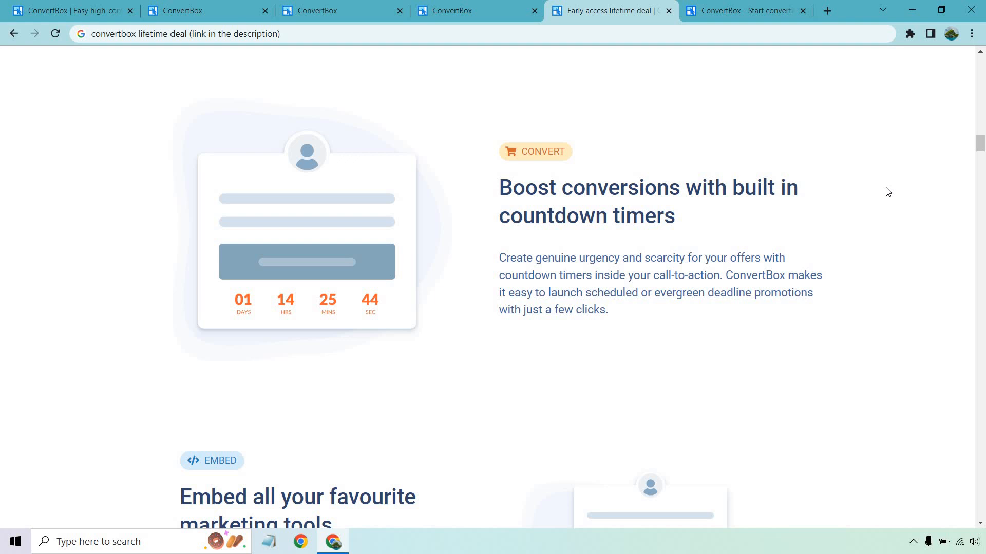
scroll(down, 3)
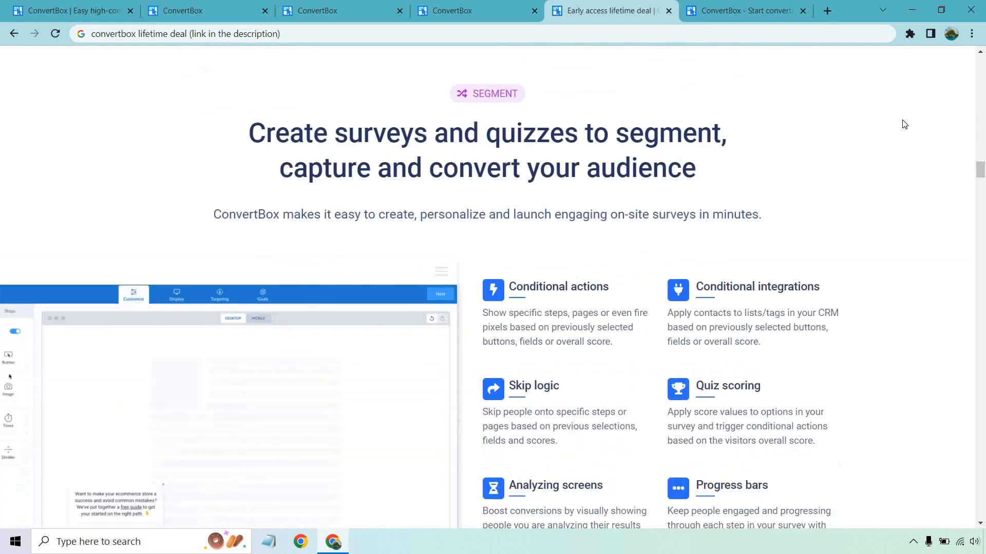
scroll(down, 3)
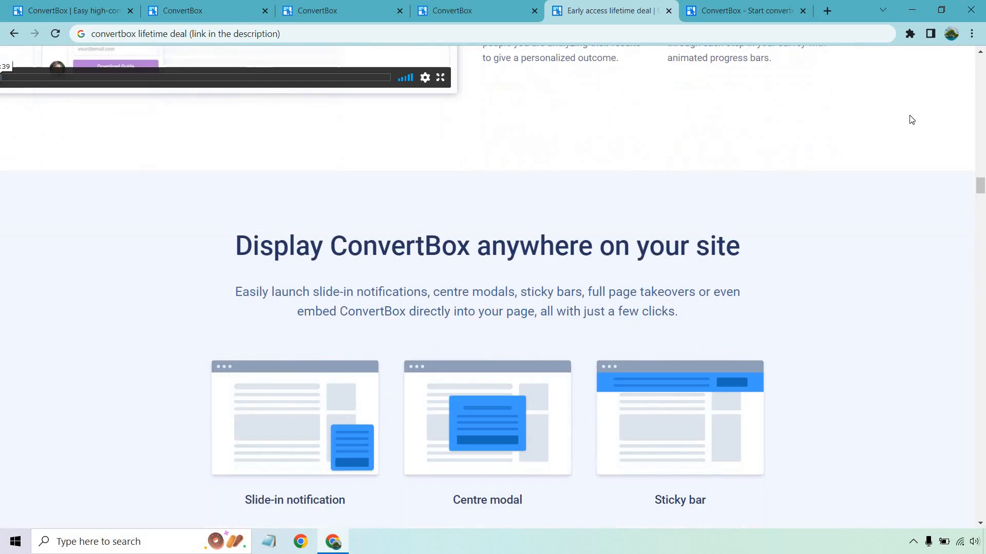
scroll(down, 3)
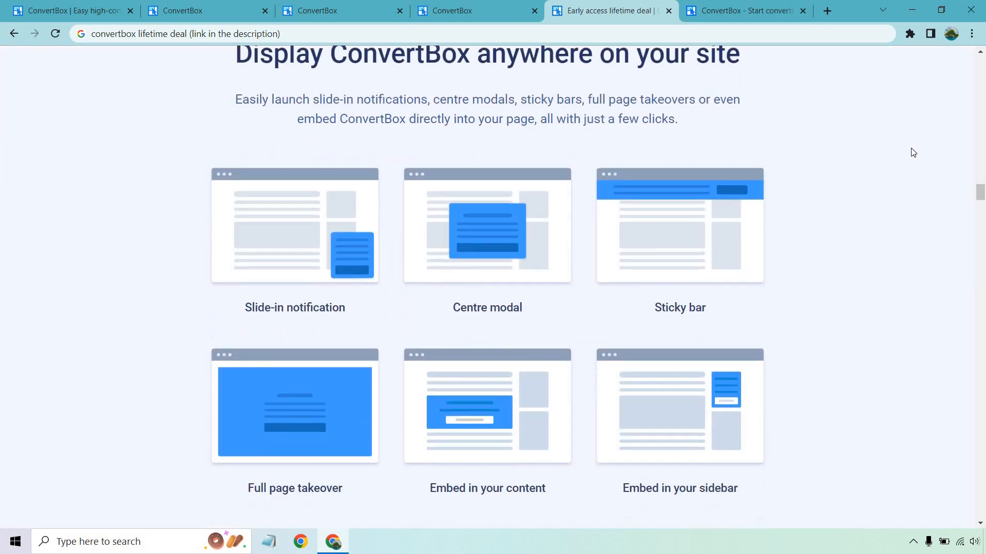
scroll(down, 3)
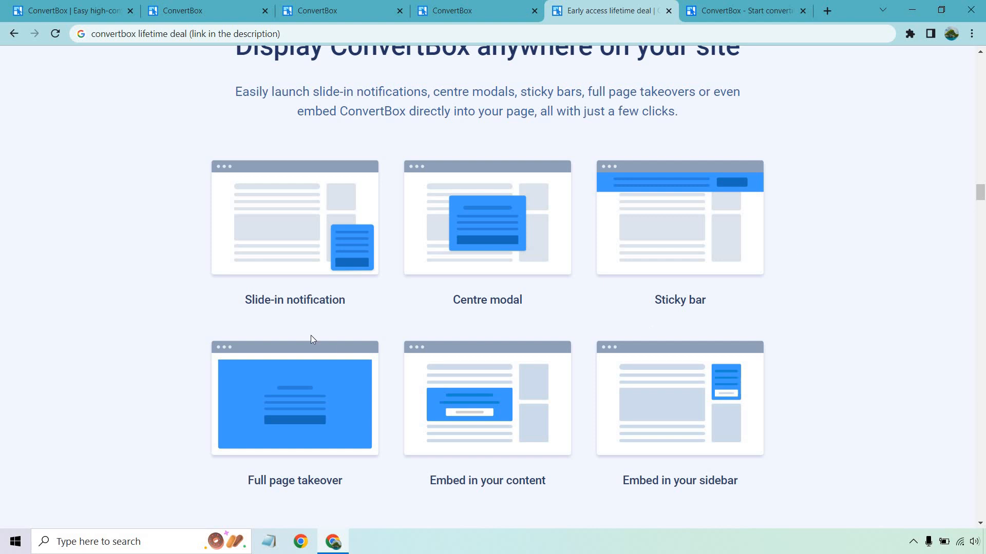
mouse_move(497, 251)
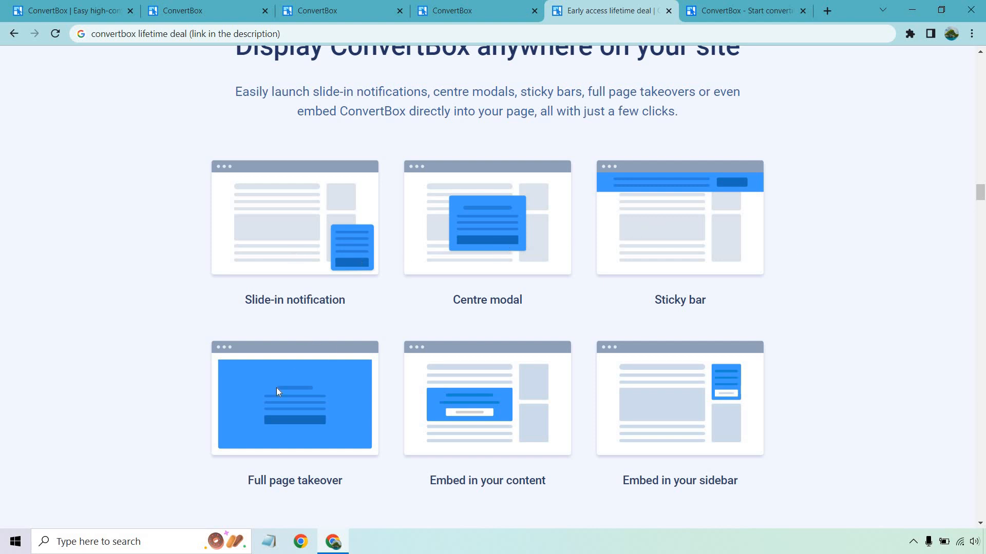
mouse_move(914, 331)
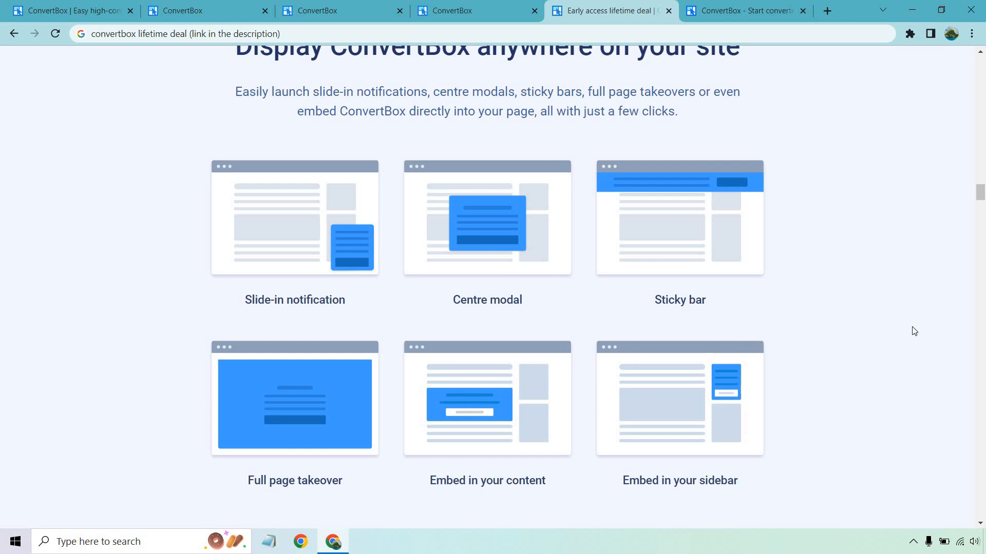
mouse_move(916, 332)
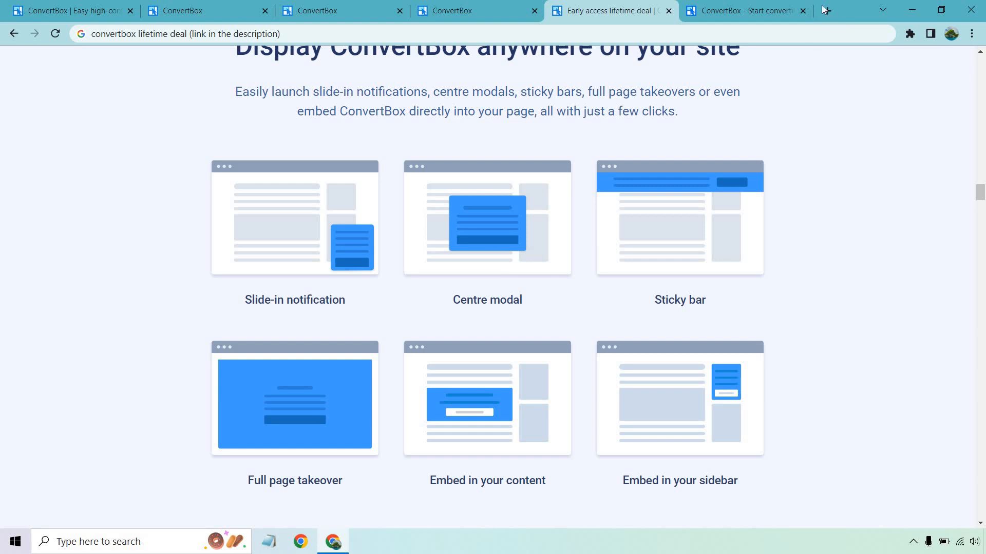
Open the Tube Atlas review on IM Nights and scroll through the article.
click(824, 11)
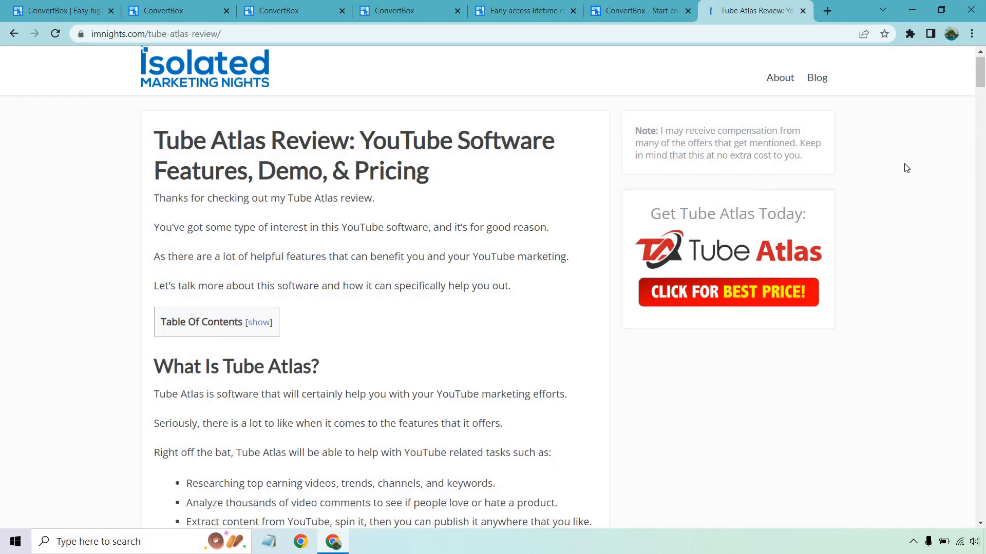
scroll(down, 3)
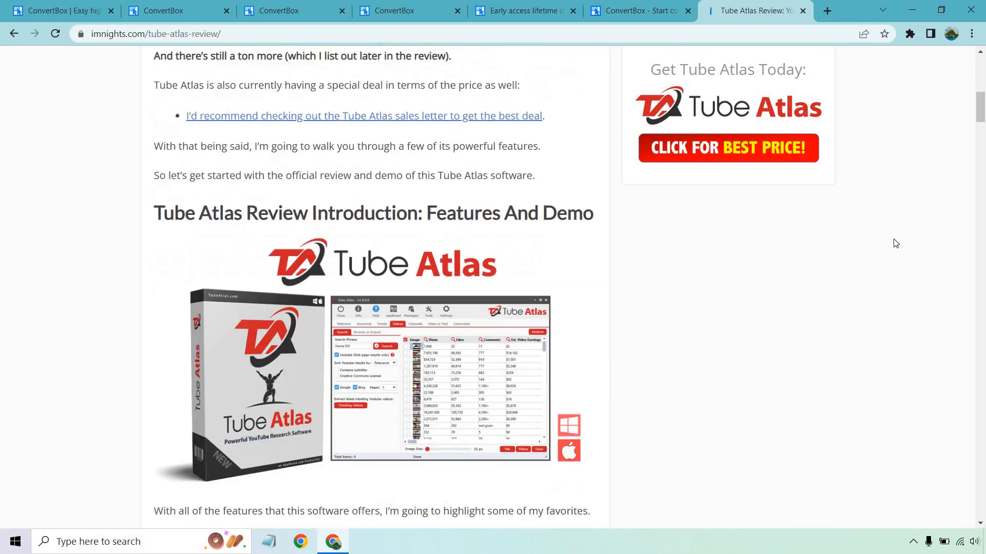
scroll(down, 3)
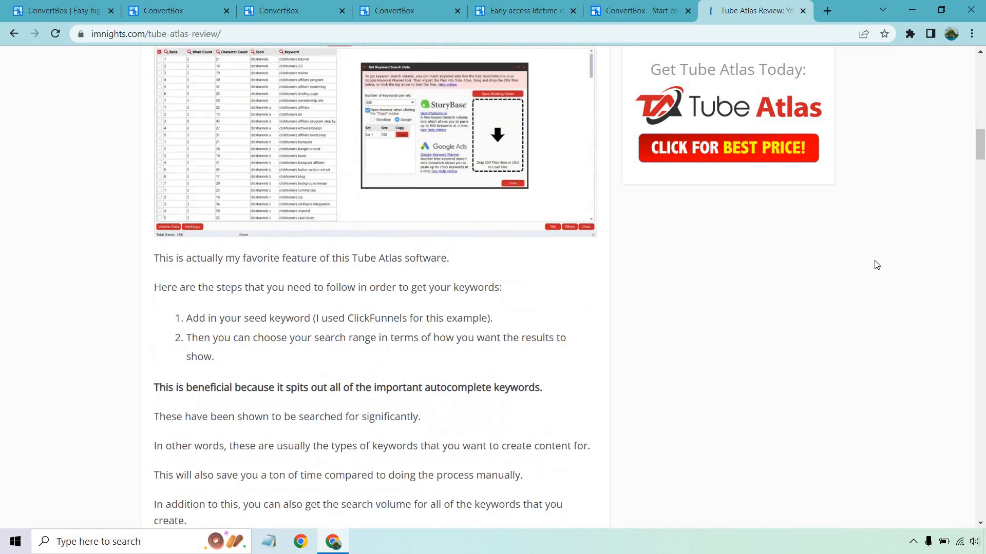
scroll(down, 3)
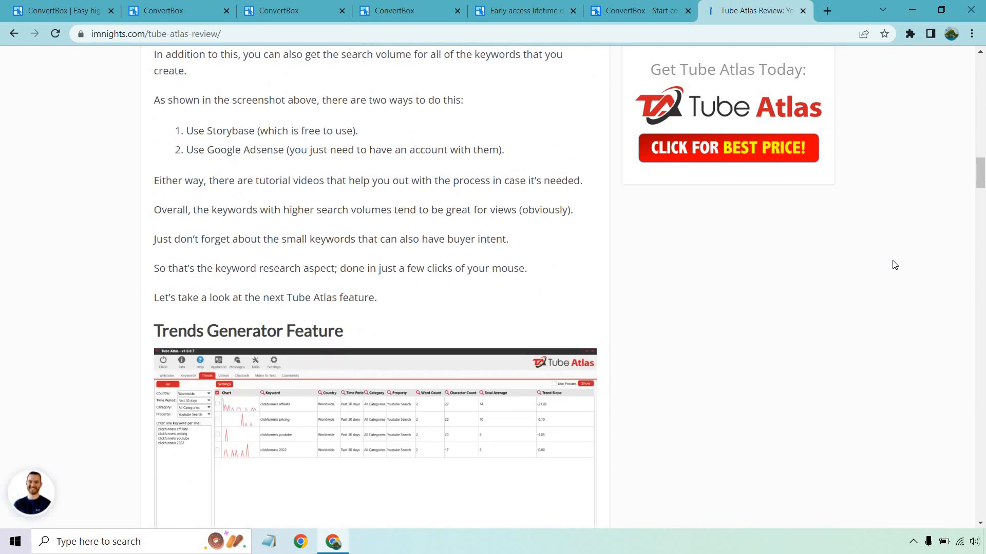
scroll(down, 3)
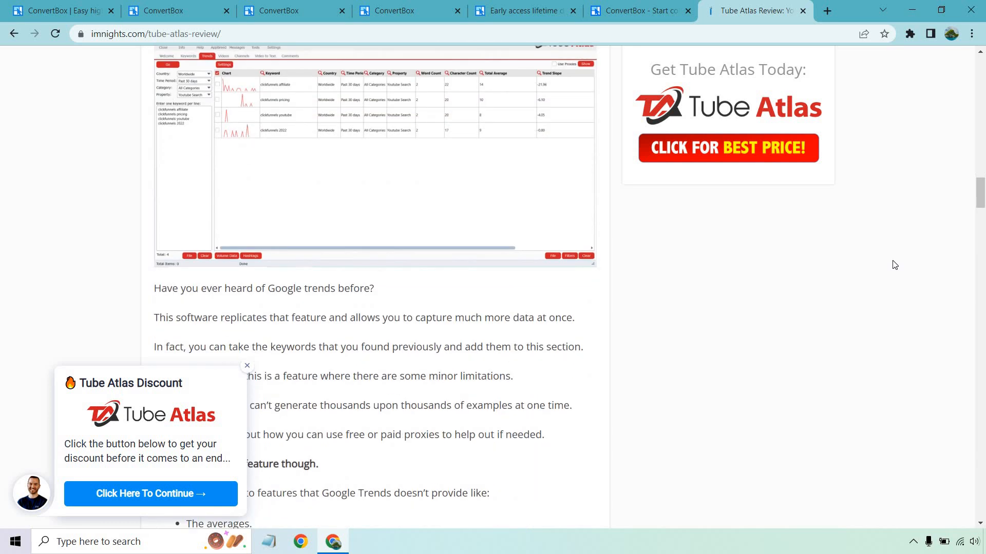
mouse_move(534, 338)
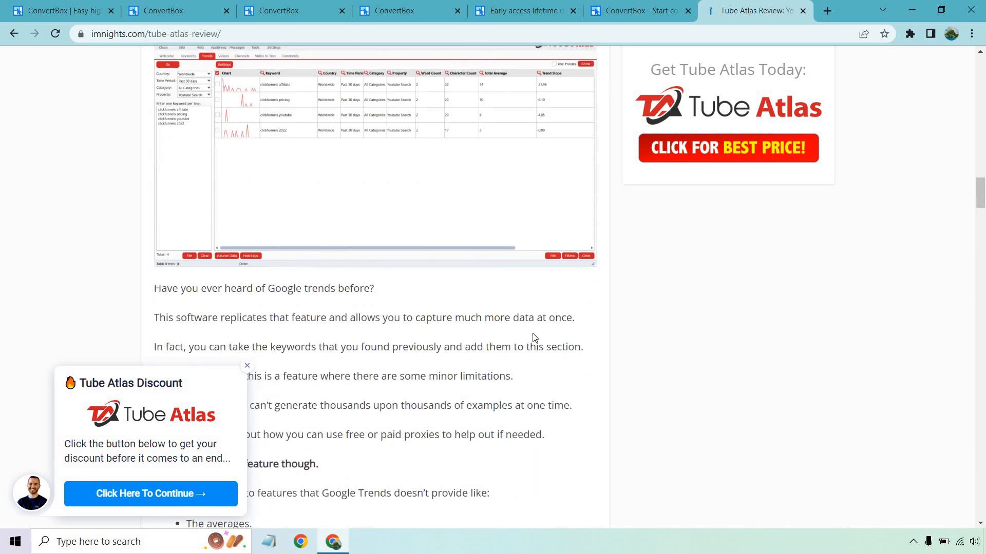
mouse_move(511, 298)
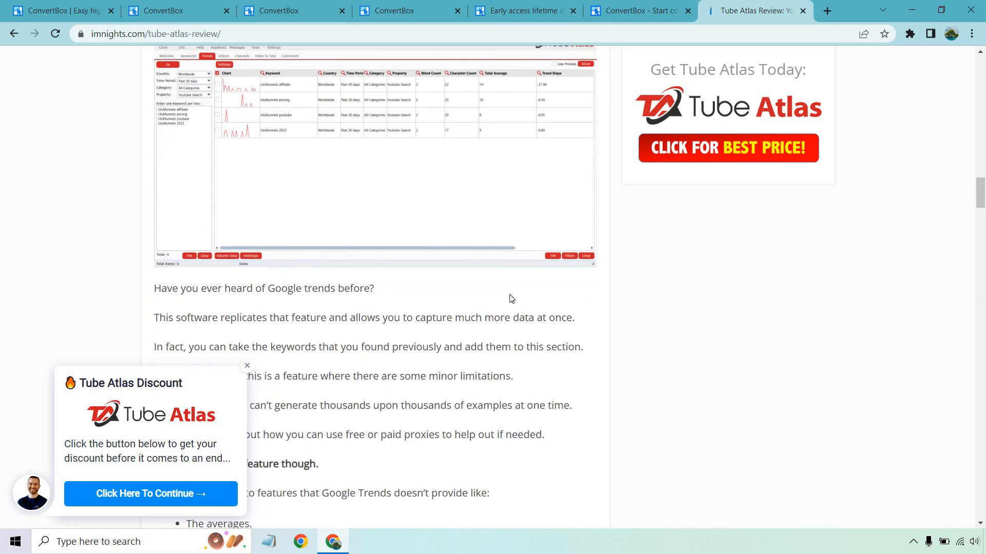
mouse_move(434, 395)
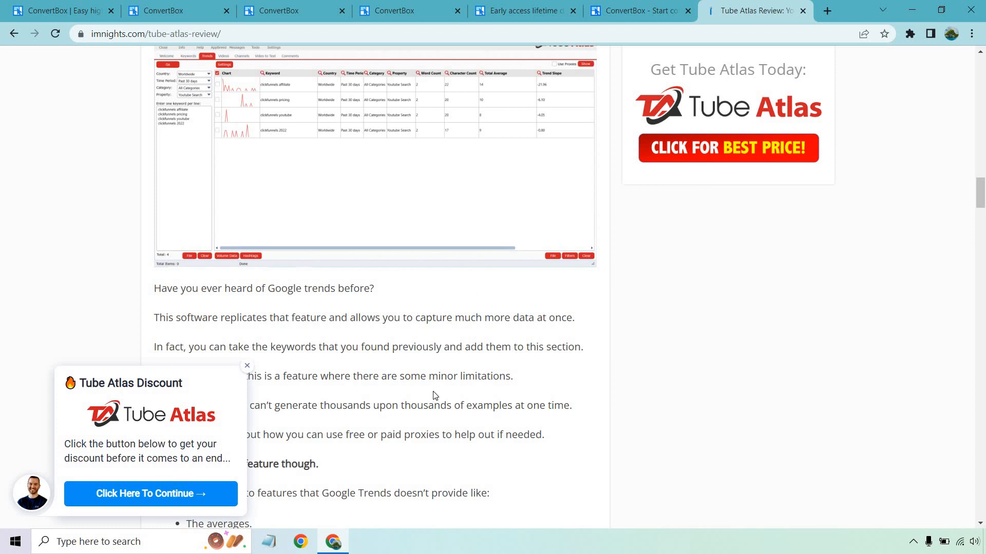
Dismiss the slide-in discount callout and keep scrolling until the exit discount popup appears.
click(247, 366)
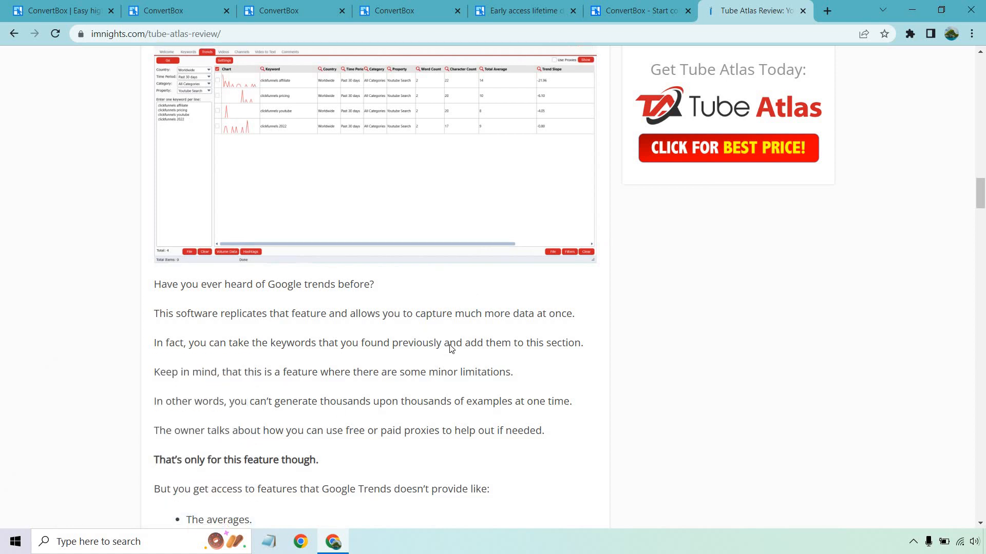
scroll(down, 3)
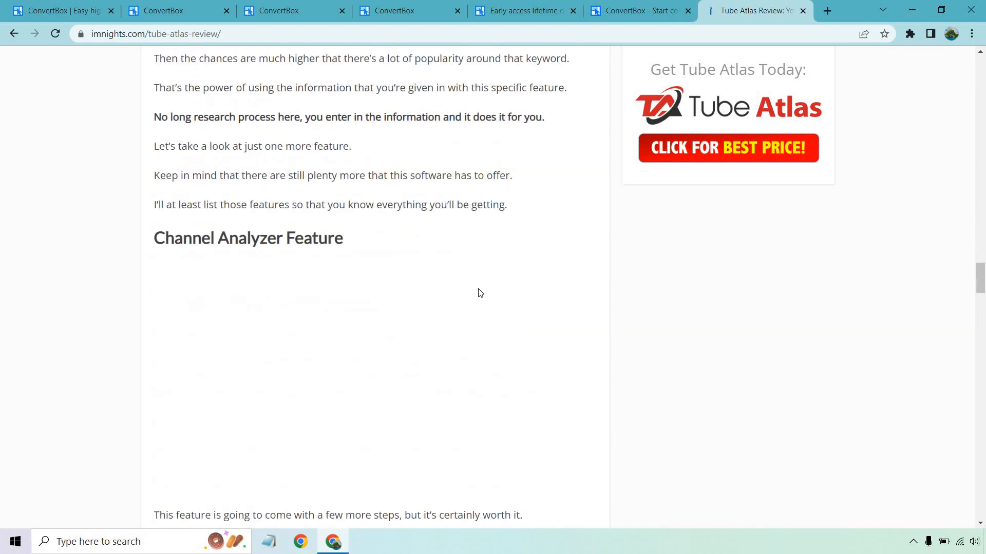
scroll(down, 3)
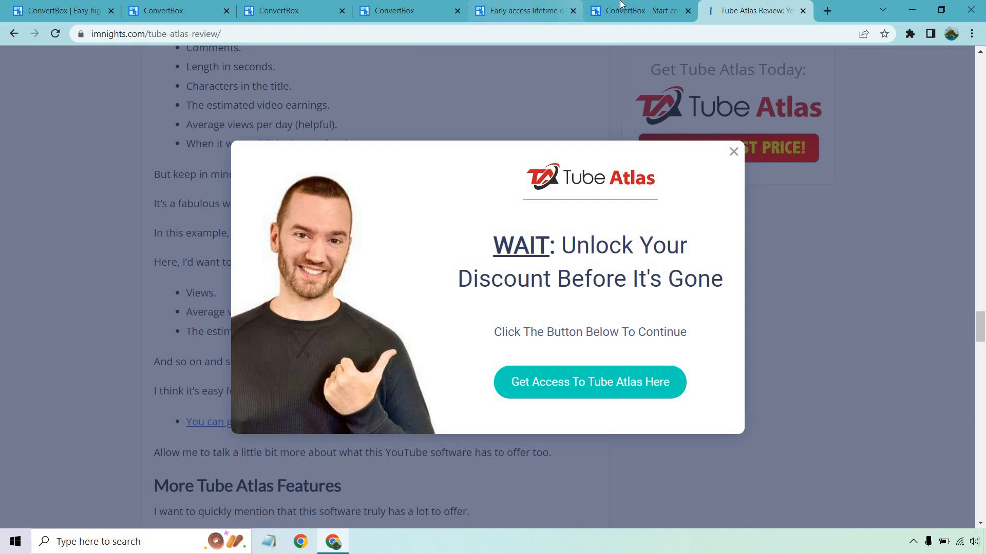
Review the $495 lifetime checkout and its $95 PRO upgrade, then return to the features page.
click(636, 11)
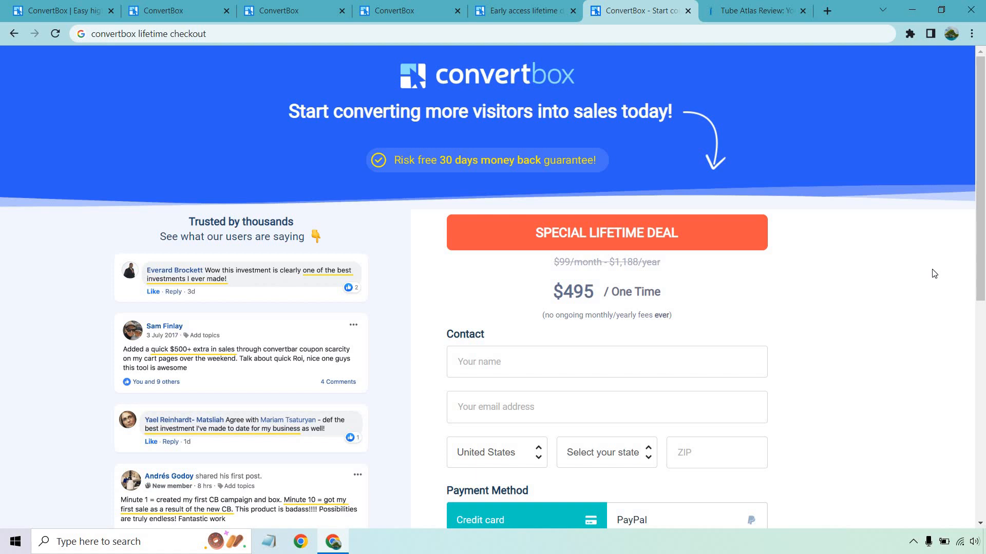
mouse_move(930, 247)
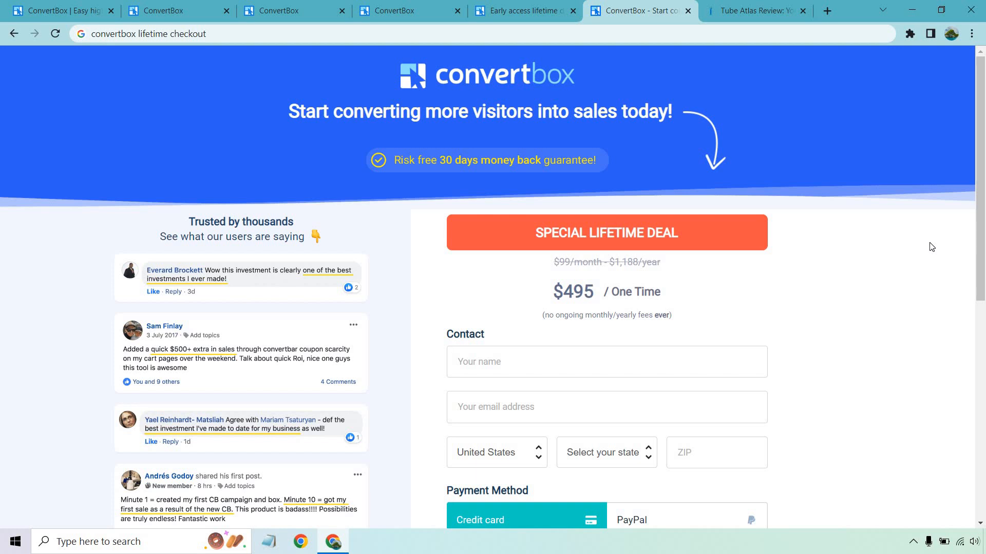
mouse_move(923, 245)
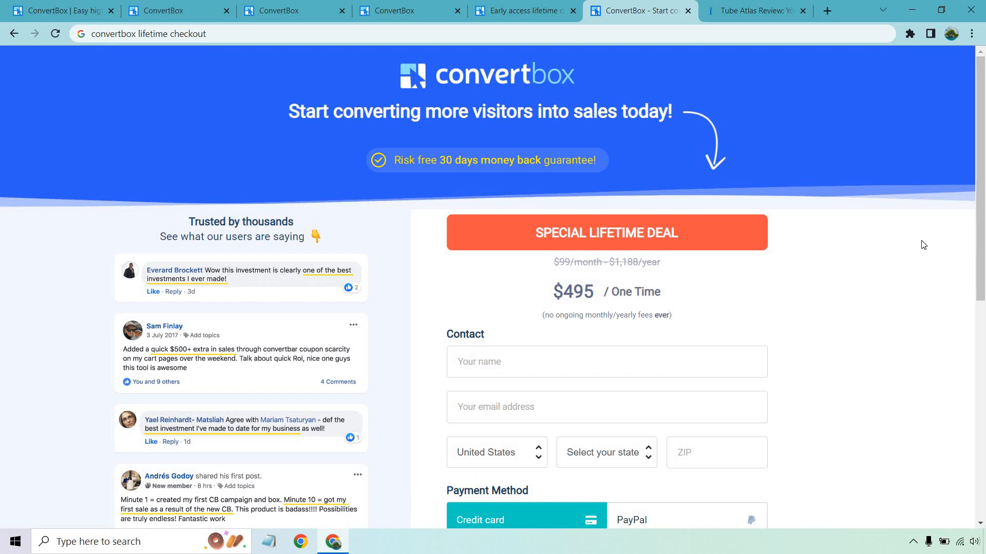
scroll(down, 3)
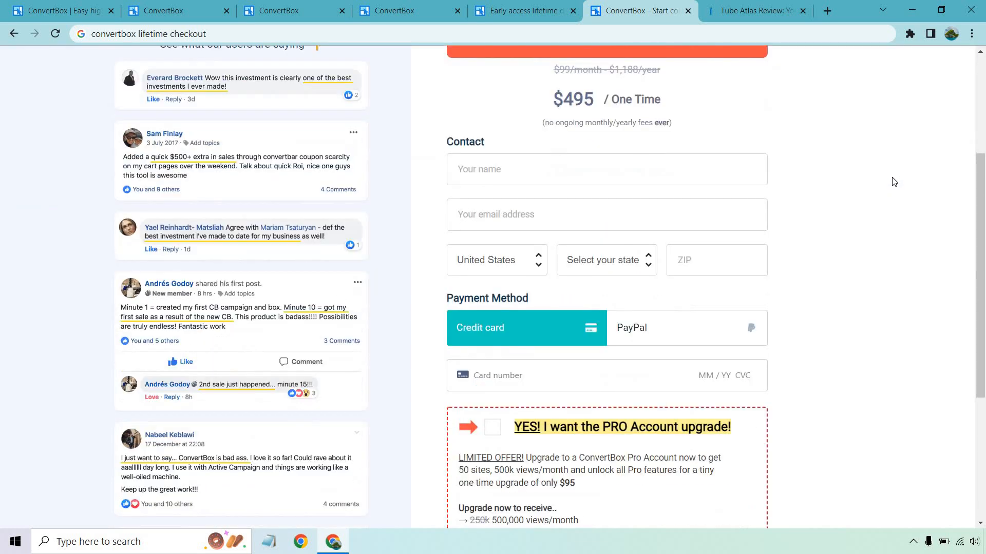
scroll(down, 3)
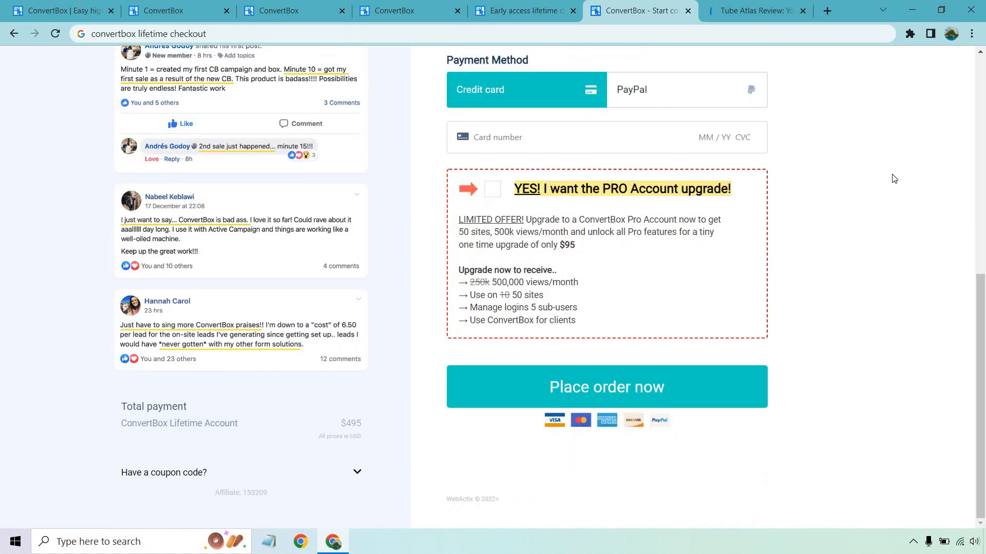
mouse_move(862, 201)
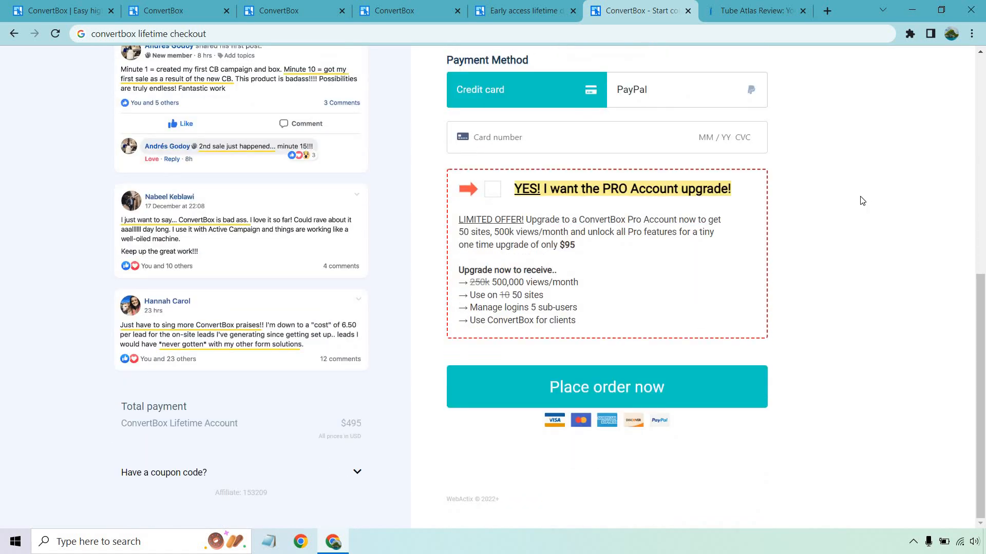
mouse_move(851, 217)
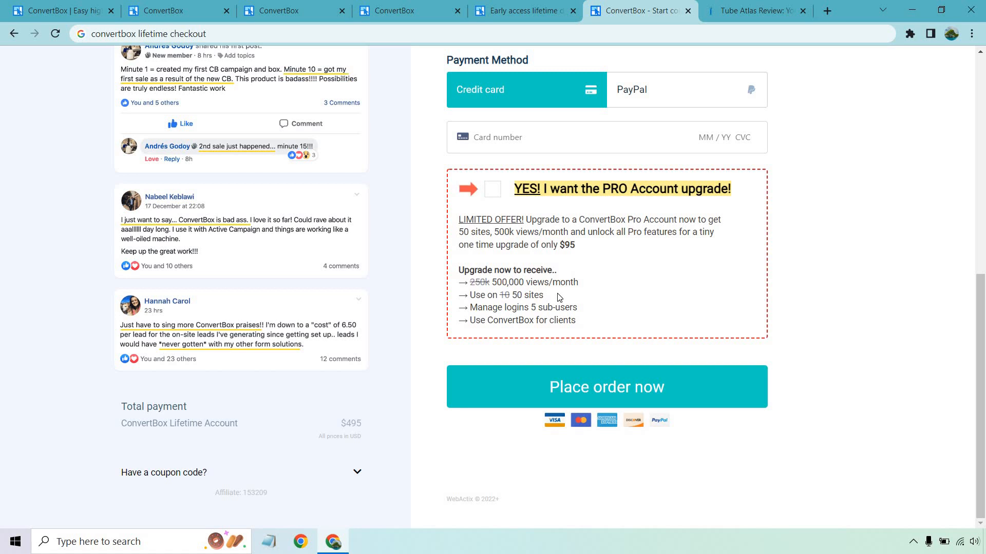
mouse_move(593, 313)
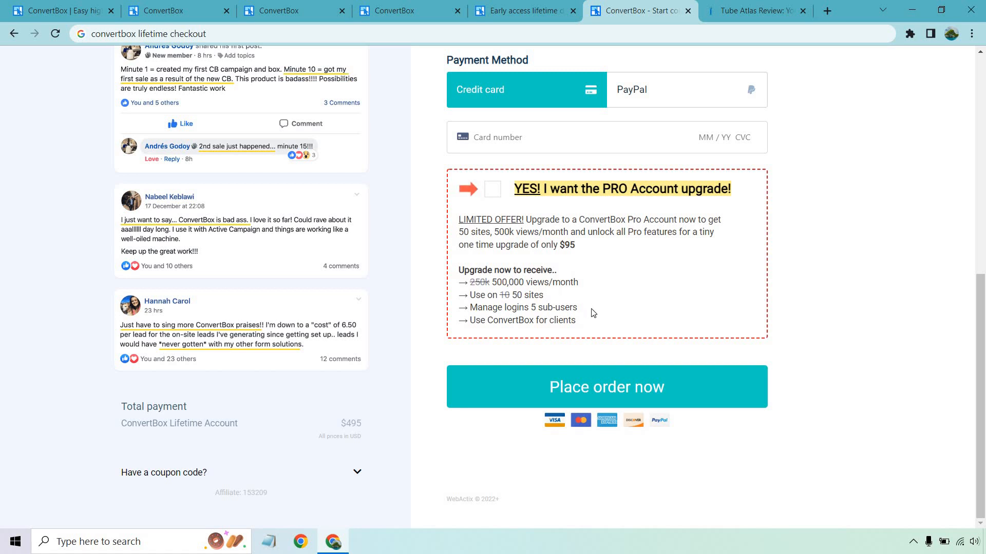
mouse_move(603, 221)
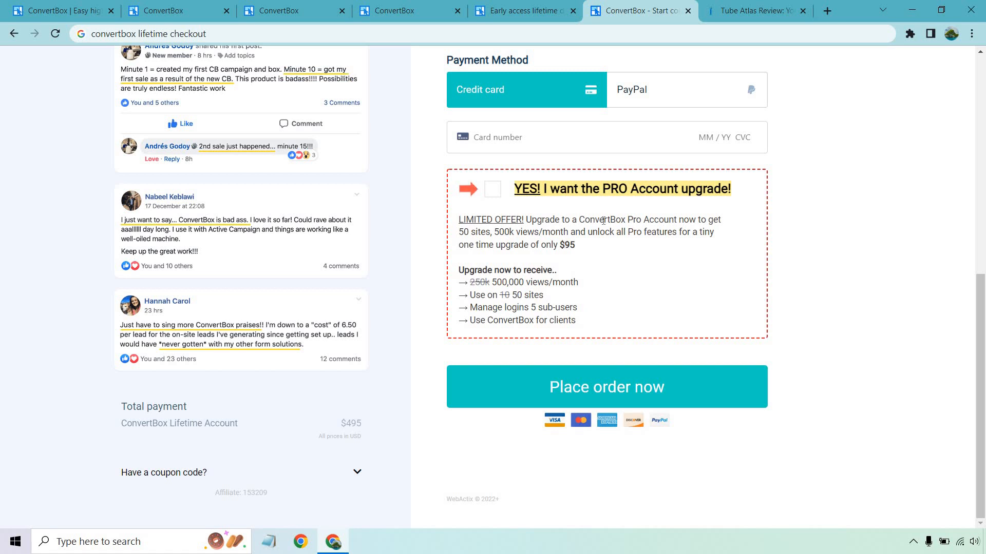
mouse_move(905, 292)
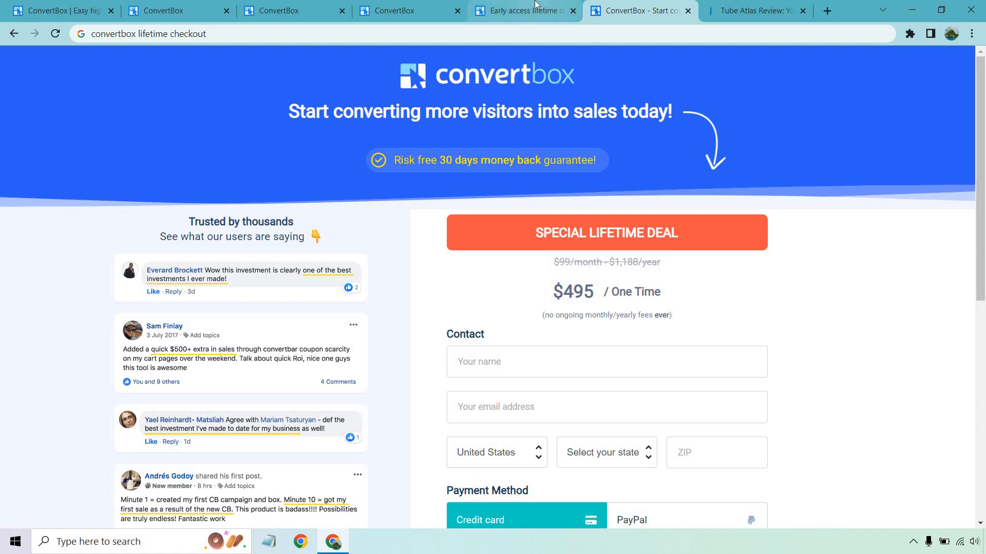
click(520, 11)
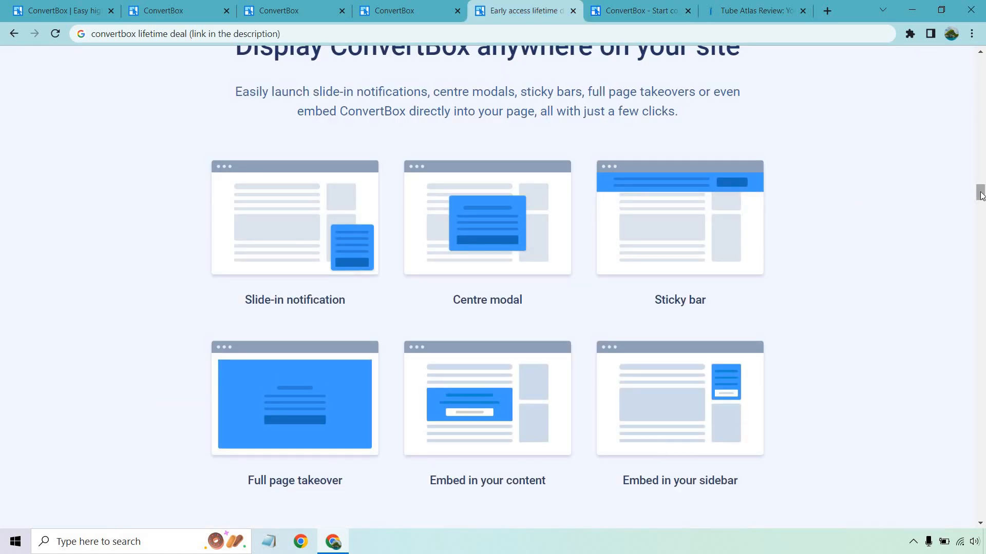